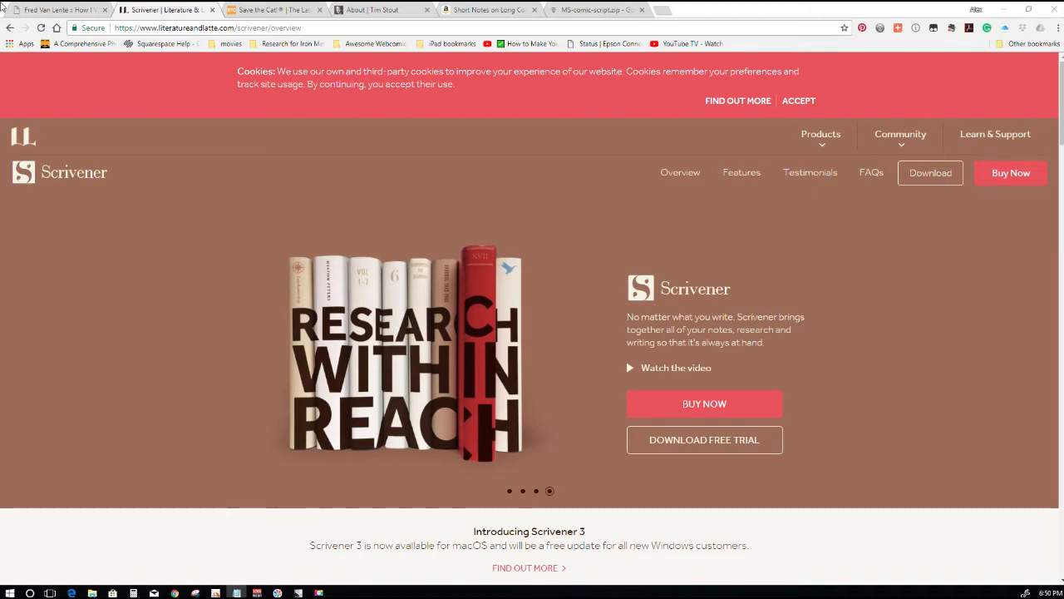
# Step: Switch Chrome to Fred Van Lente's comics-script formatting page with its downloadable templates
pyautogui.click(53, 10)
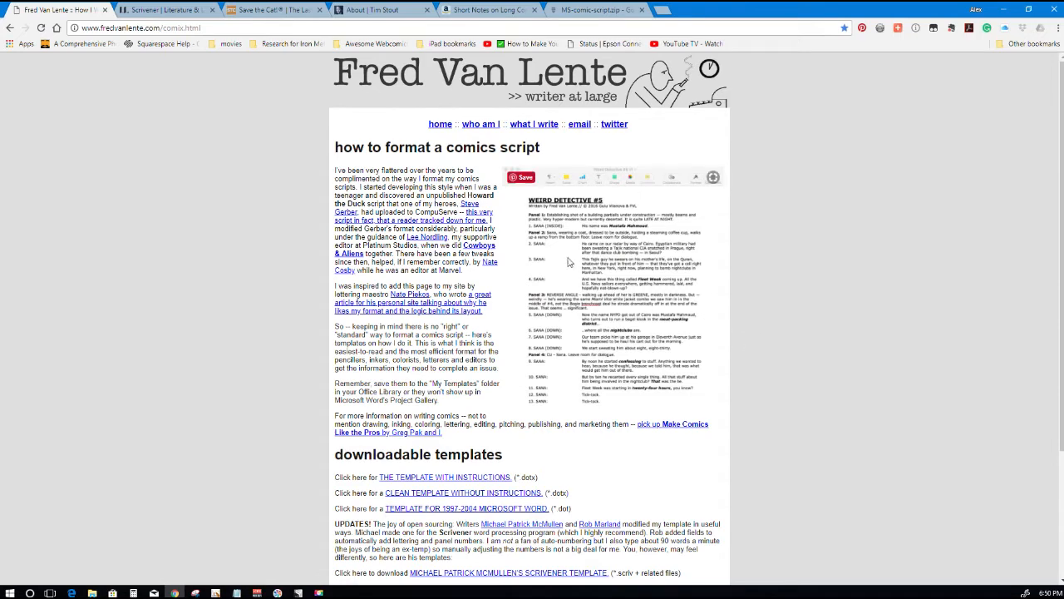
pyautogui.moveTo(680, 268)
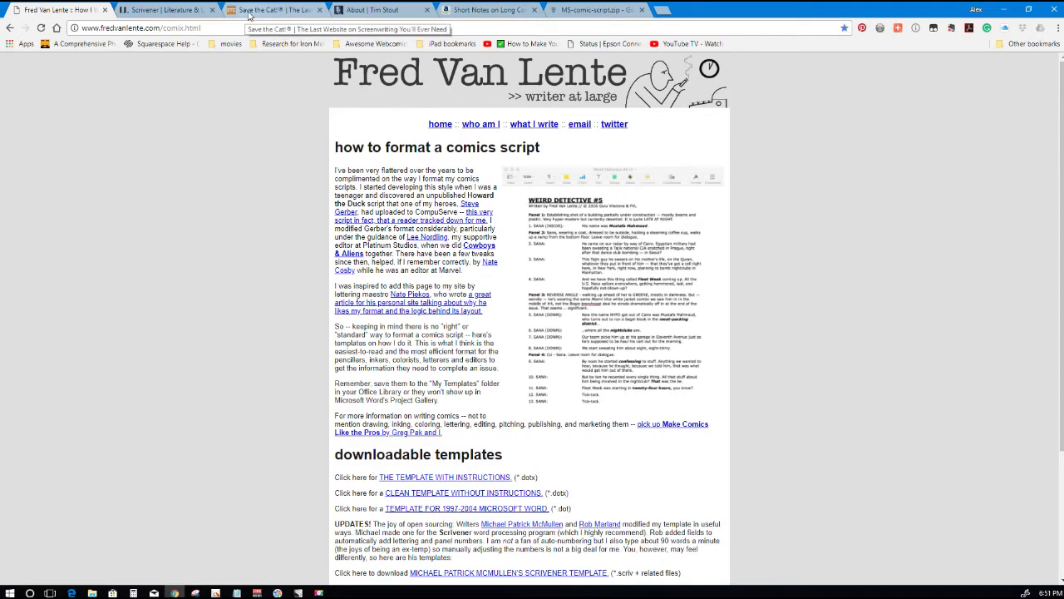
# Step: Switch to the Save the Cat! site and scroll through its workshops and articles
pyautogui.click(274, 10)
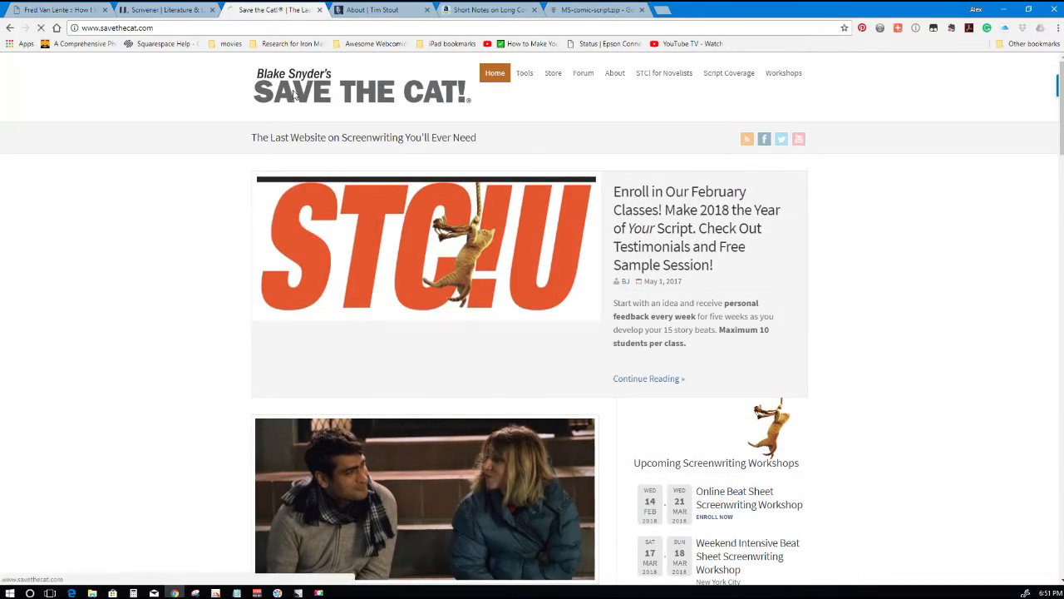
pyautogui.click(40, 26)
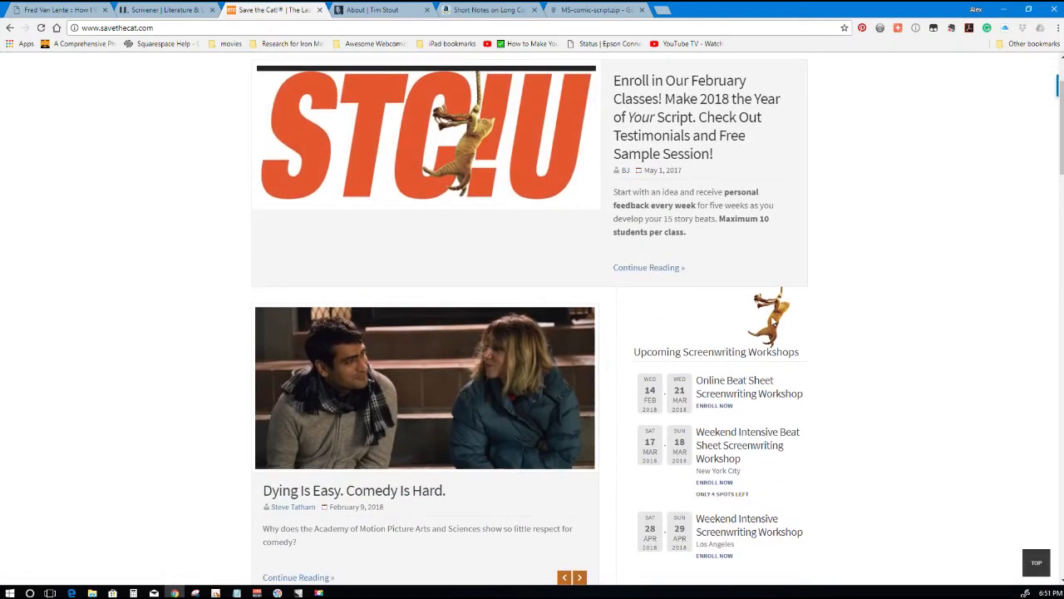
pyautogui.scroll(-3)
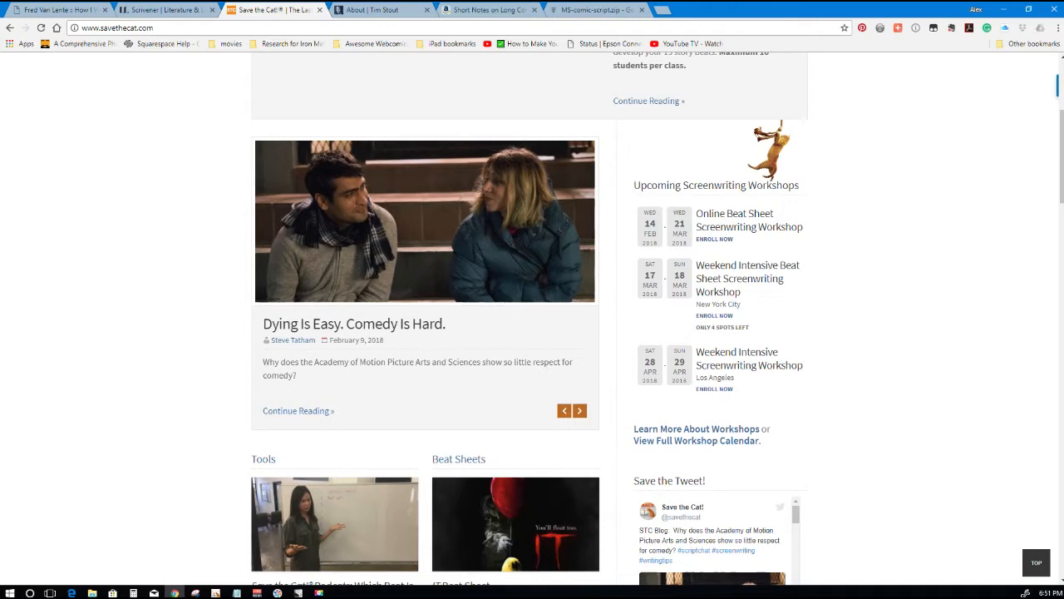
pyautogui.moveTo(830, 474)
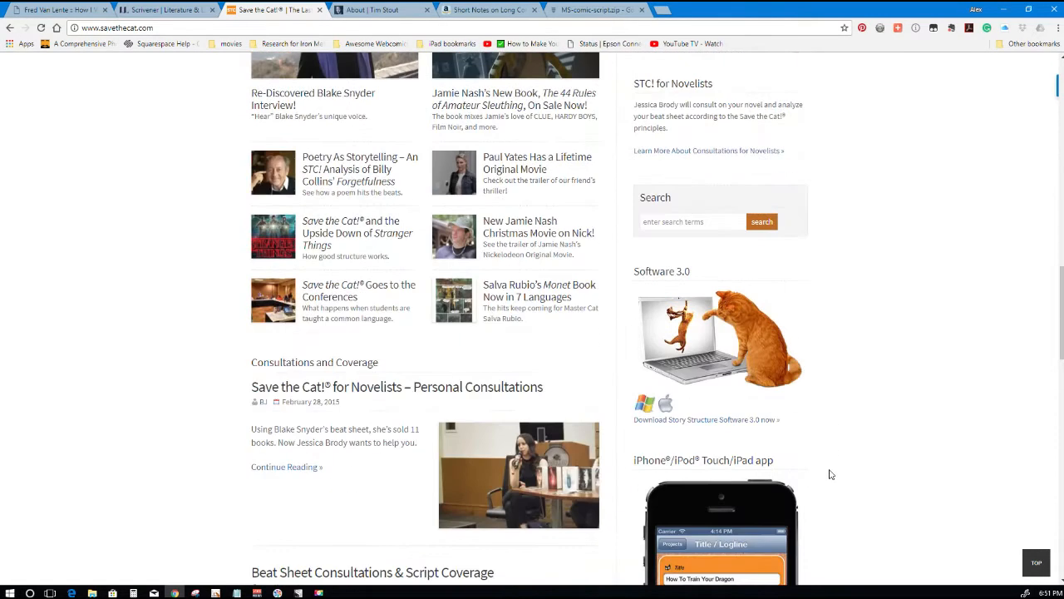
pyautogui.scroll(-3)
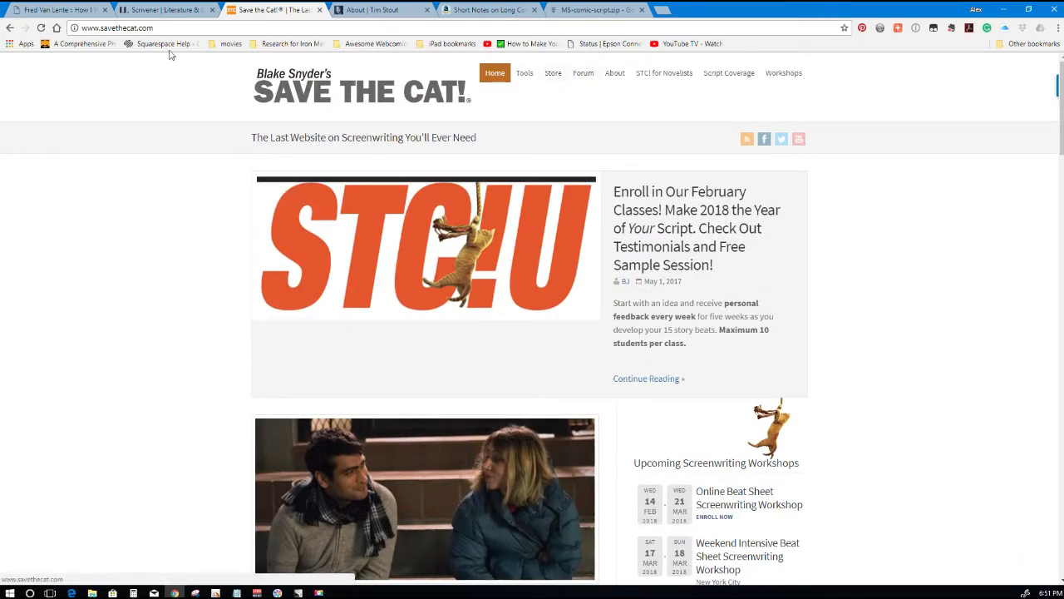
pyautogui.moveTo(601, 84)
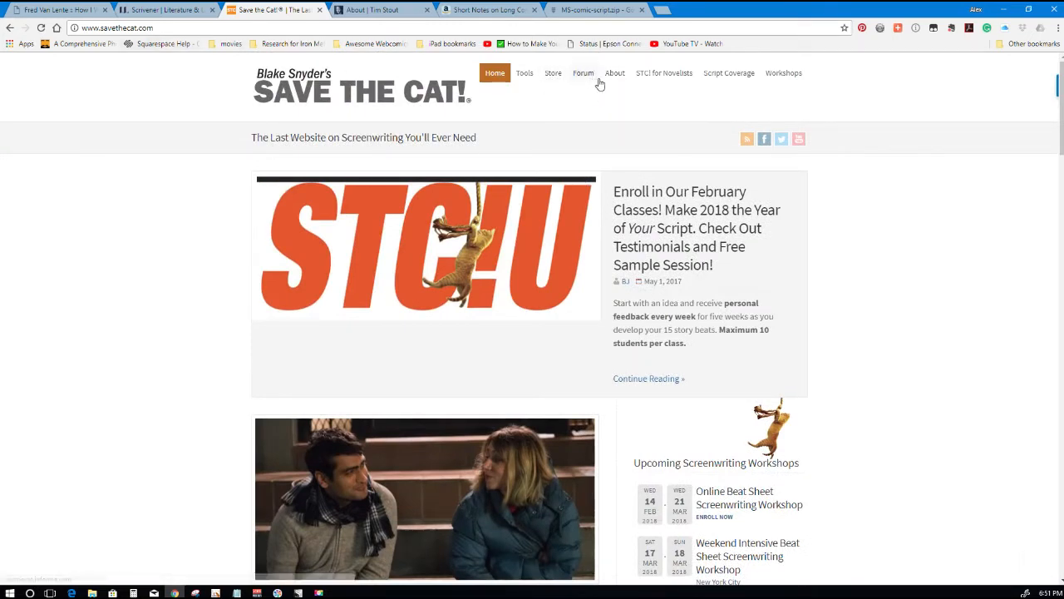
# Step: Navigate via the About menu to the About Blake biography page
pyautogui.click(615, 132)
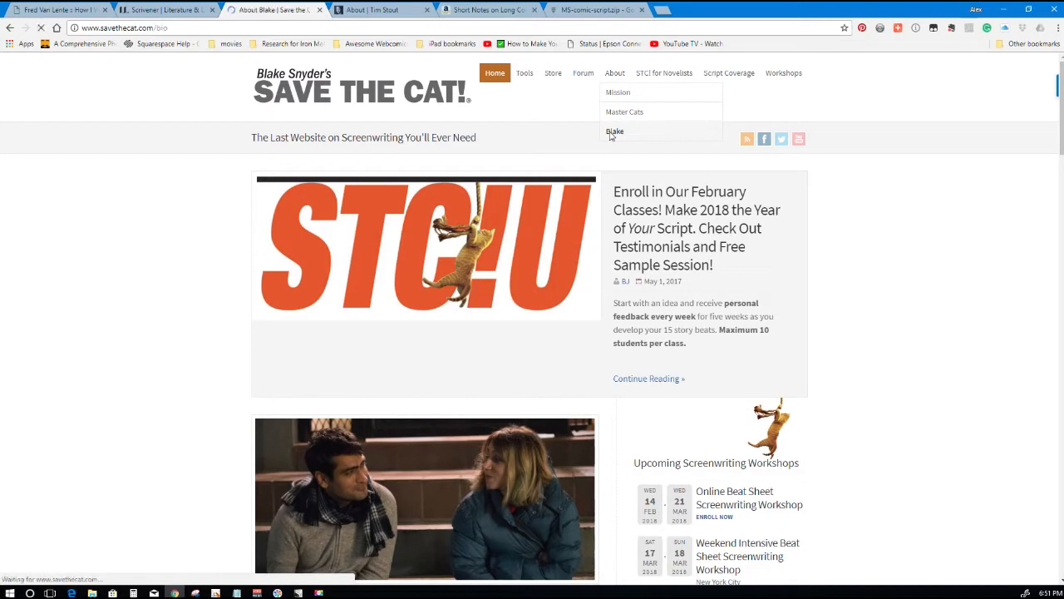
pyautogui.click(615, 131)
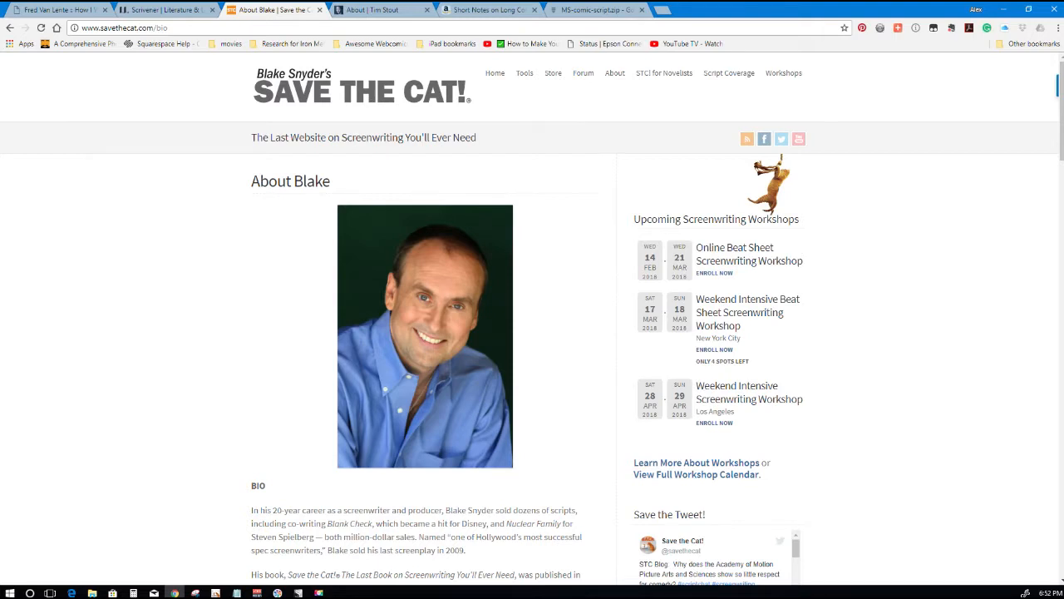
pyautogui.moveTo(944, 329)
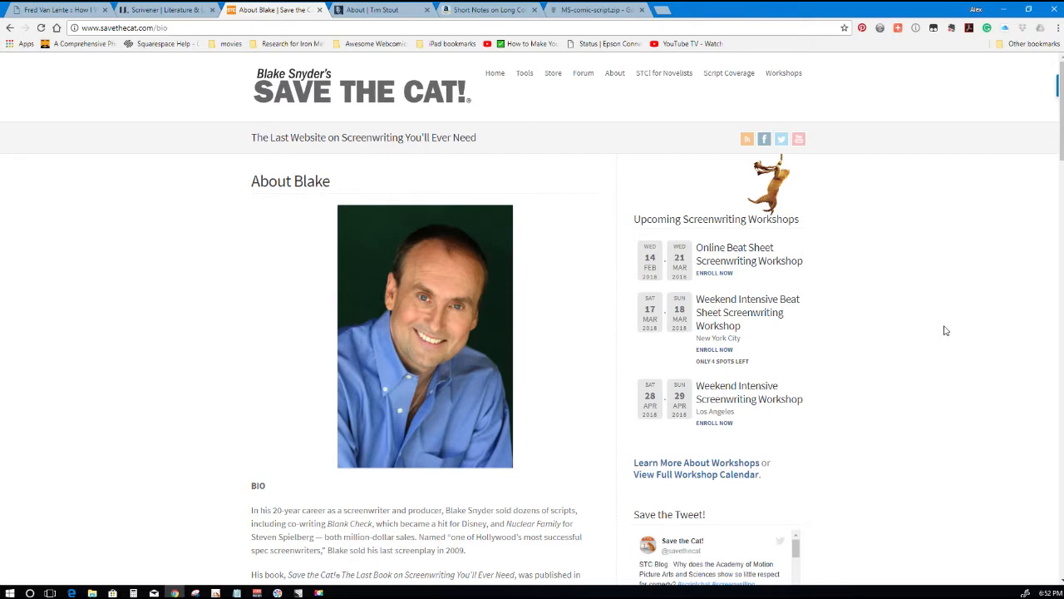
pyautogui.scroll(-3)
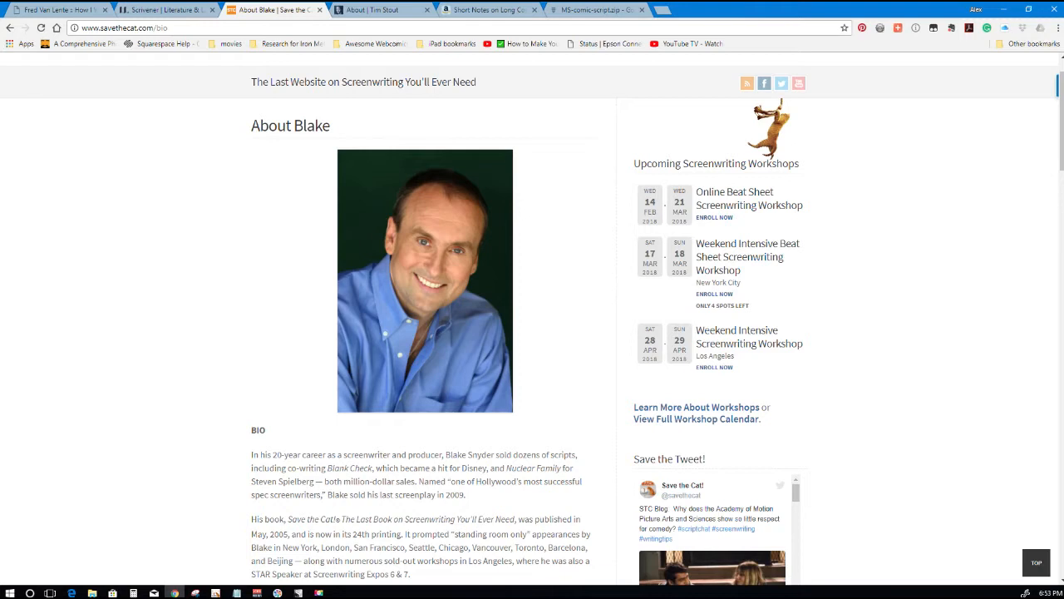
pyautogui.moveTo(1017, 236)
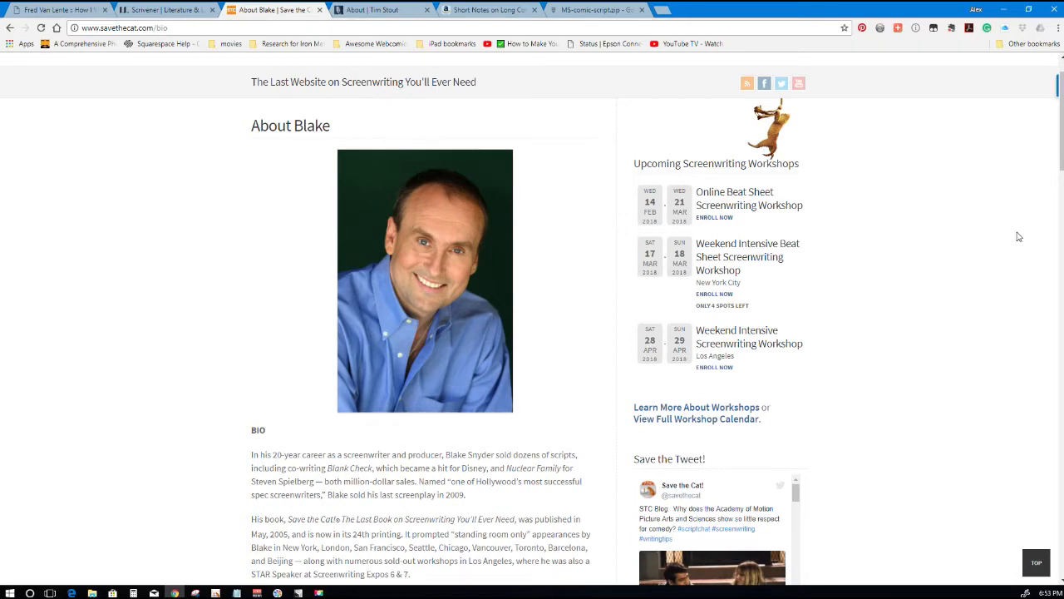
pyautogui.moveTo(1024, 236)
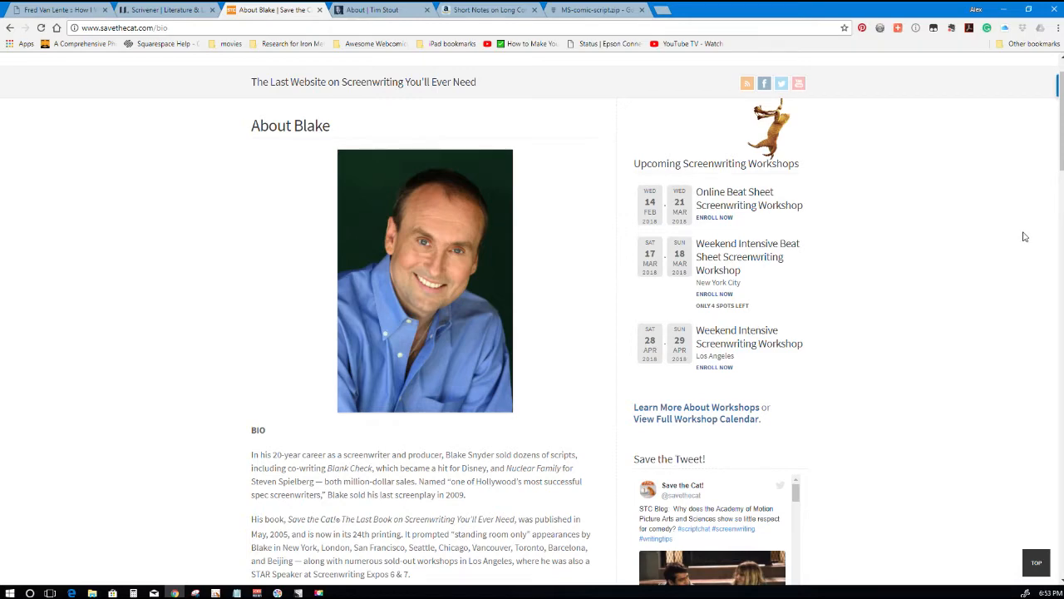
pyautogui.moveTo(964, 324)
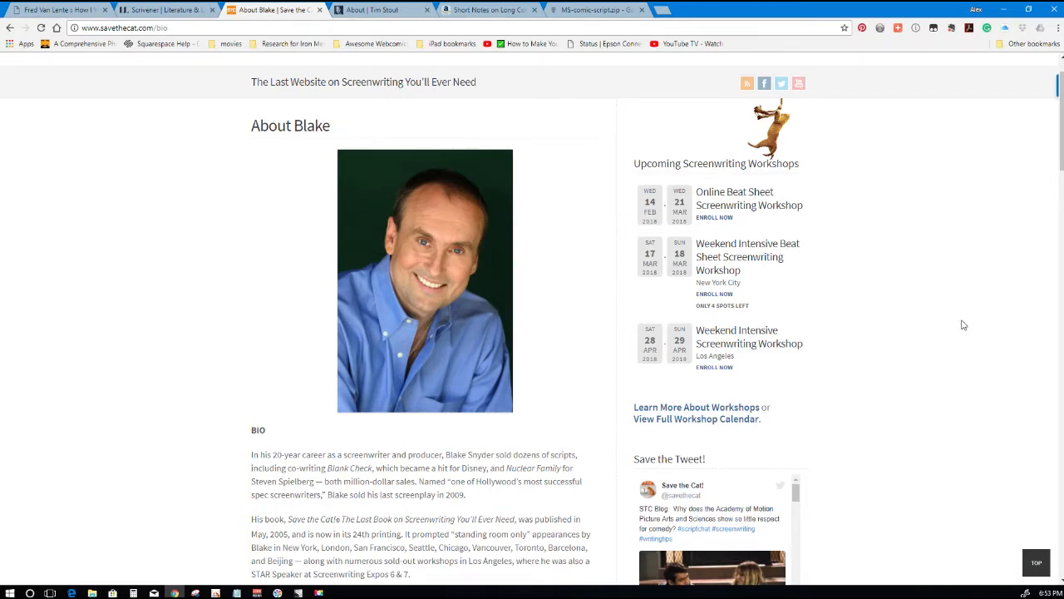
pyautogui.scroll(-3)
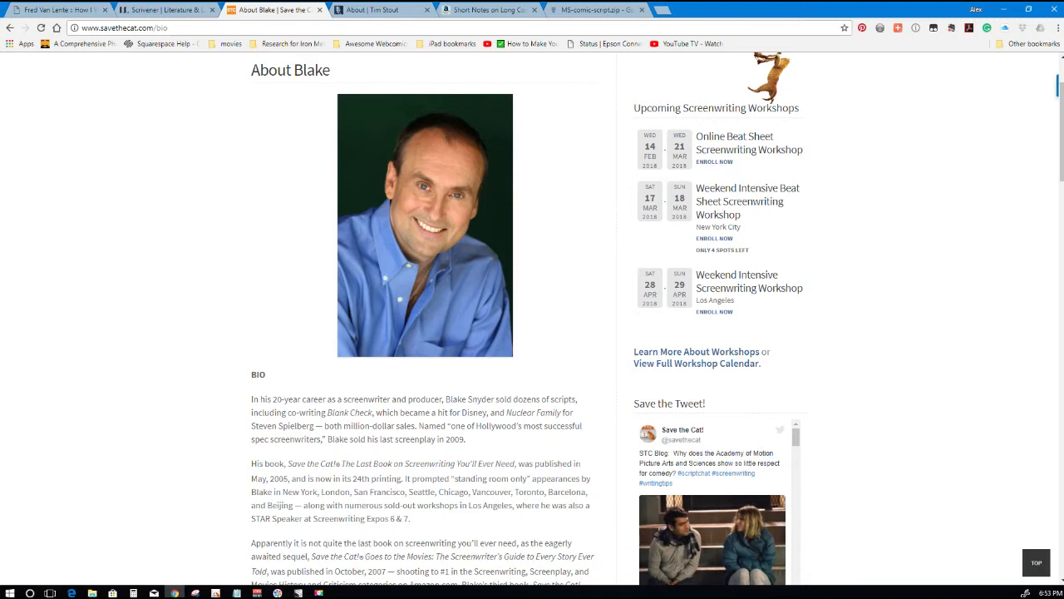
pyautogui.moveTo(416, 525)
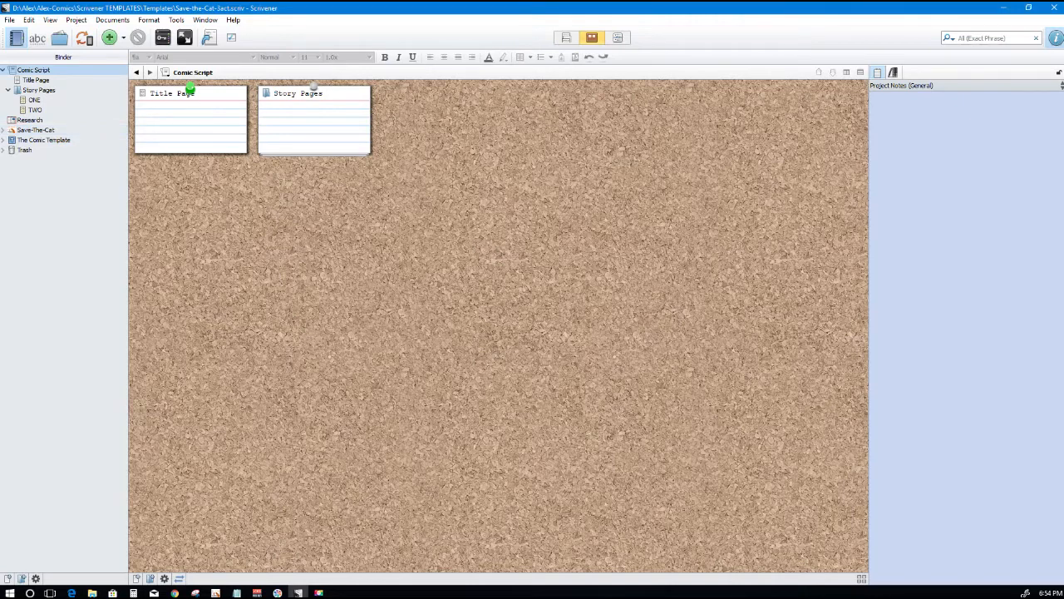
pyautogui.moveTo(395, 128)
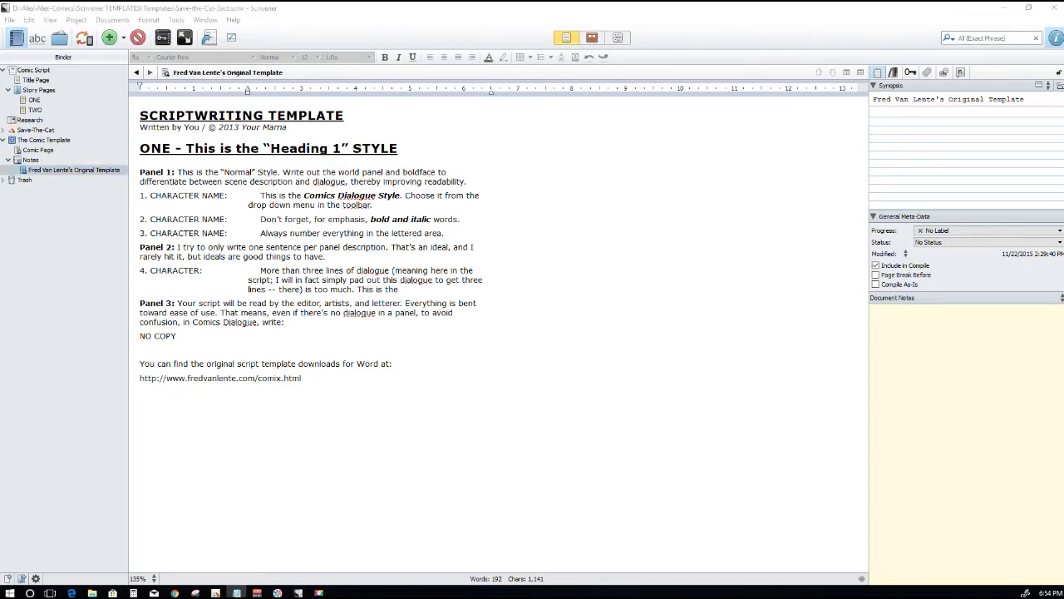
# Step: Select the Save-The-Cat folder in the Binder to show its four cards
pyautogui.click(37, 129)
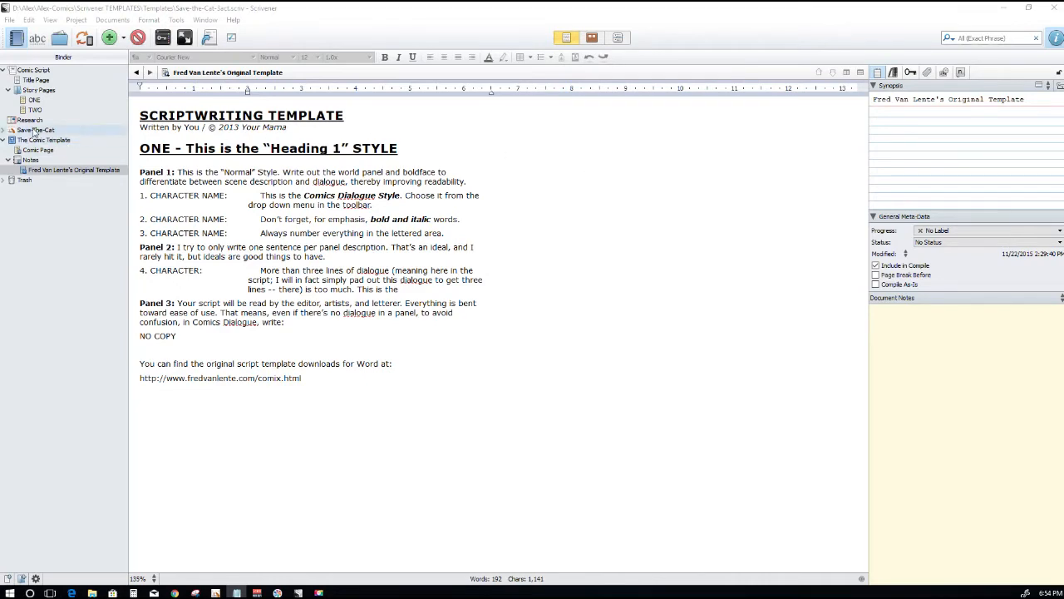
pyautogui.click(37, 130)
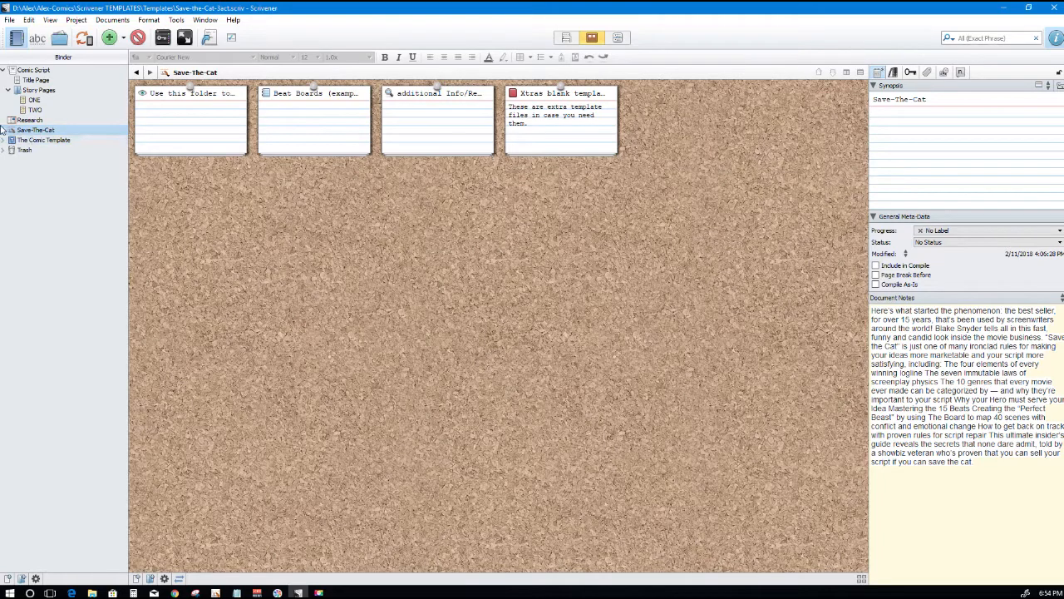
# Step: Browse the Beat Boards examples and create-your-own subfolders, then return to the Save-The-Cat overview
pyautogui.click(6, 129)
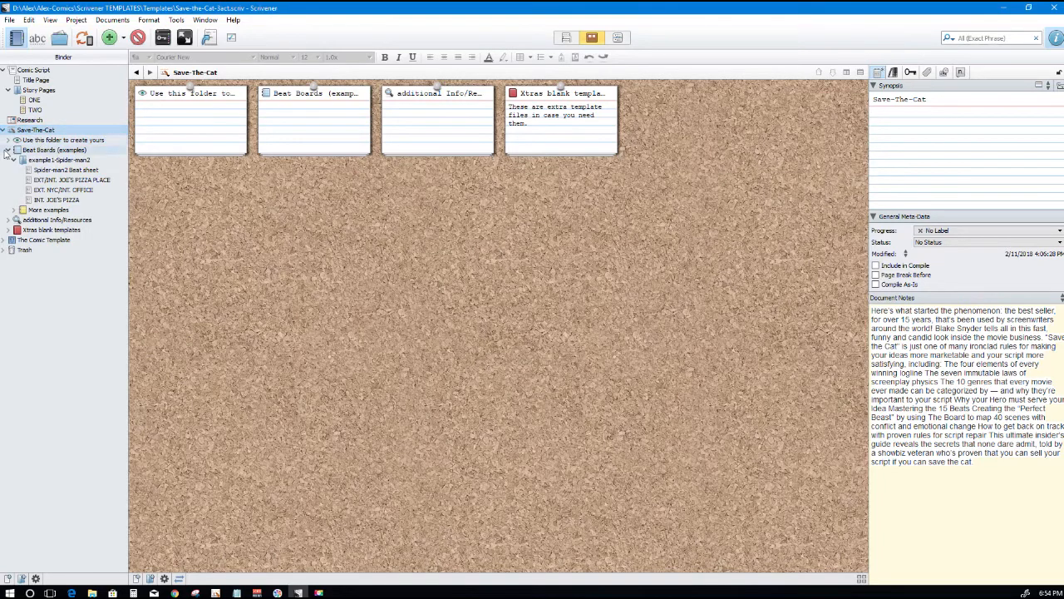
pyautogui.click(53, 149)
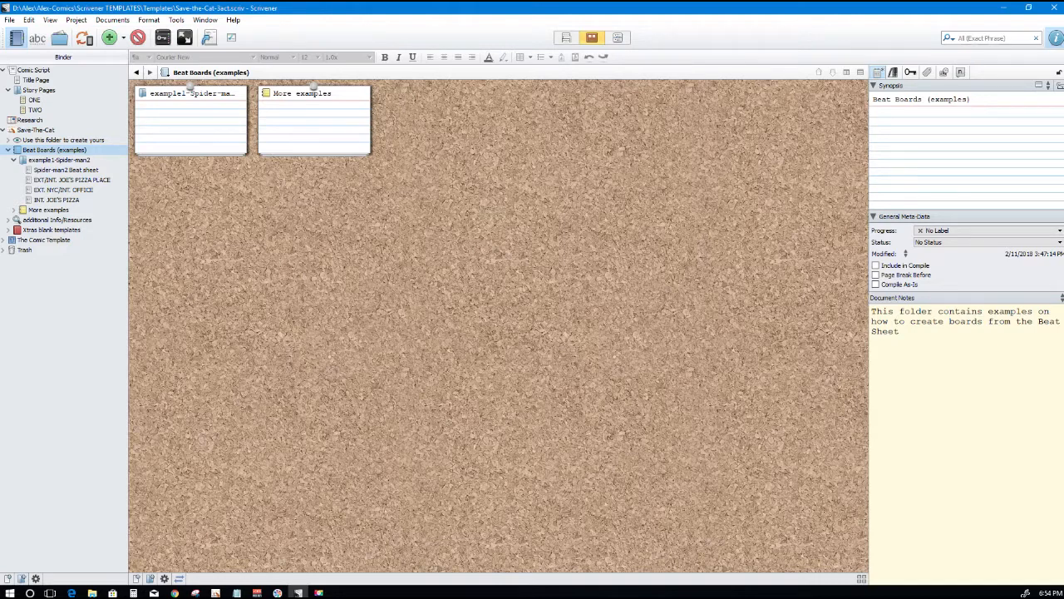
pyautogui.moveTo(773, 159)
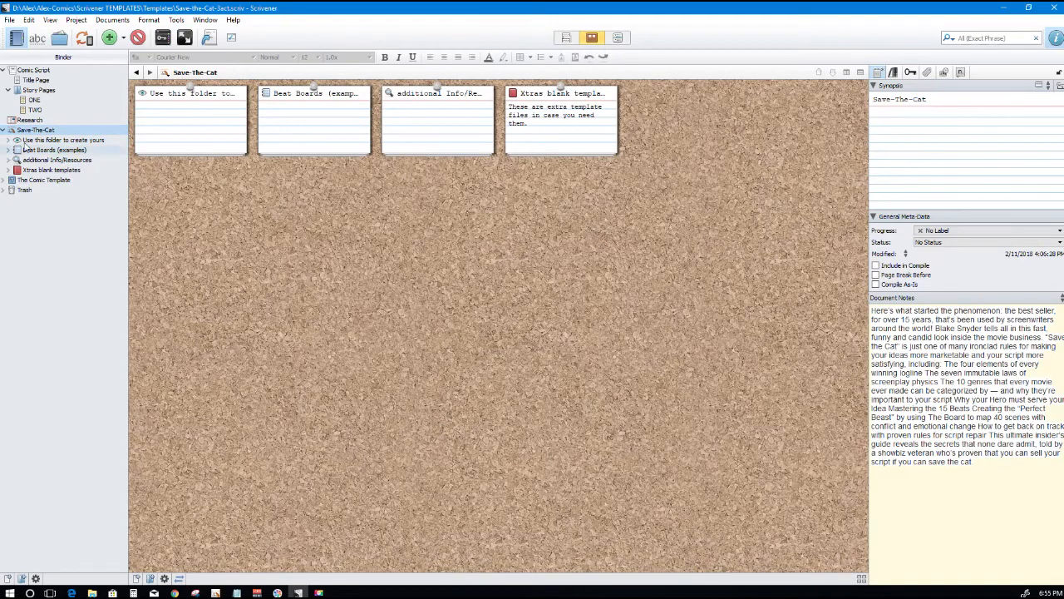
pyautogui.click(63, 139)
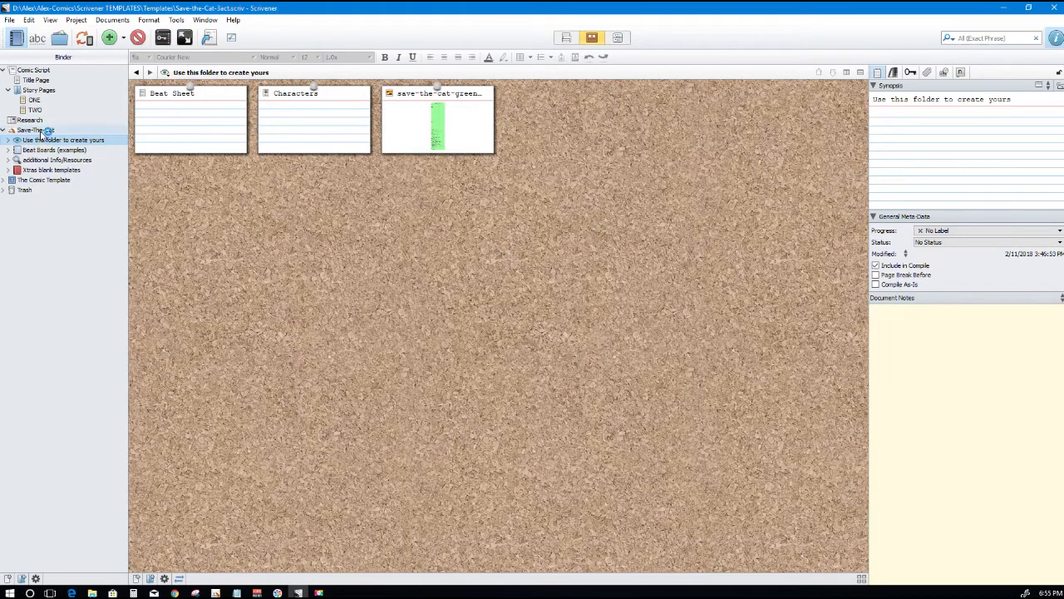
pyautogui.click(37, 130)
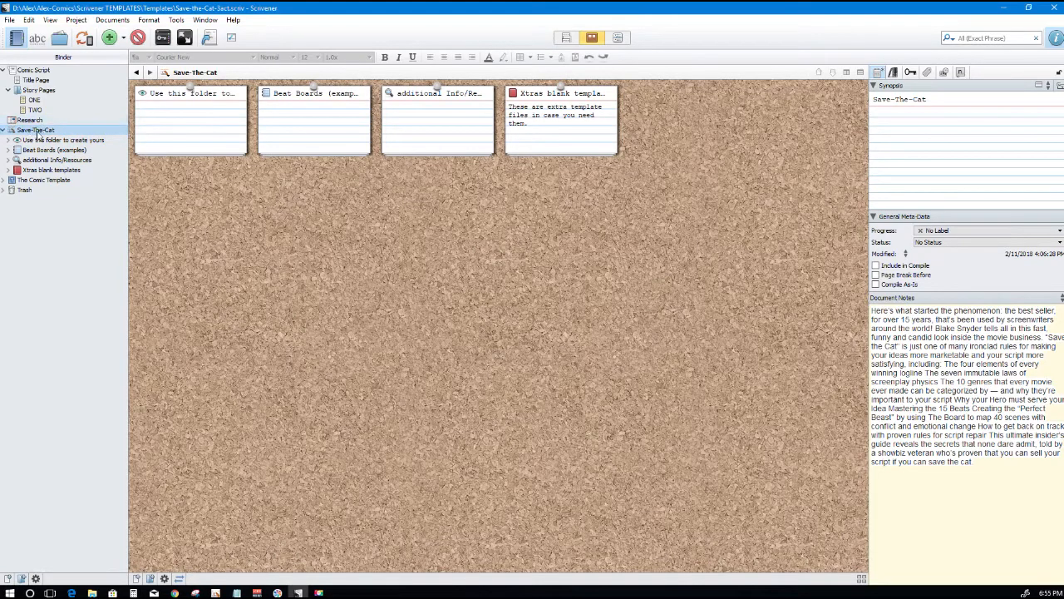
pyautogui.moveTo(512, 132)
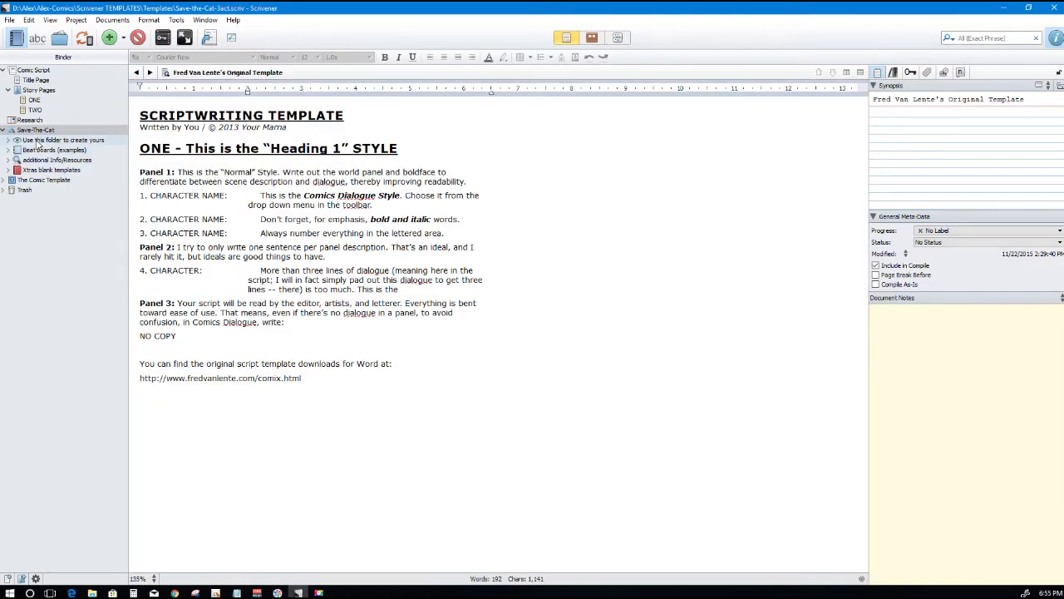
pyautogui.click(63, 140)
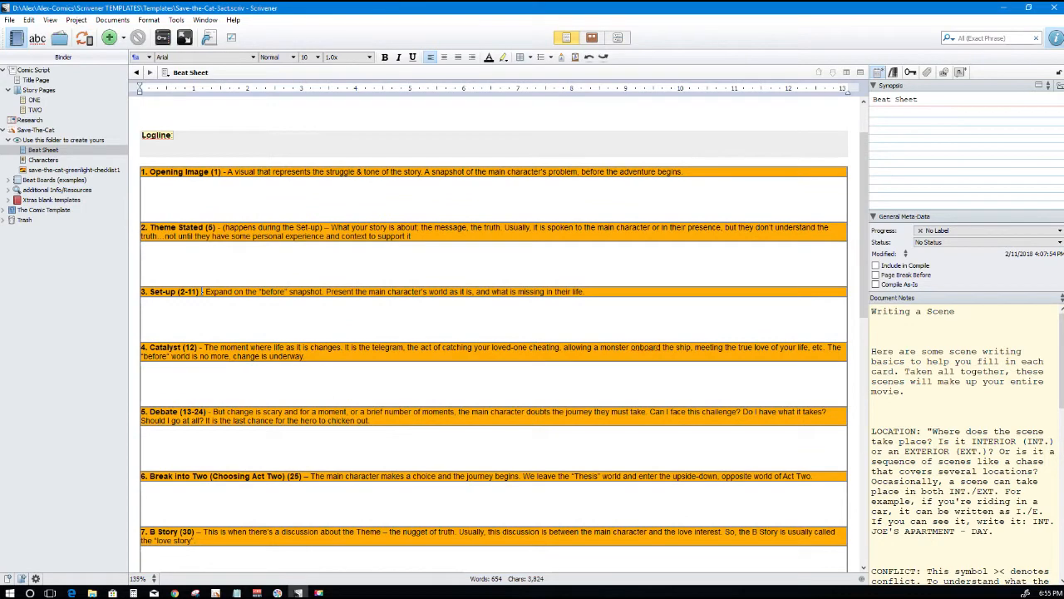
pyautogui.scroll(-3)
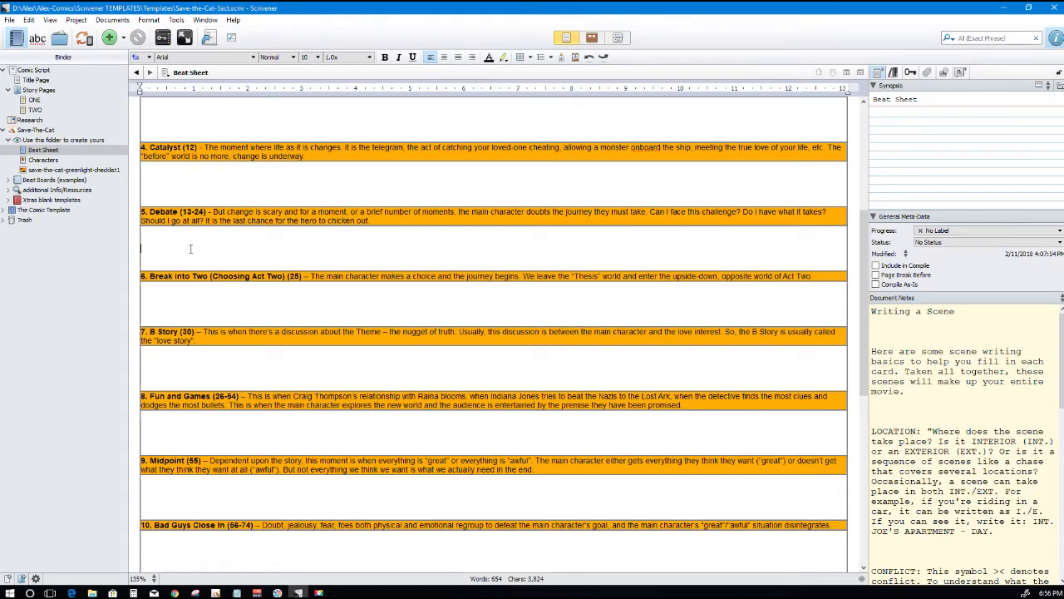
pyautogui.click(192, 301)
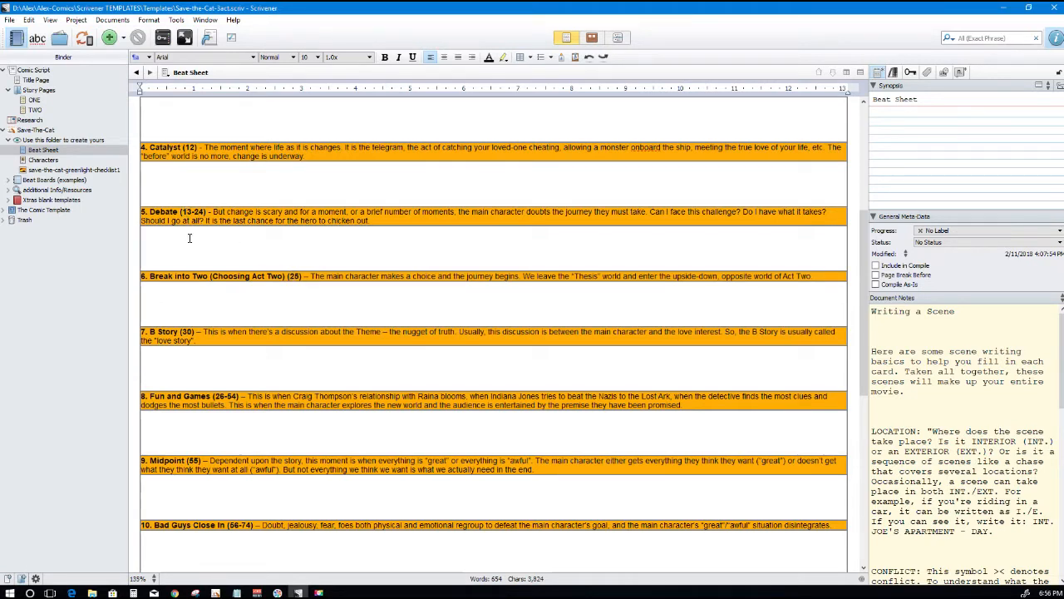
pyautogui.scroll(-3)
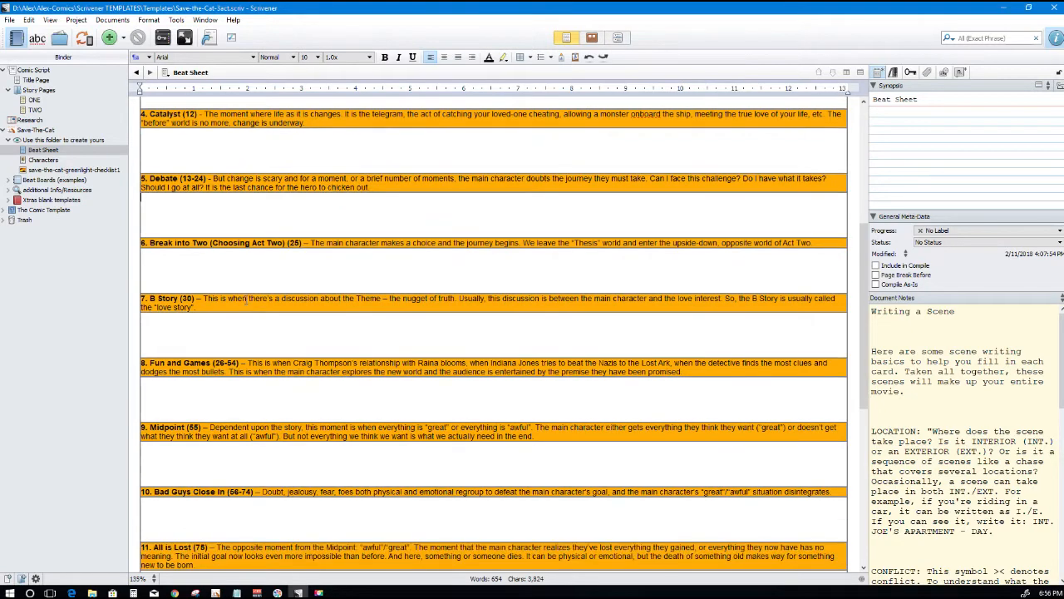
pyautogui.scroll(-3)
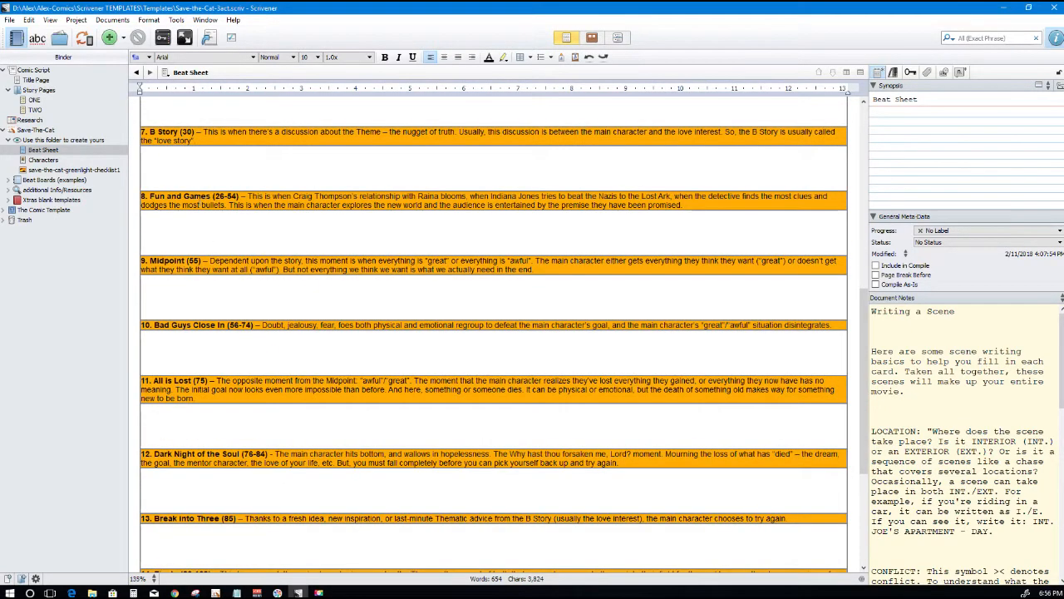
pyautogui.scroll(-3)
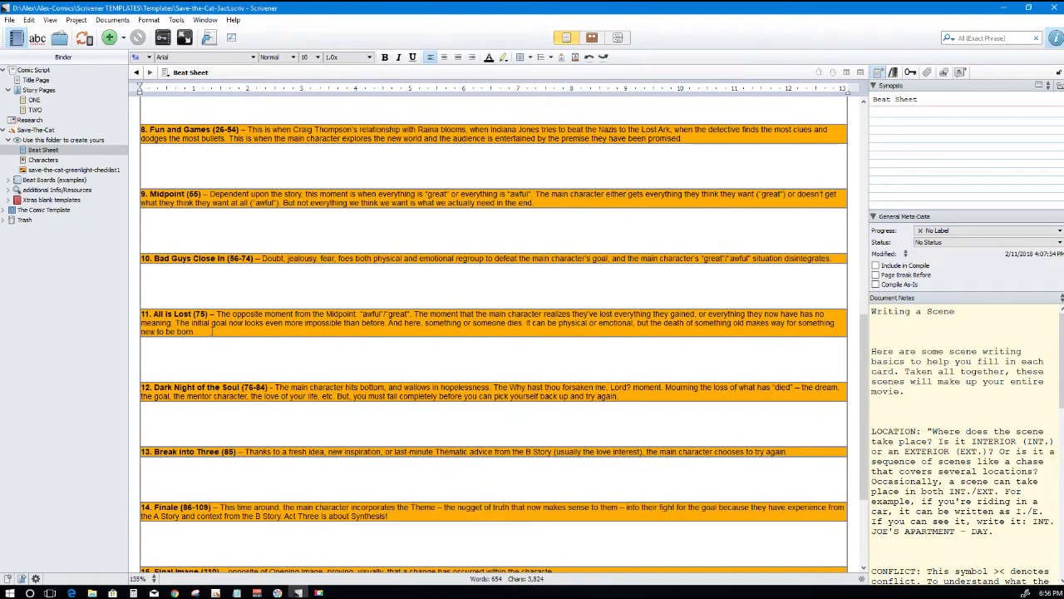
pyautogui.scroll(-3)
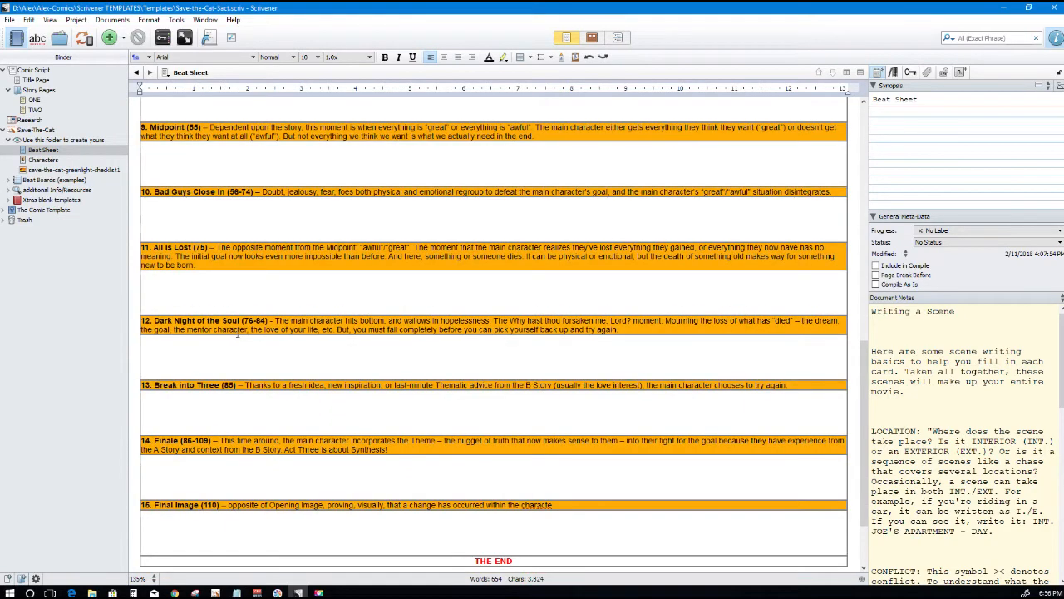
pyautogui.scroll(-3)
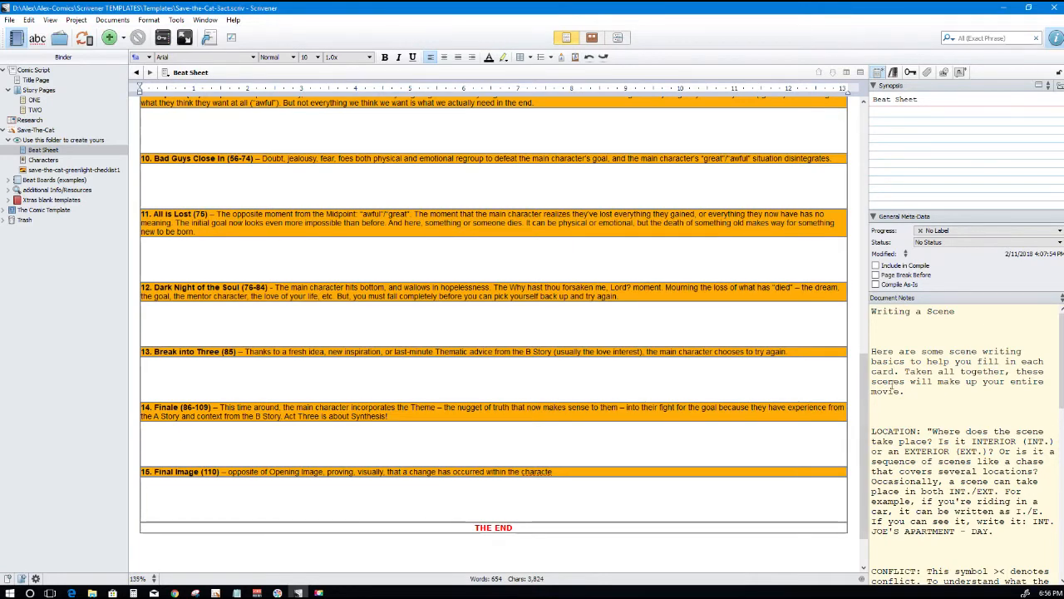
# Step: Compare the Beat Sheet's document notes with the general project notes in the Notes pane
pyautogui.click(203, 57)
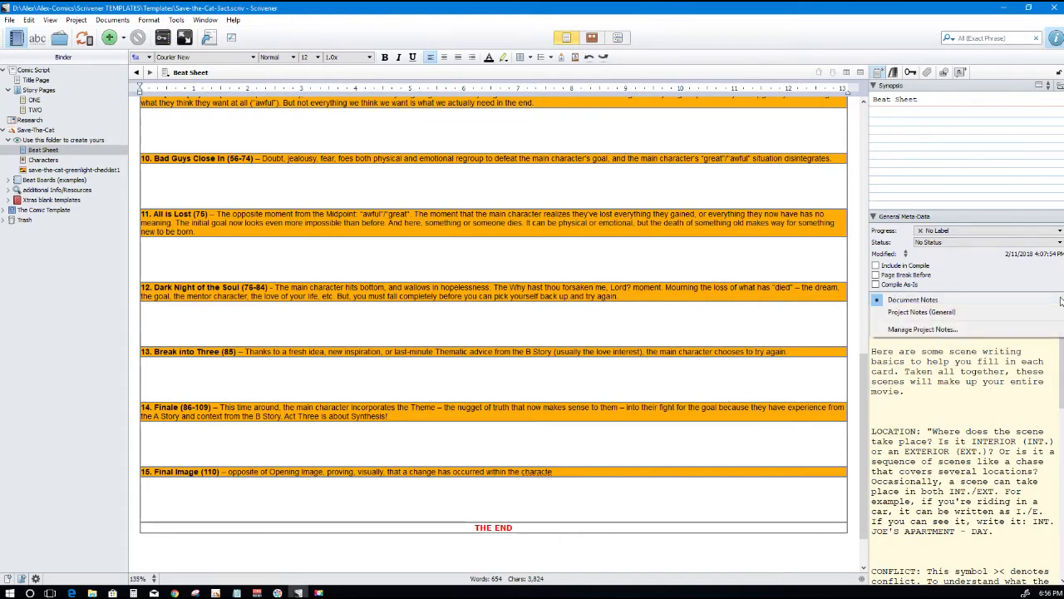
pyautogui.click(913, 299)
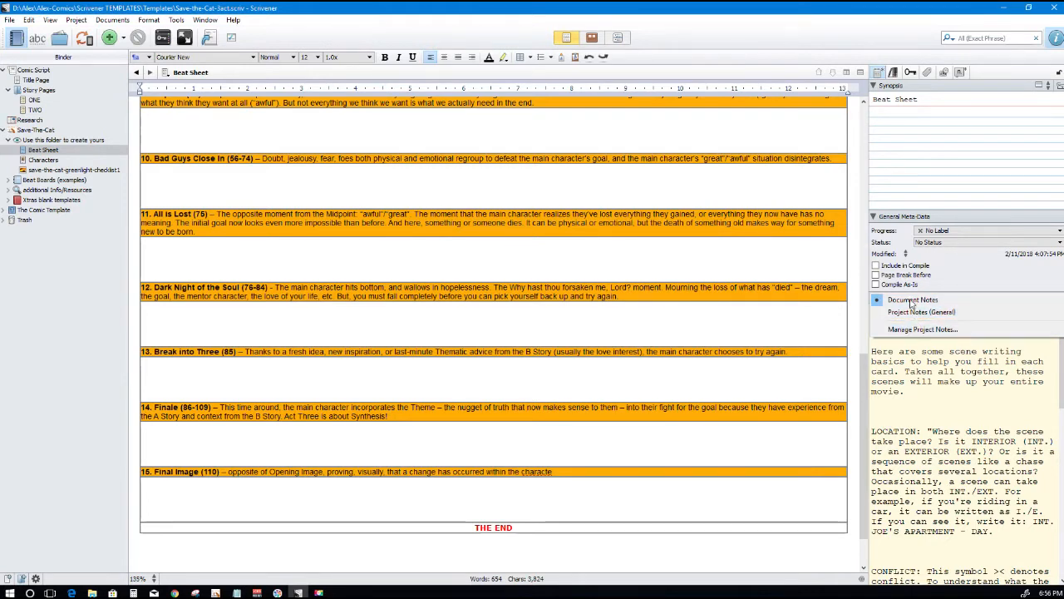
pyautogui.click(921, 313)
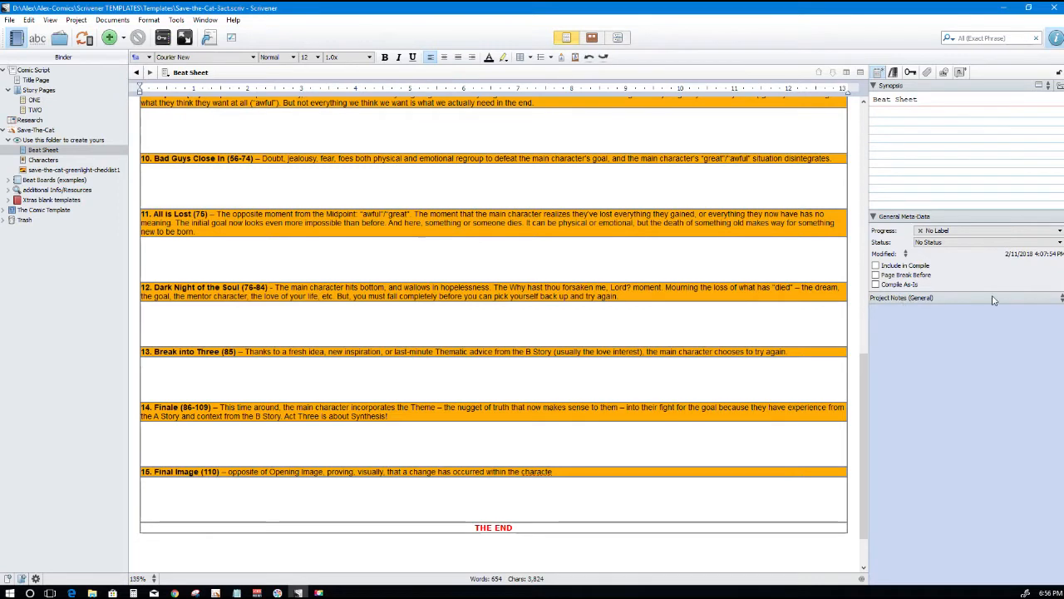
pyautogui.click(901, 298)
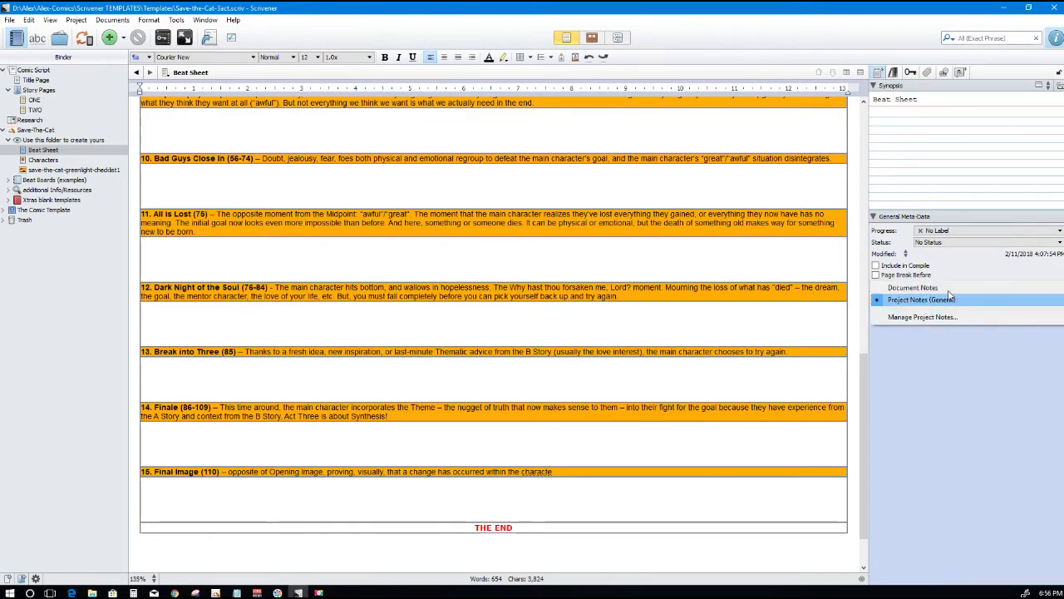
pyautogui.click(911, 286)
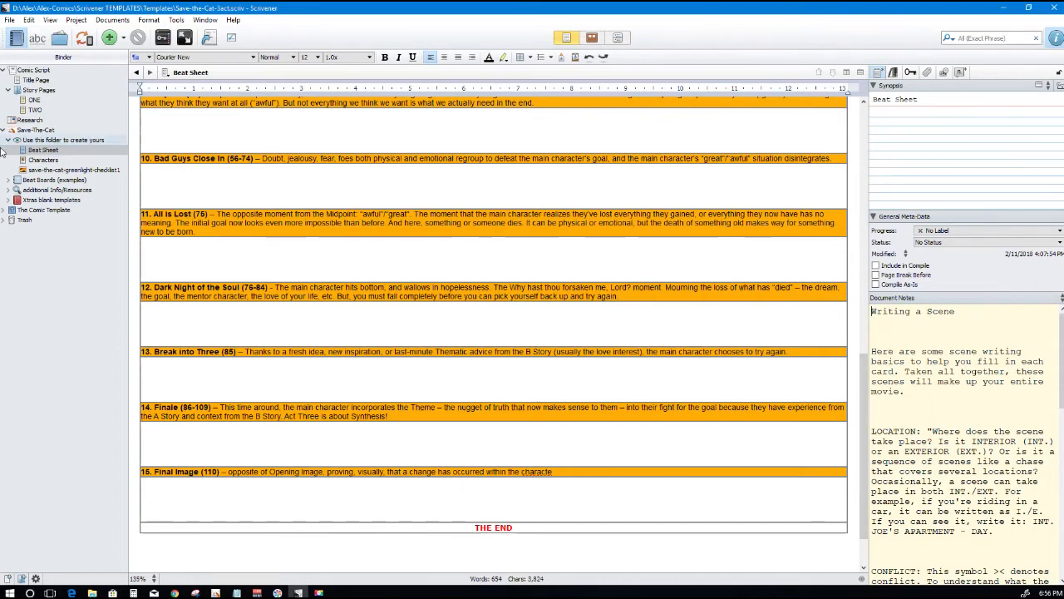
# Step: Show the Characters document with its Eight Character Roles notes
pyautogui.click(44, 160)
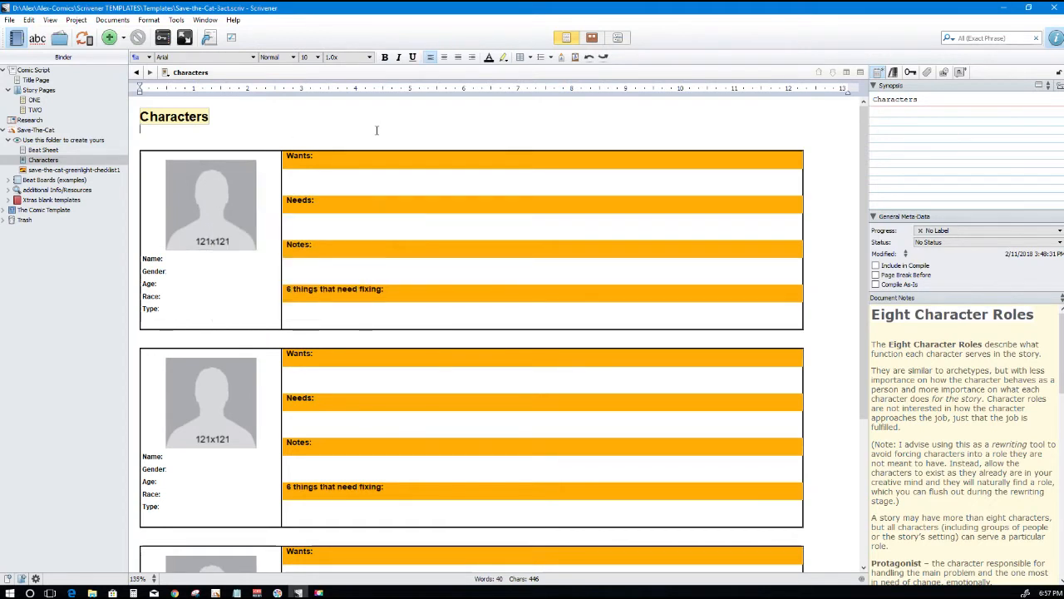
pyautogui.rightClick(210, 203)
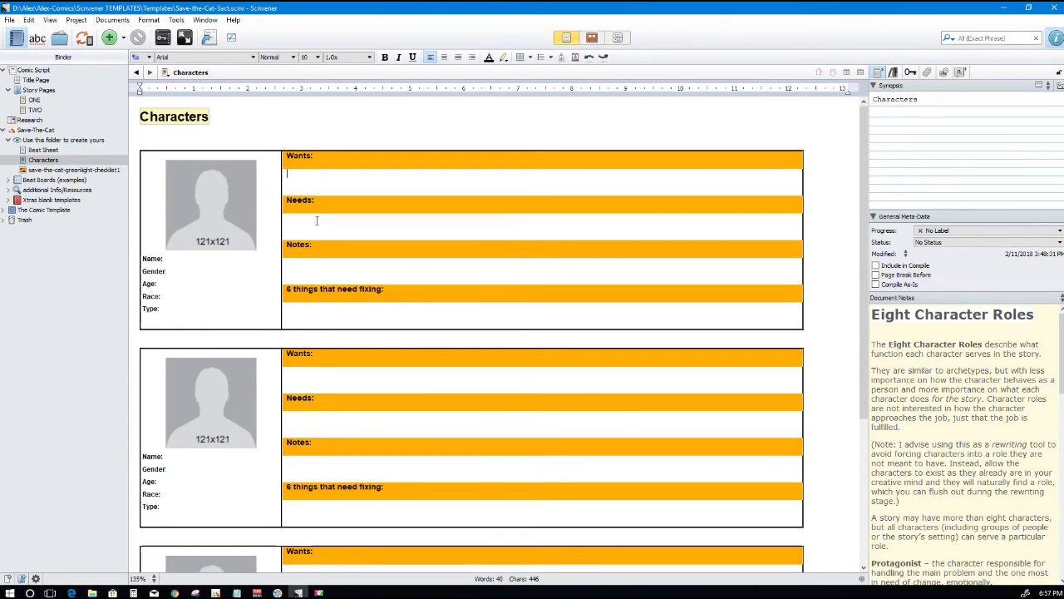
pyautogui.click(334, 306)
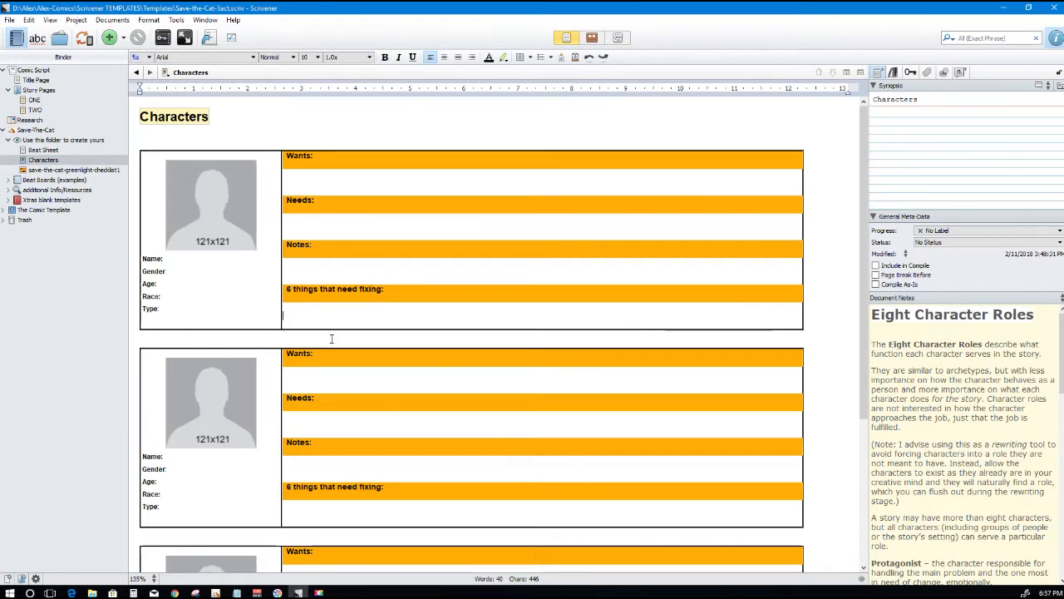
pyautogui.write('nvbhnvbnvbn')
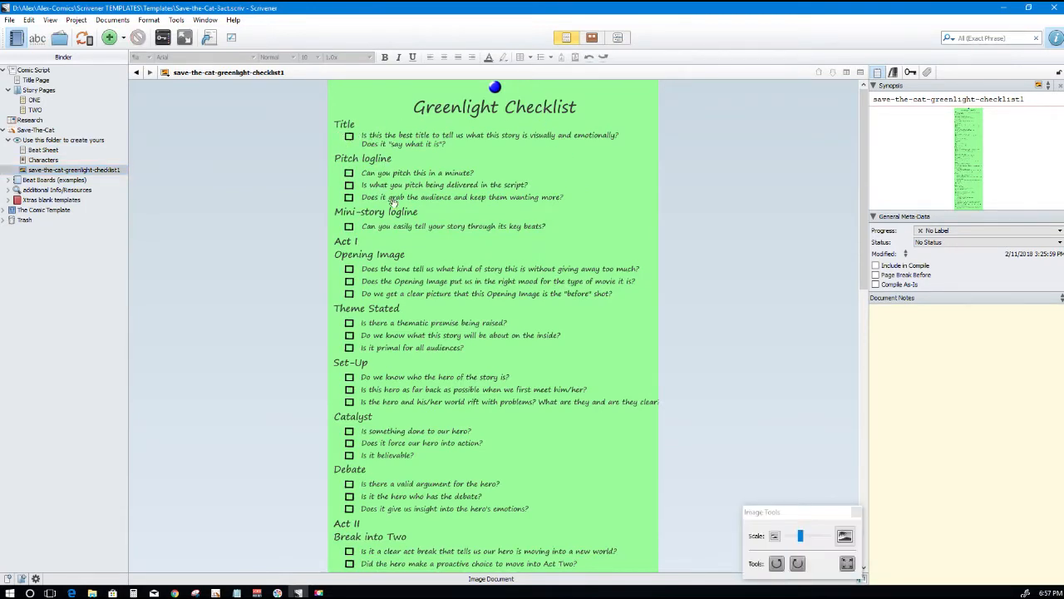
pyautogui.moveTo(463, 233)
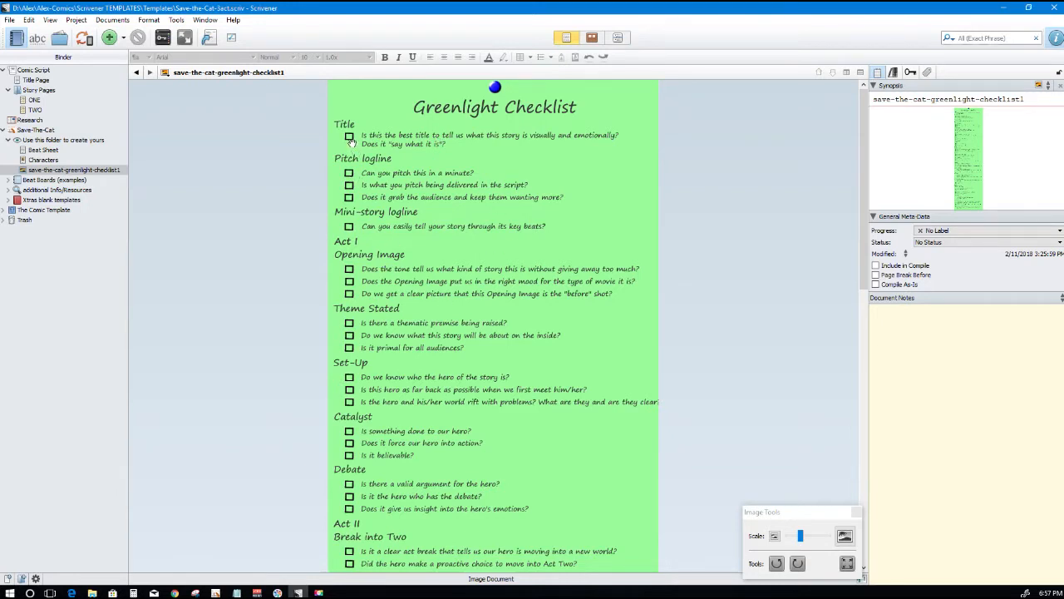
pyautogui.moveTo(311, 119)
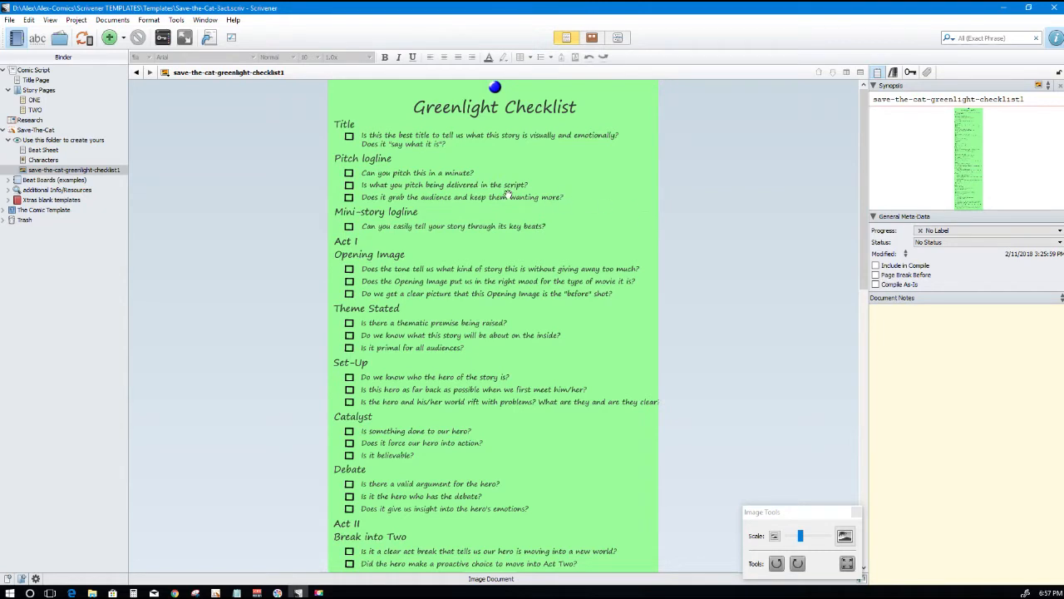
pyautogui.moveTo(27, 180)
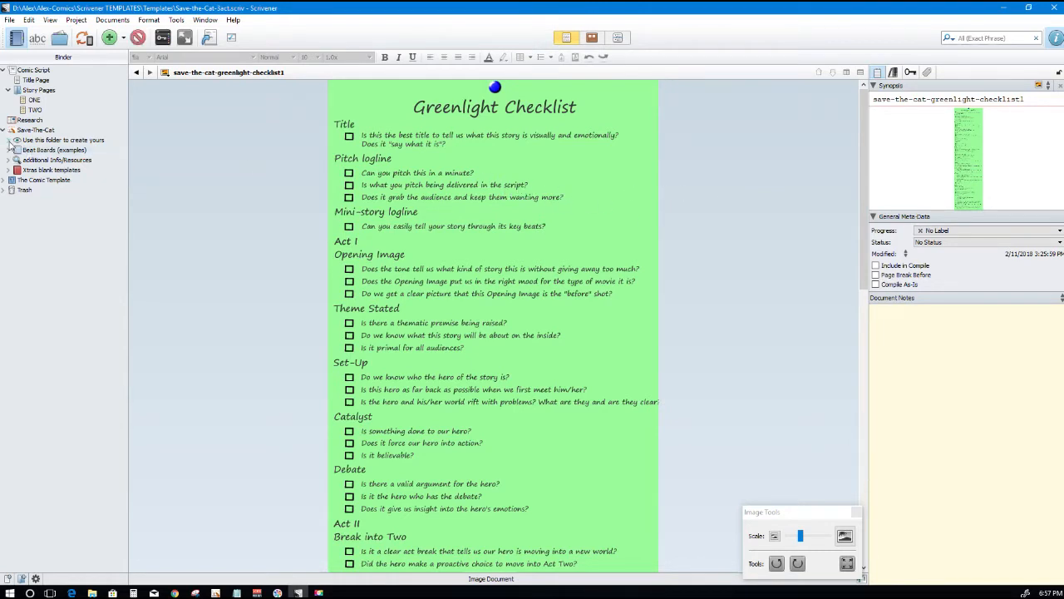
# Step: Show the Use this folder to create yours corkboard with its Beat Sheet, Characters and checklist cards
pyautogui.click(63, 140)
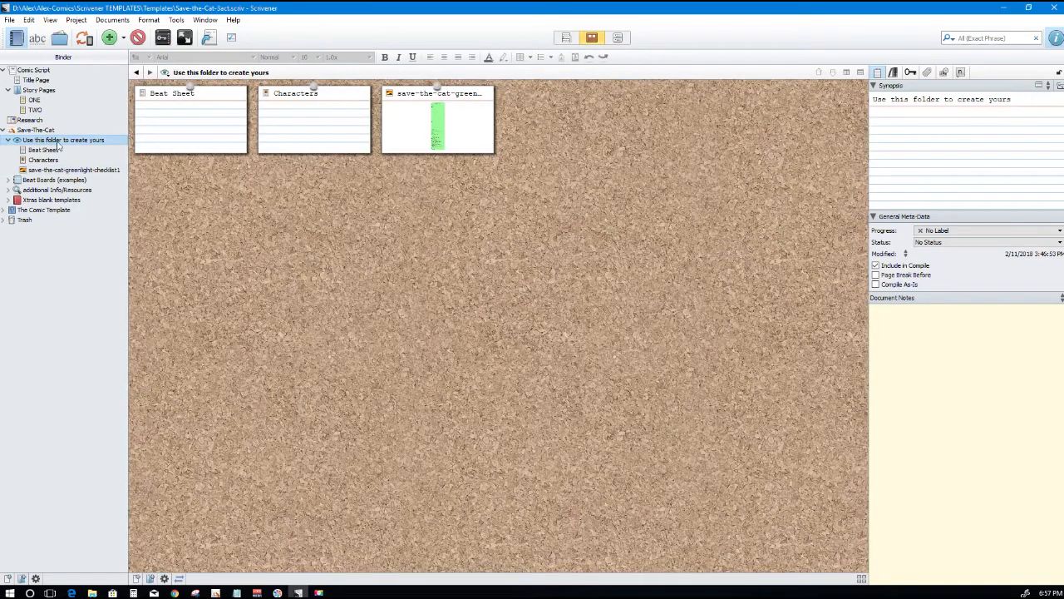
# Step: Navigate Beat Boards (examples) to example1-Spider-man2 and load the Spider-man2 Beat sheet
pyautogui.click(6, 140)
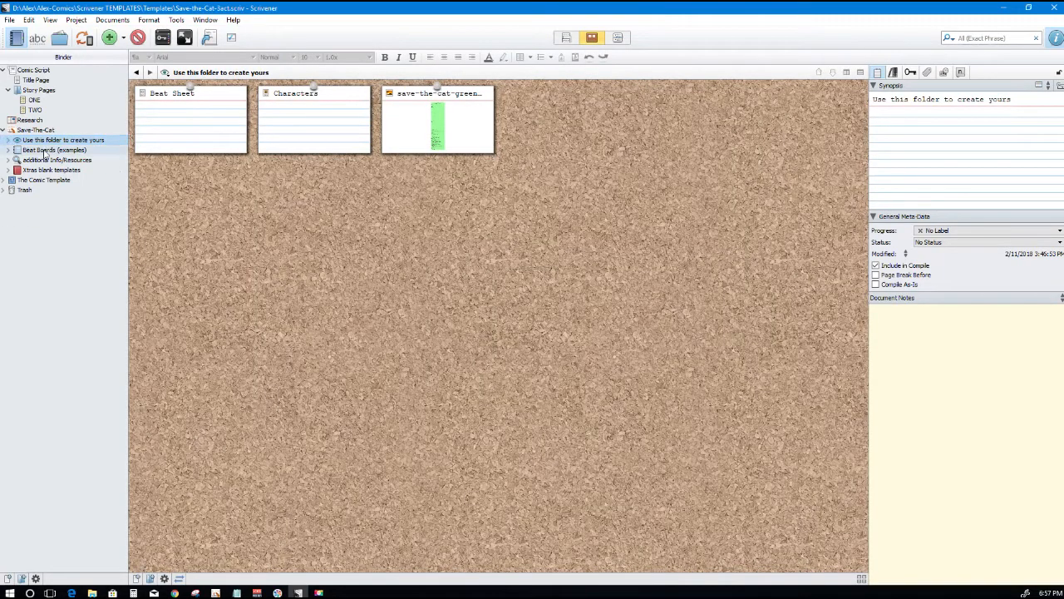
pyautogui.click(53, 150)
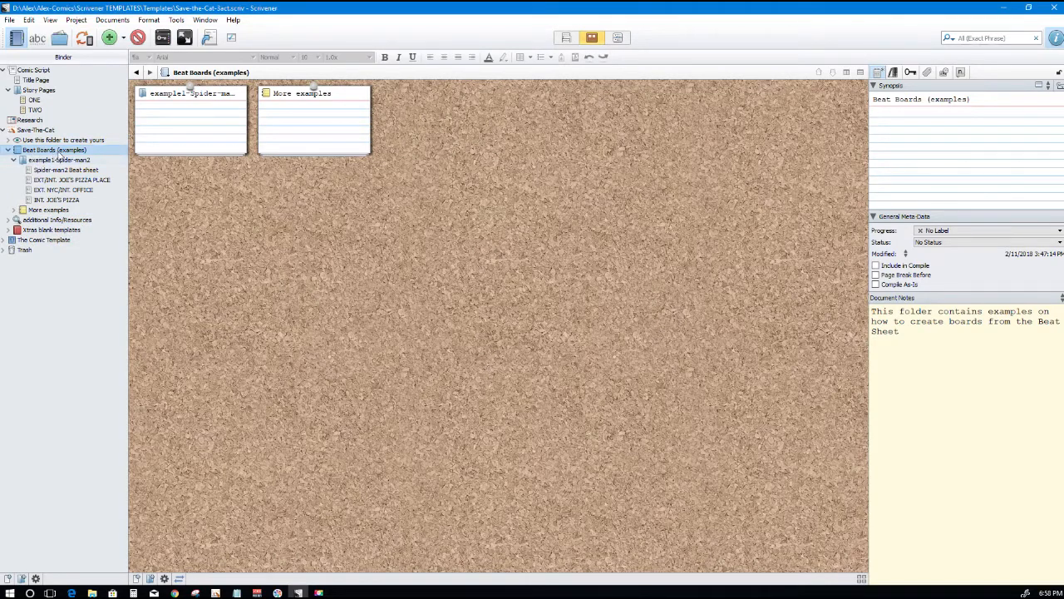
pyautogui.click(60, 160)
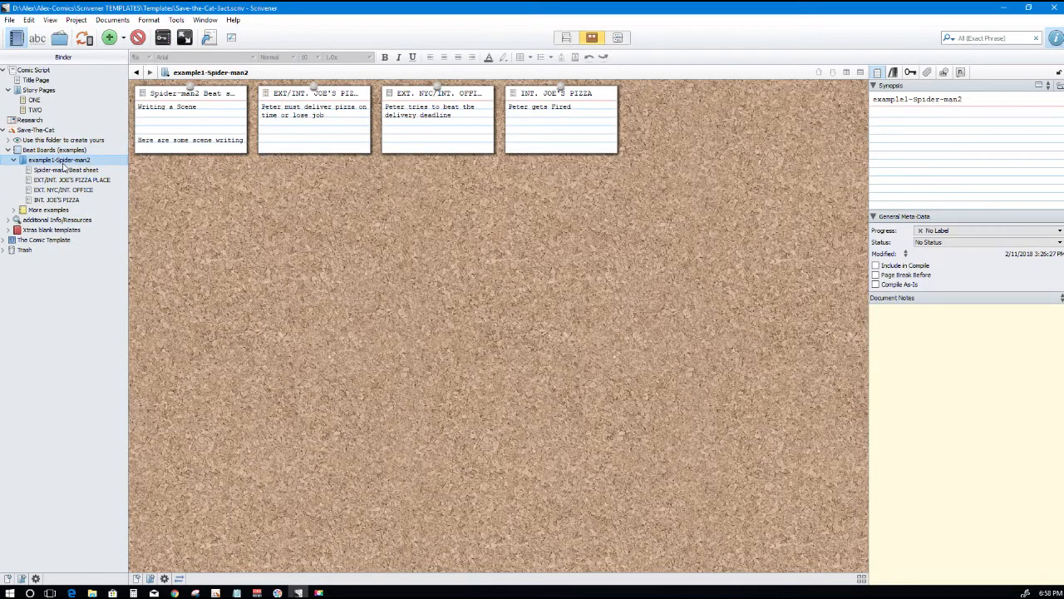
pyautogui.doubleClick(70, 169)
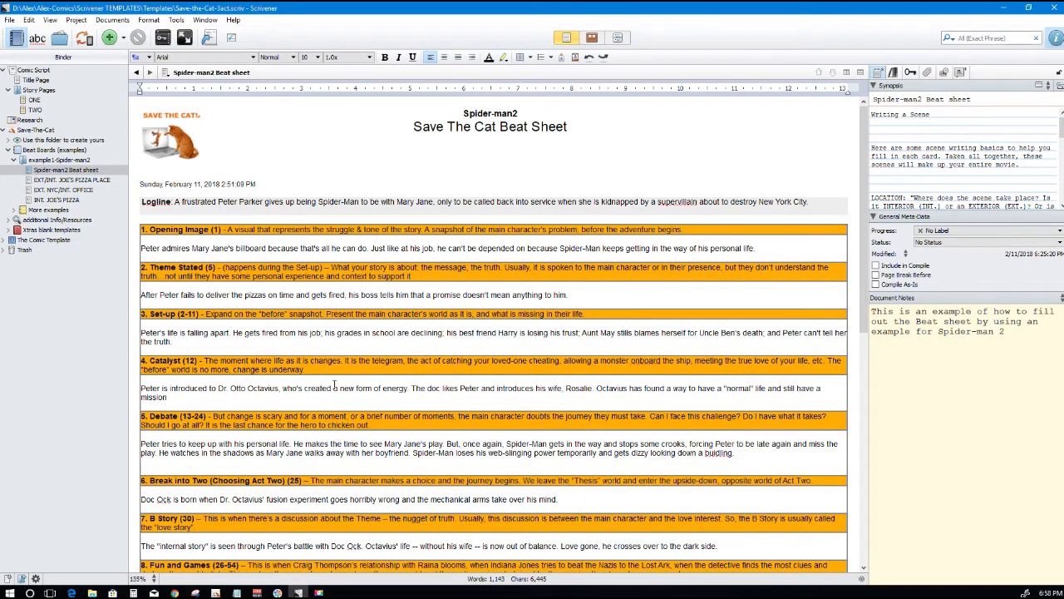
pyautogui.scroll(-3)
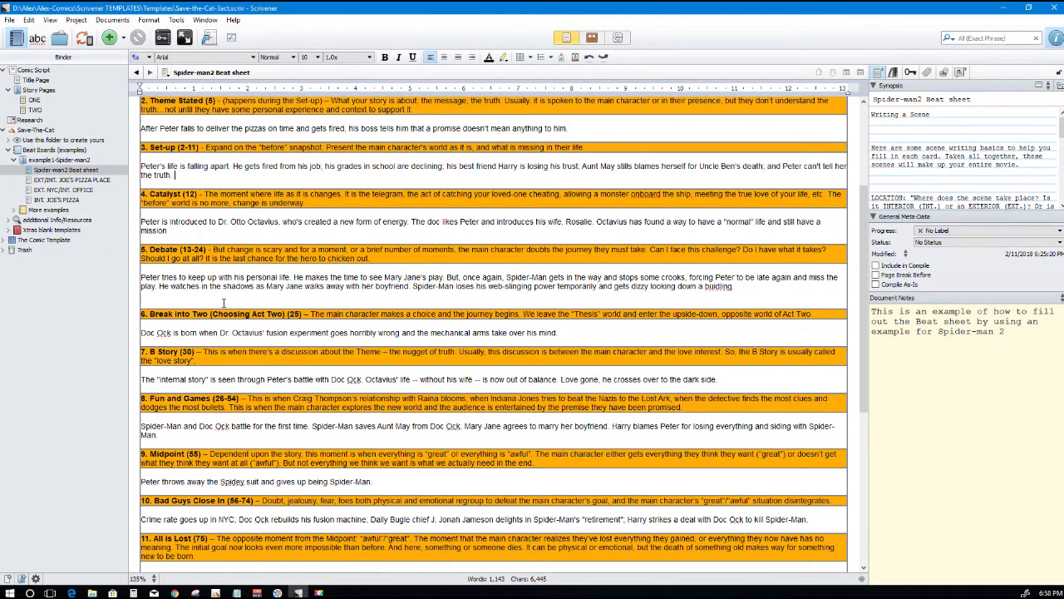
pyautogui.scroll(-3)
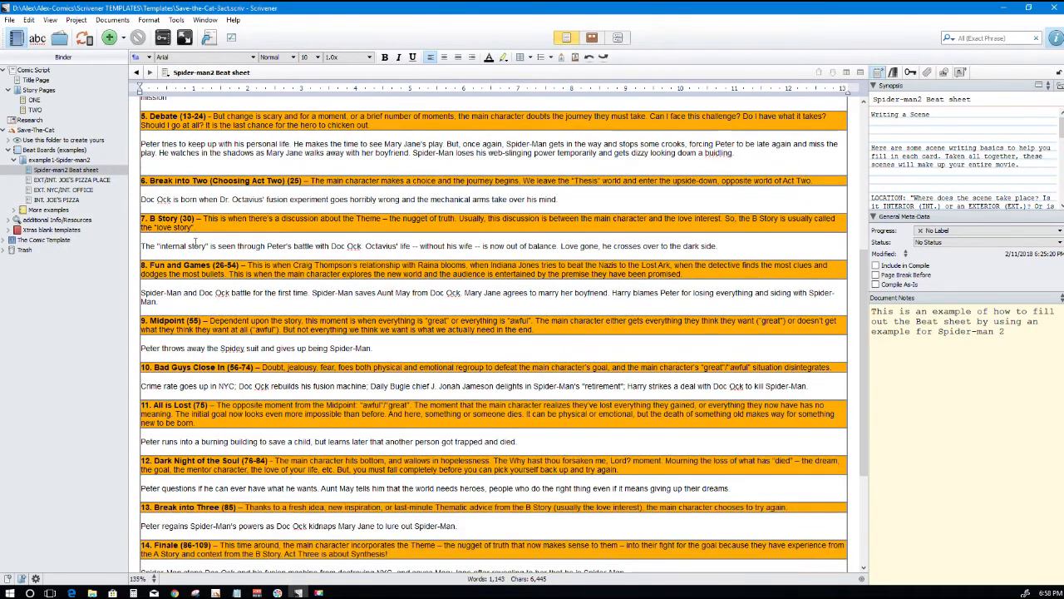
pyautogui.scroll(-3)
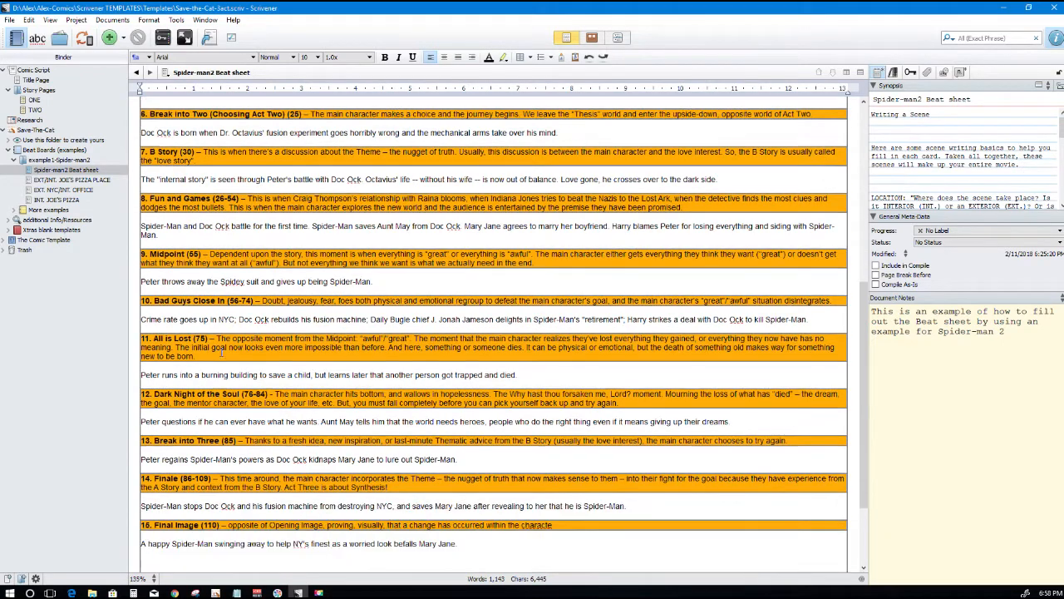
pyautogui.scroll(-3)
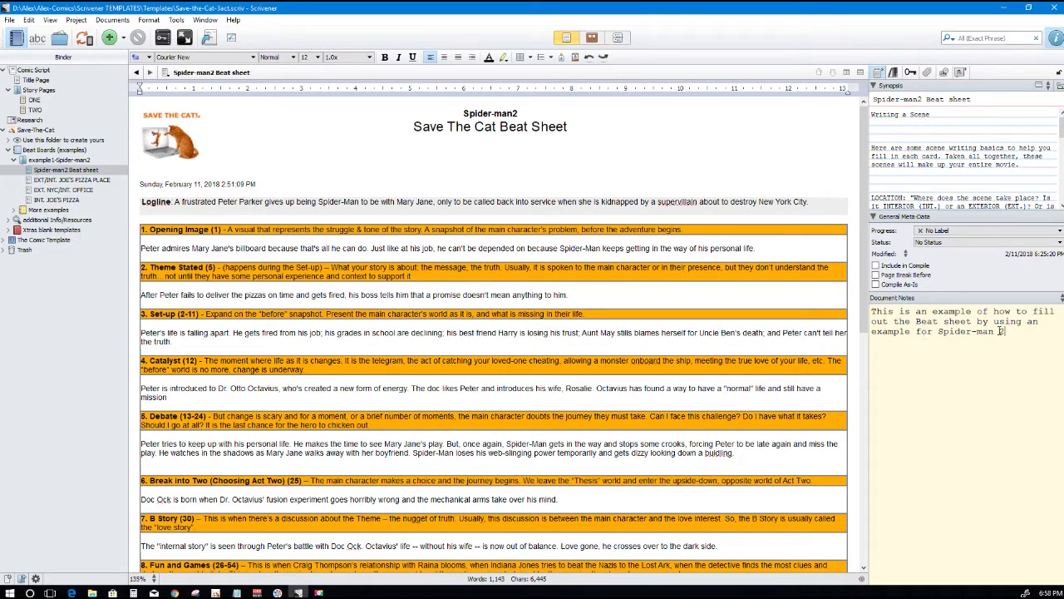
pyautogui.write('2')
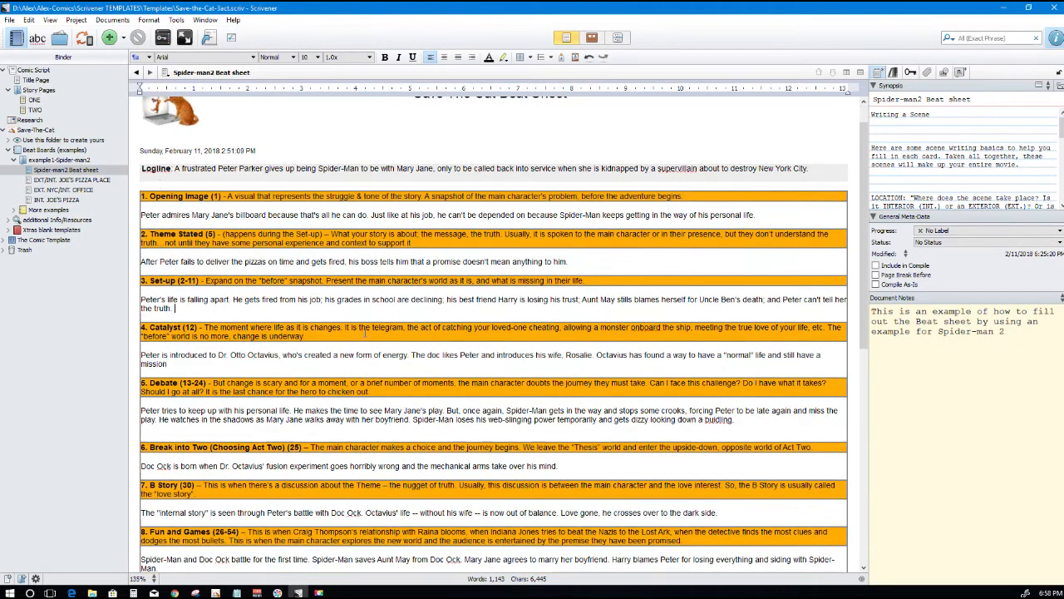
pyautogui.click(72, 180)
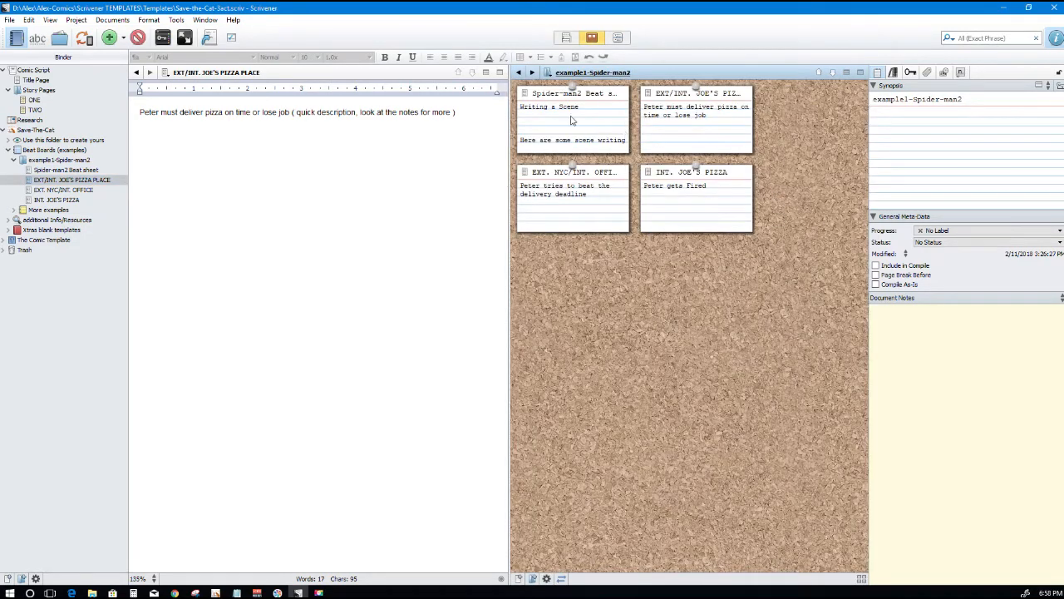
pyautogui.moveTo(625, 143)
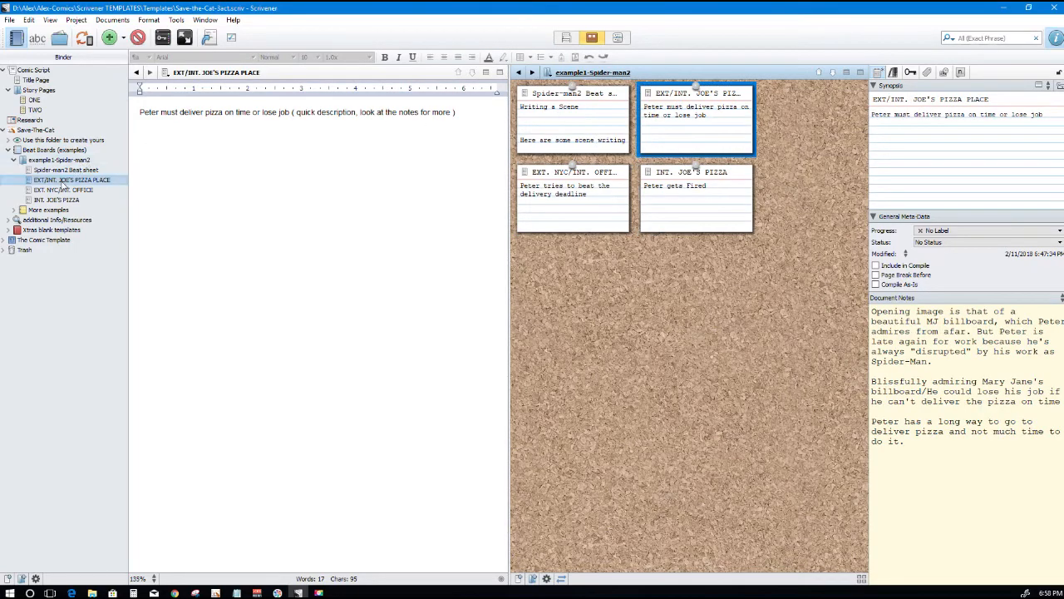
pyautogui.moveTo(83, 179)
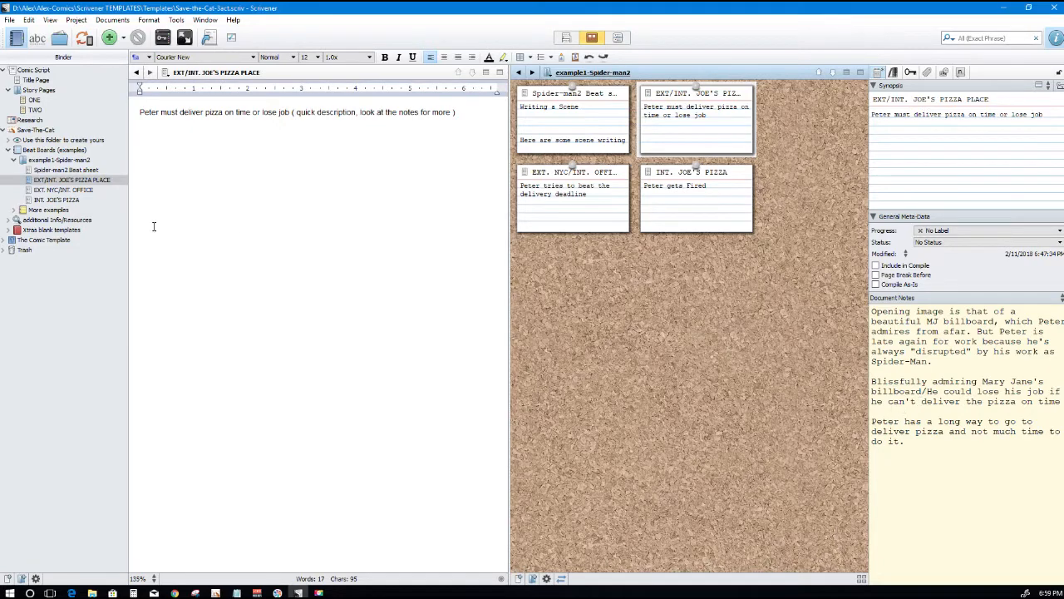
# Step: Load the EXT. NYC/INT. OFFICE scene, then INT. JOE'S PIZZA beside the pizza place scene
pyautogui.click(63, 190)
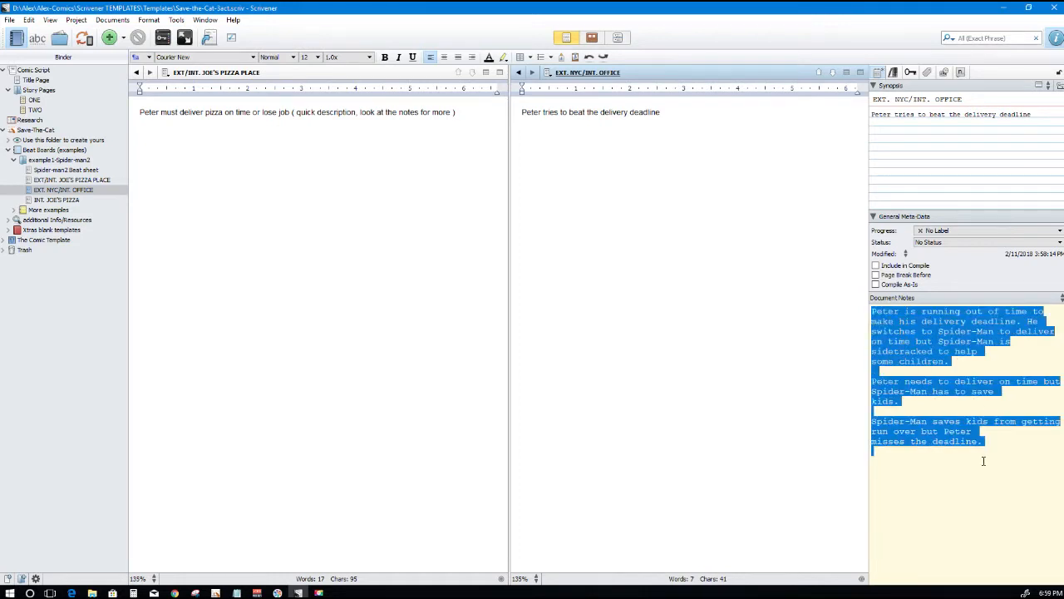
pyautogui.click(984, 460)
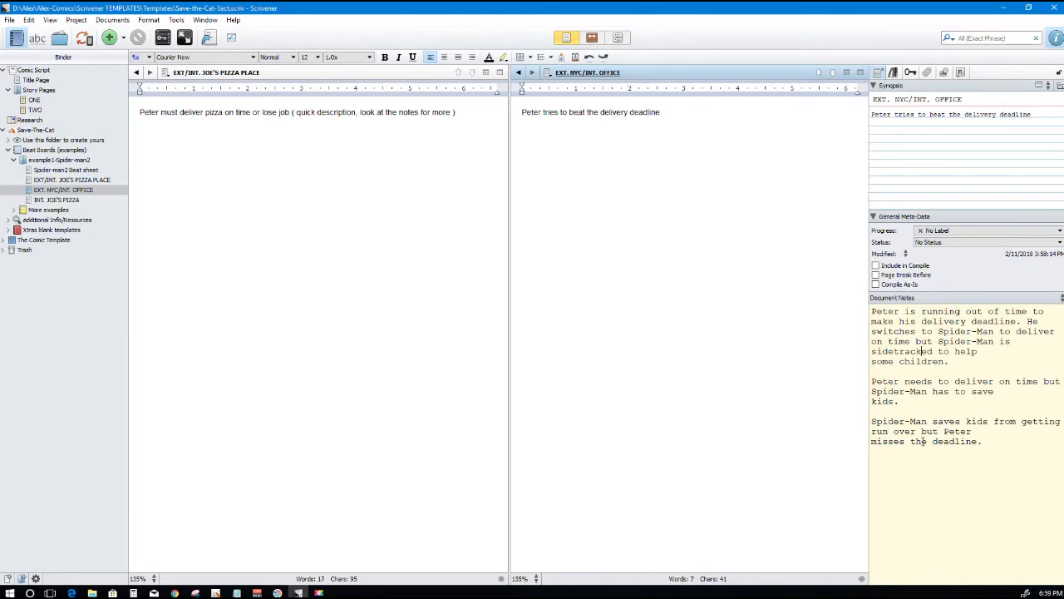
pyautogui.click(57, 200)
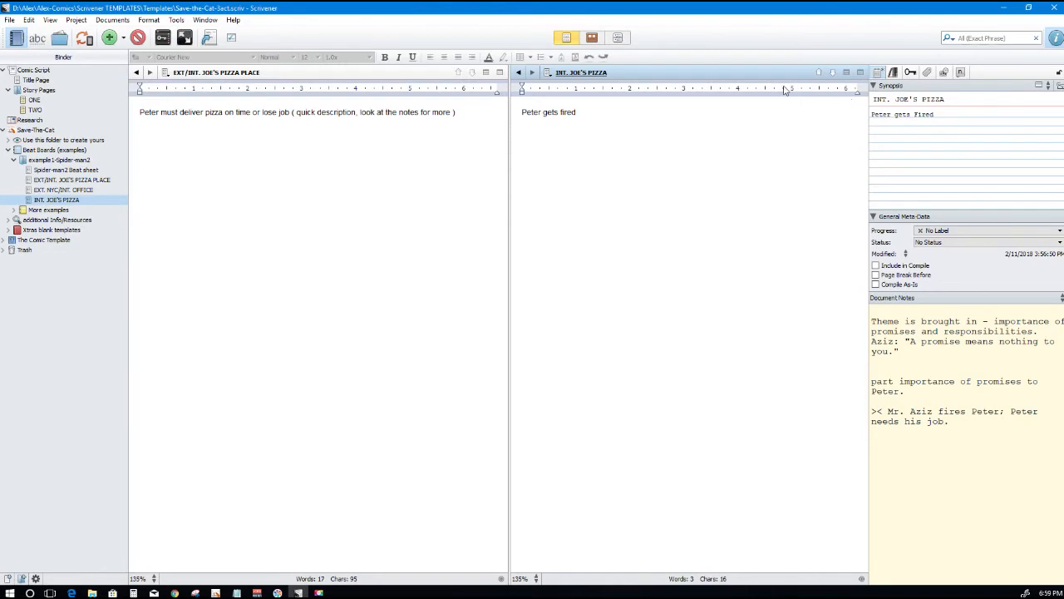
pyautogui.moveTo(767, 75)
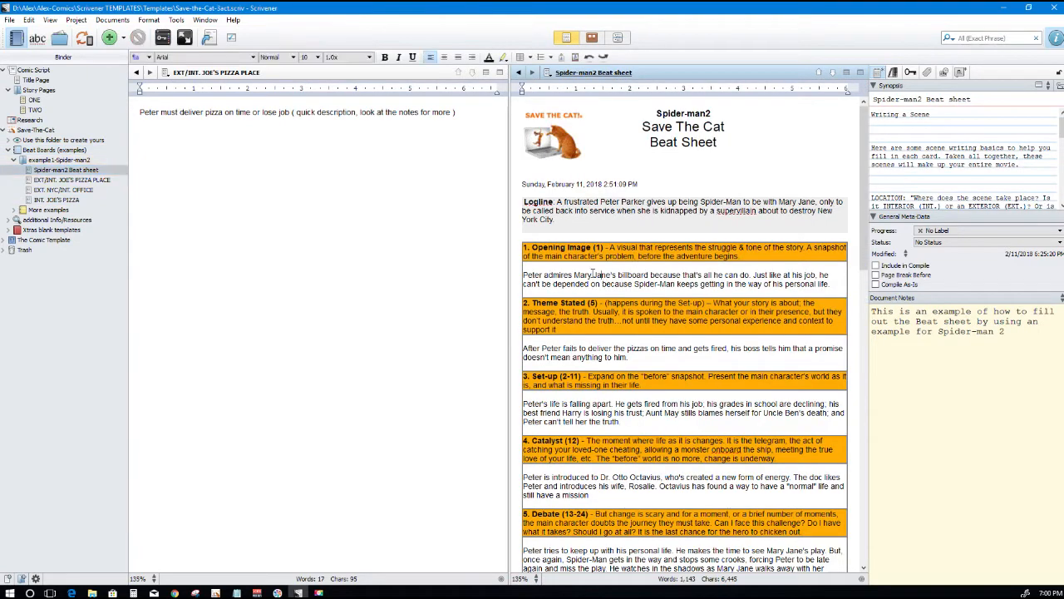
# Step: Scroll through the Spider-man2 beat sheet alongside the pizza place scene
pyautogui.scroll(-3)
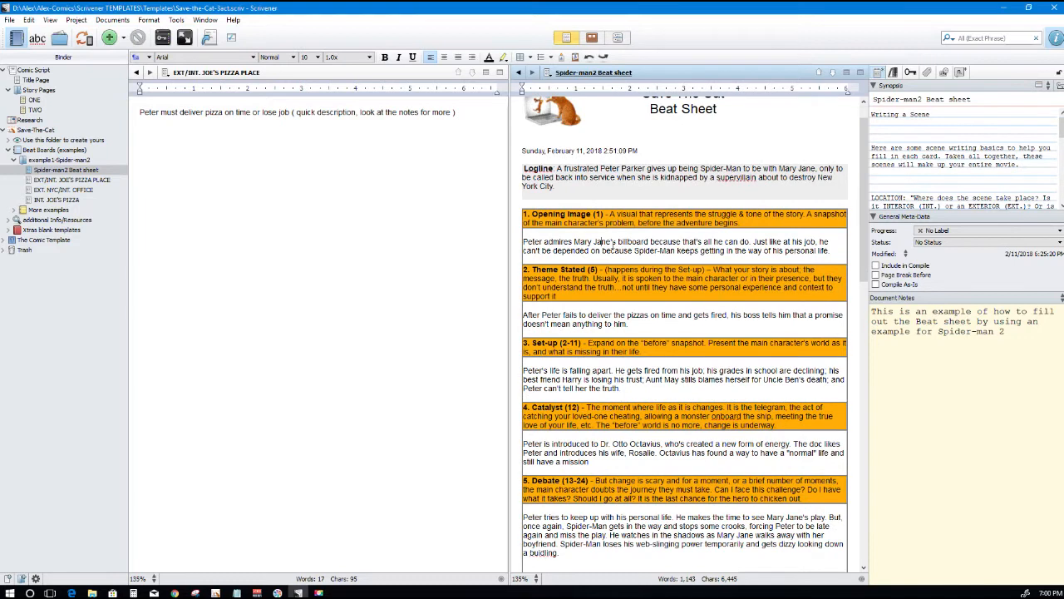
pyautogui.scroll(-3)
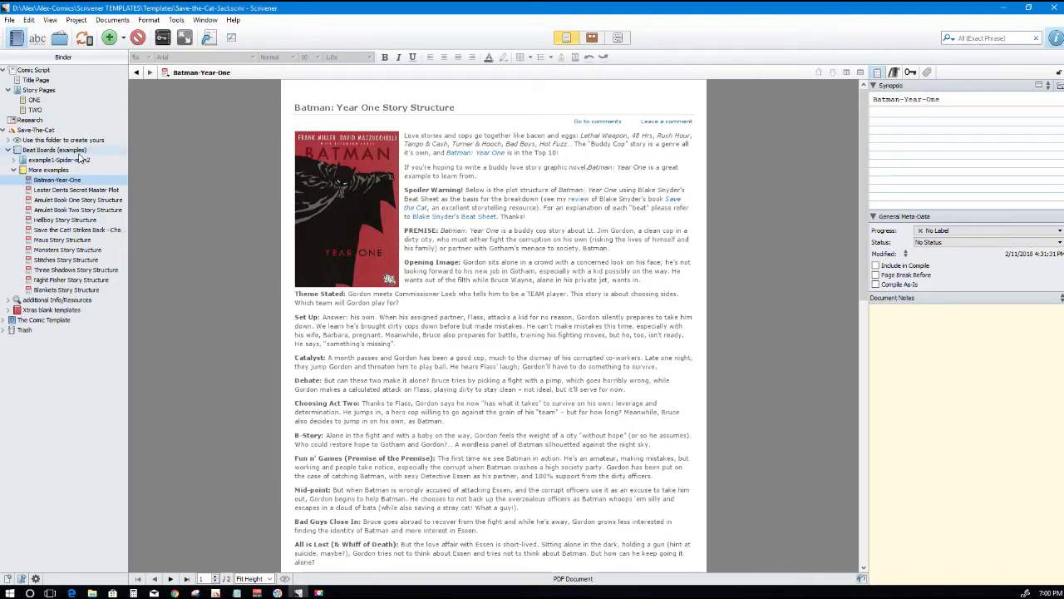
# Step: Finish reading Batman: Year One and switch to the Lester Dents Secret Master Plot reference
pyautogui.scroll(-3)
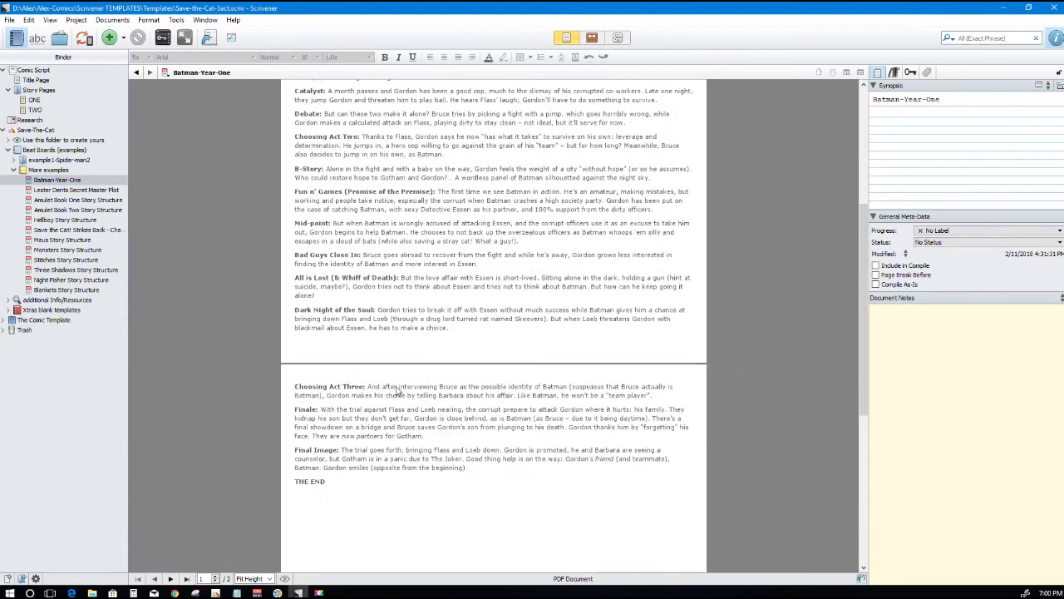
pyautogui.moveTo(395, 359)
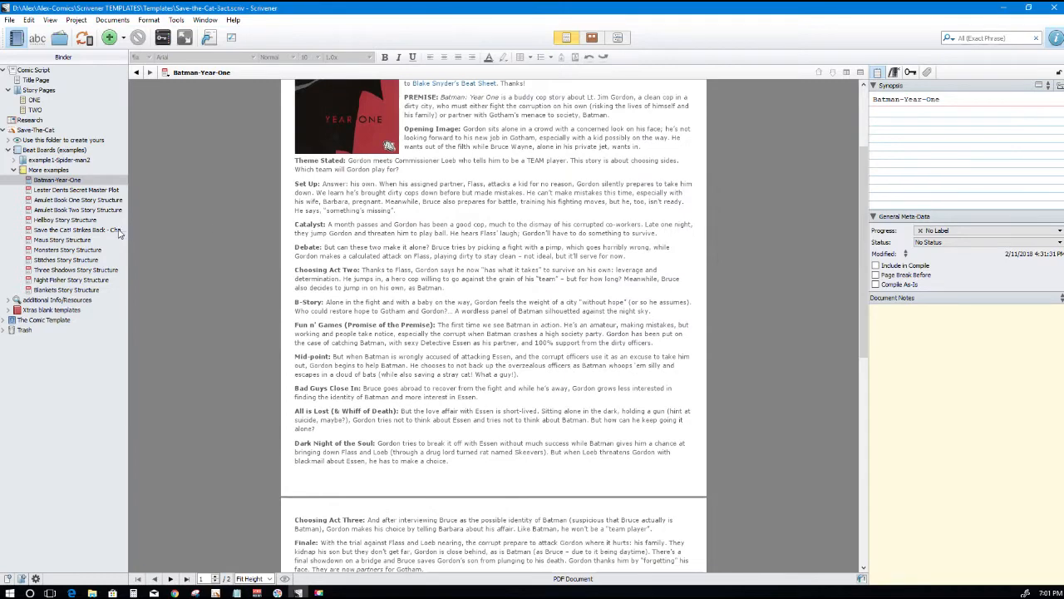
pyautogui.click(76, 190)
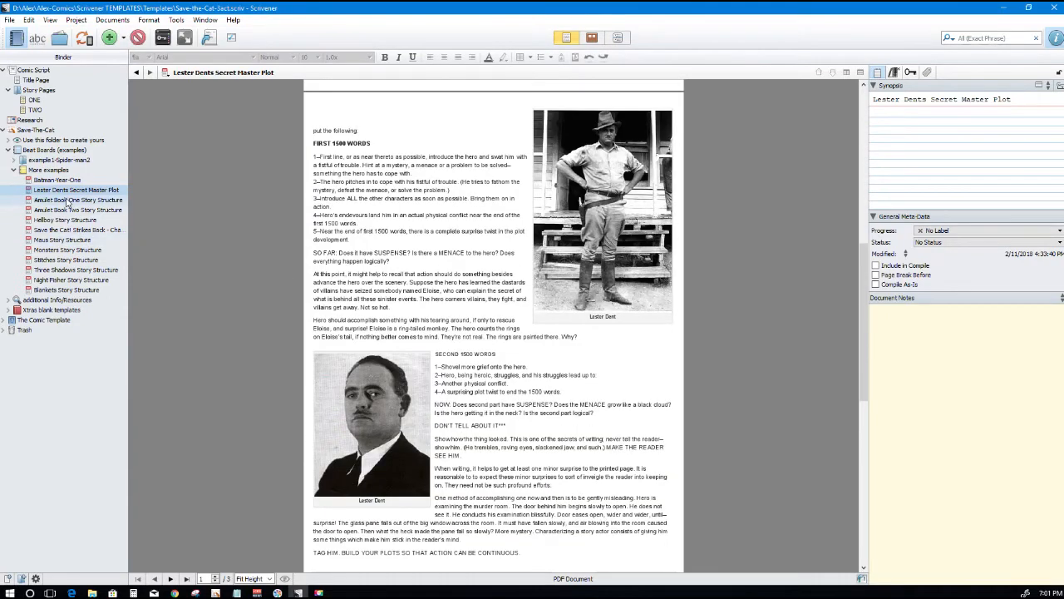
# Step: Browse the Amulet Book One, Amulet Book Two, Hellboy and Save the Cat! Strikes Back structure references
pyautogui.click(80, 199)
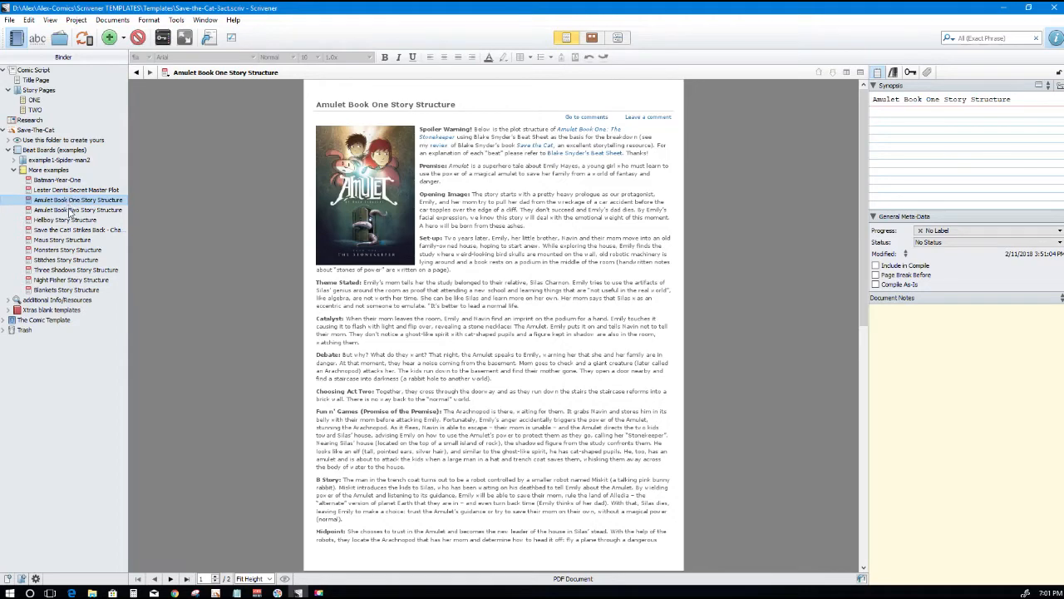
pyautogui.click(79, 210)
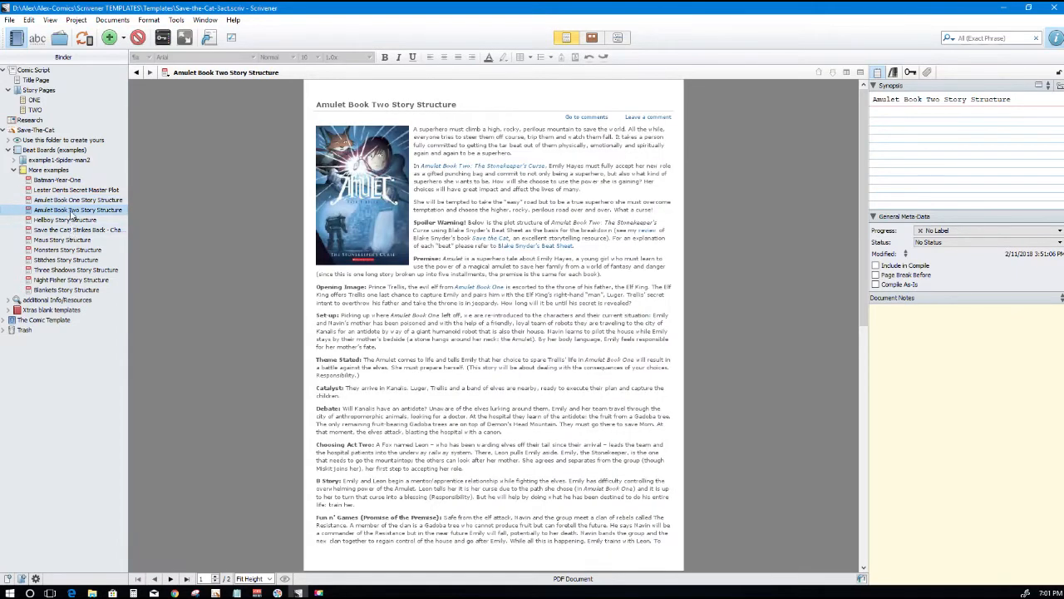
pyautogui.click(63, 220)
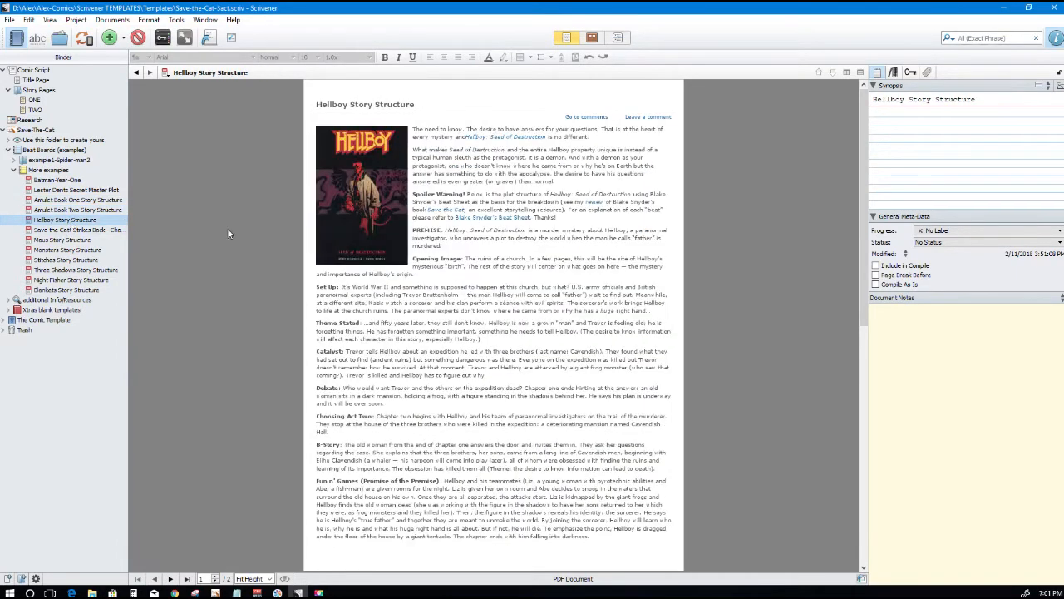
pyautogui.scroll(-3)
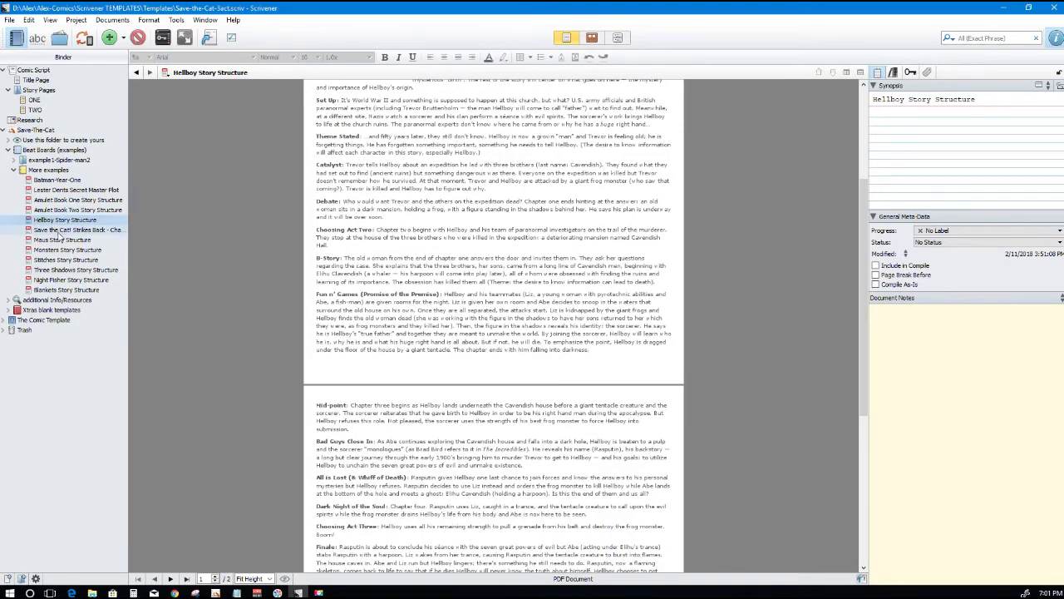
pyautogui.click(76, 230)
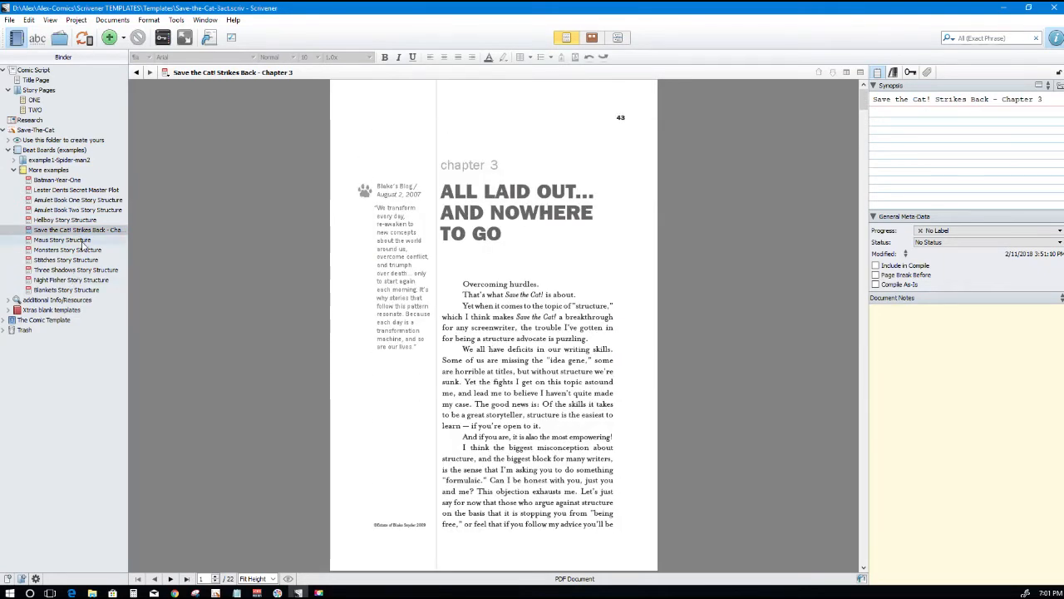
# Step: Browse the Maus, Monsters and Stitches structures, then view the Save-the-cat-Summary in additional info/Resources
pyautogui.click(61, 240)
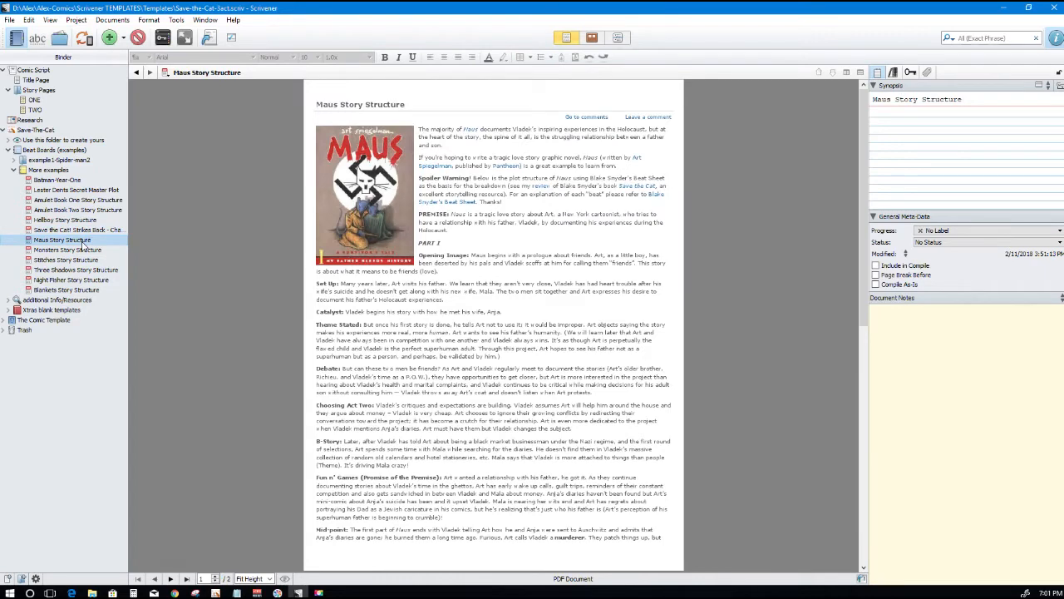
pyautogui.moveTo(559, 276)
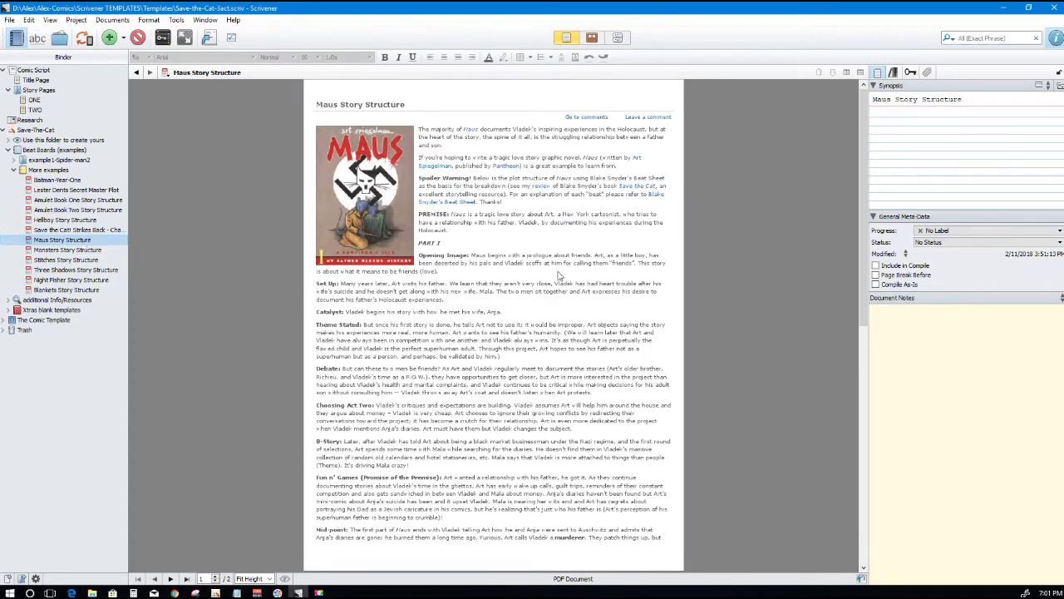
pyautogui.scroll(-3)
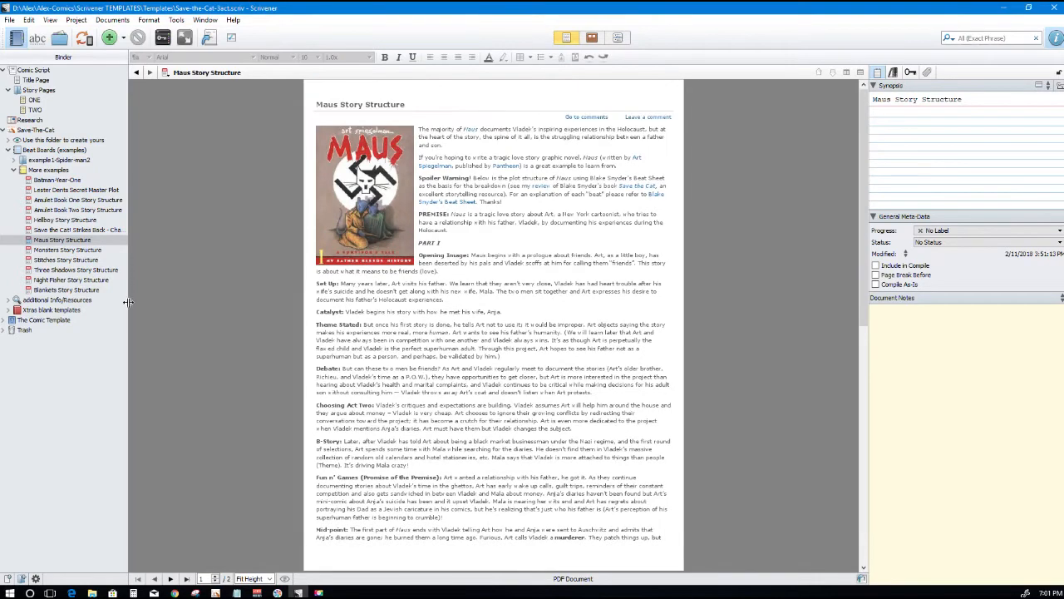
pyautogui.click(66, 250)
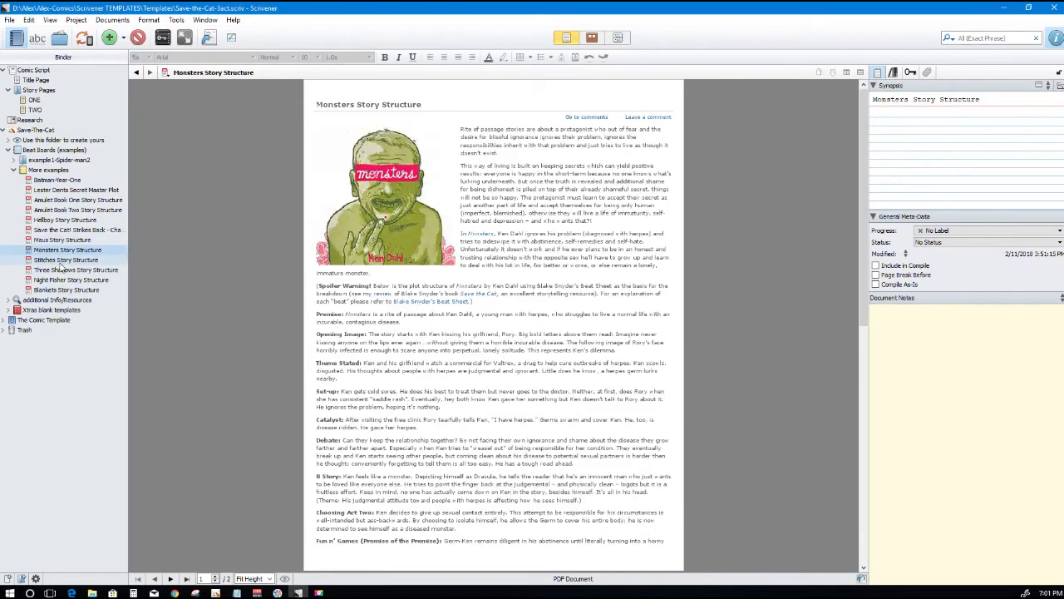
pyautogui.click(67, 259)
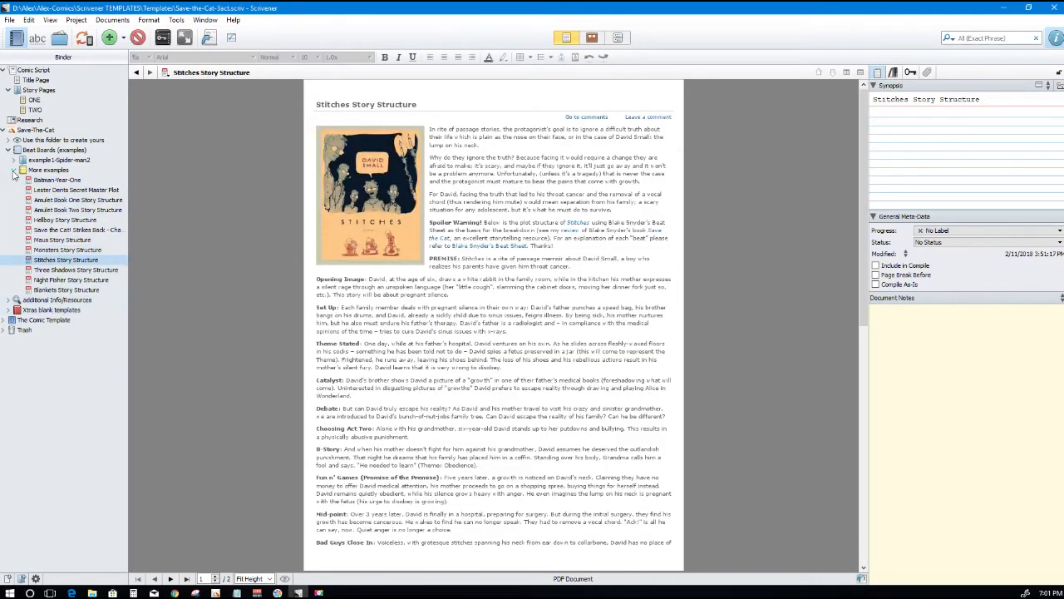
pyautogui.click(57, 180)
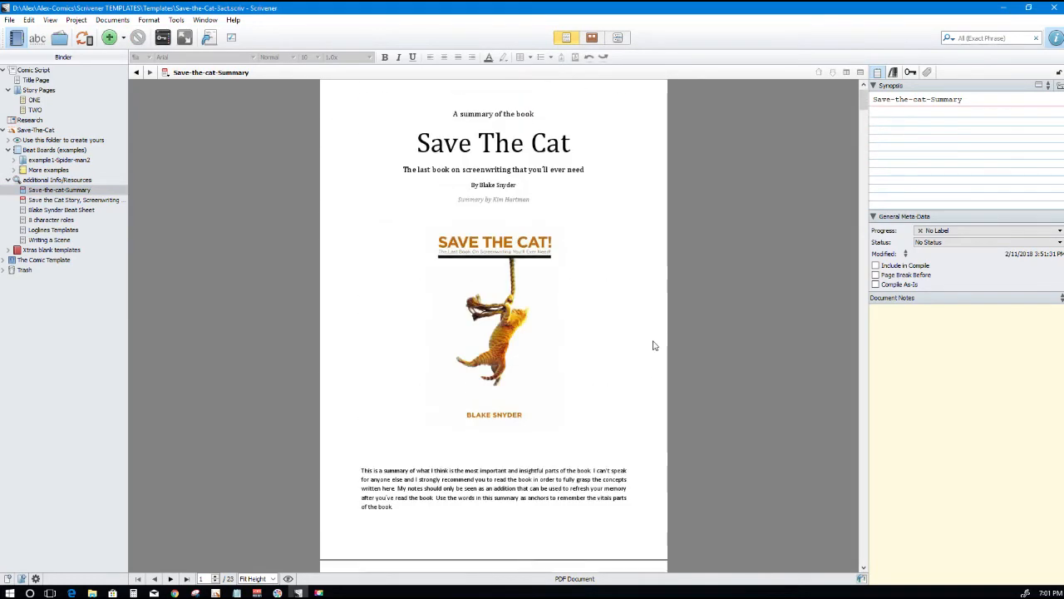
# Step: Read down through the movie genre categories of the Save-the-cat-Summary PDF
pyautogui.scroll(-3)
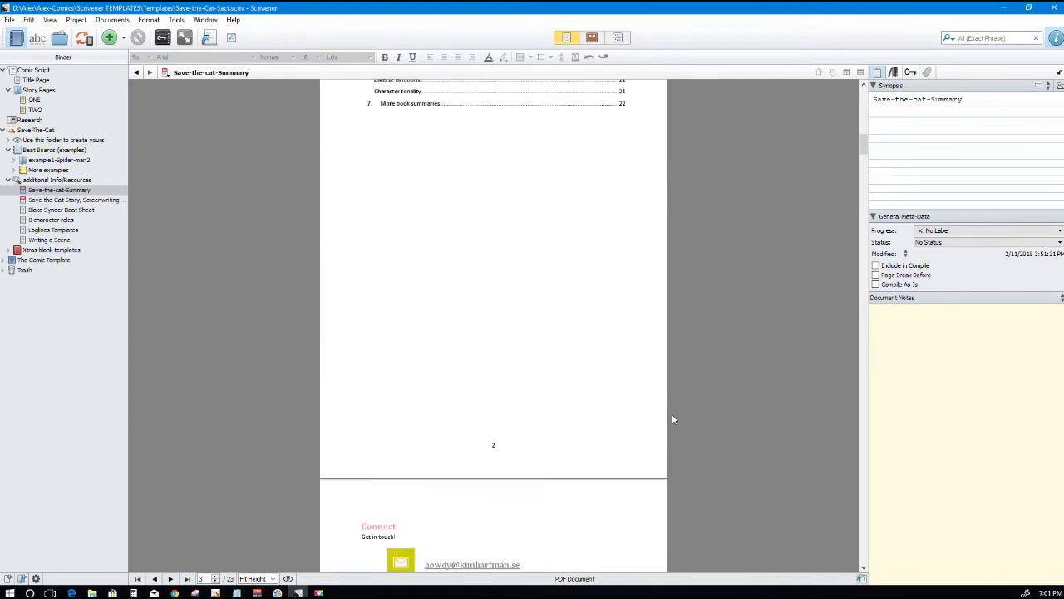
pyautogui.scroll(-3)
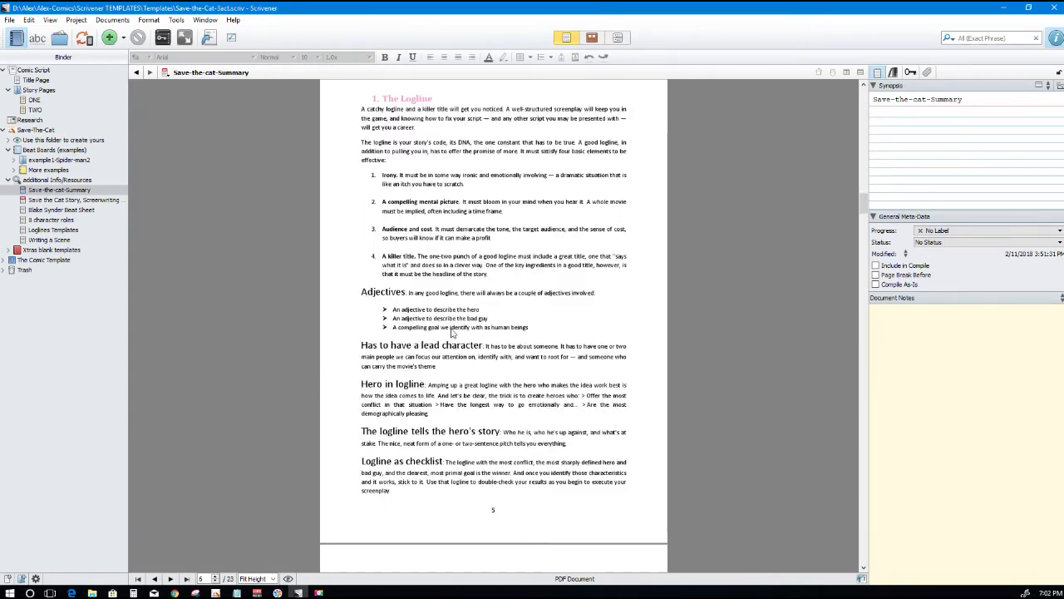
pyautogui.scroll(-3)
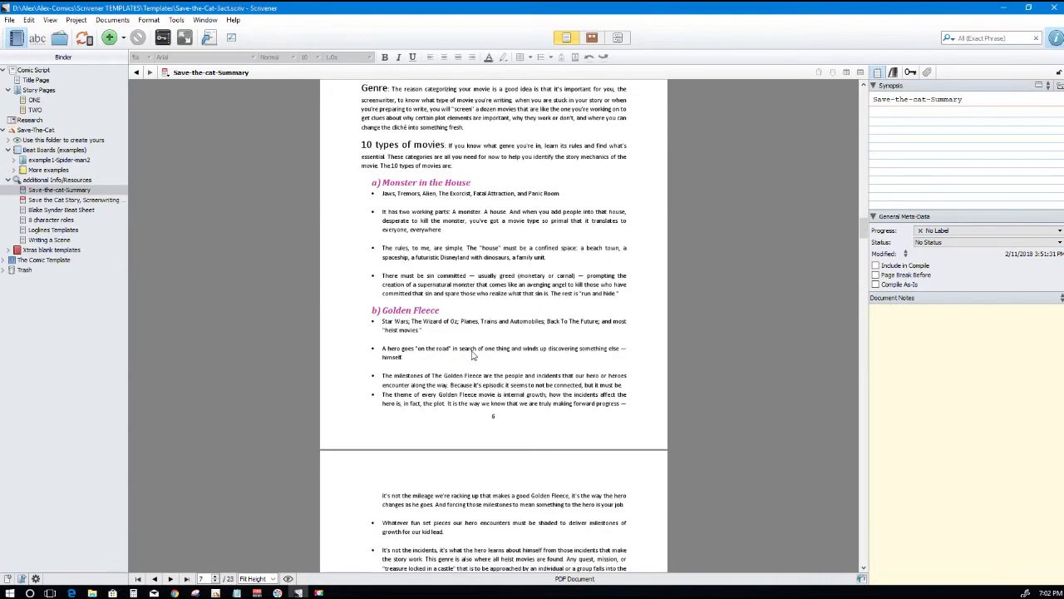
pyautogui.scroll(-3)
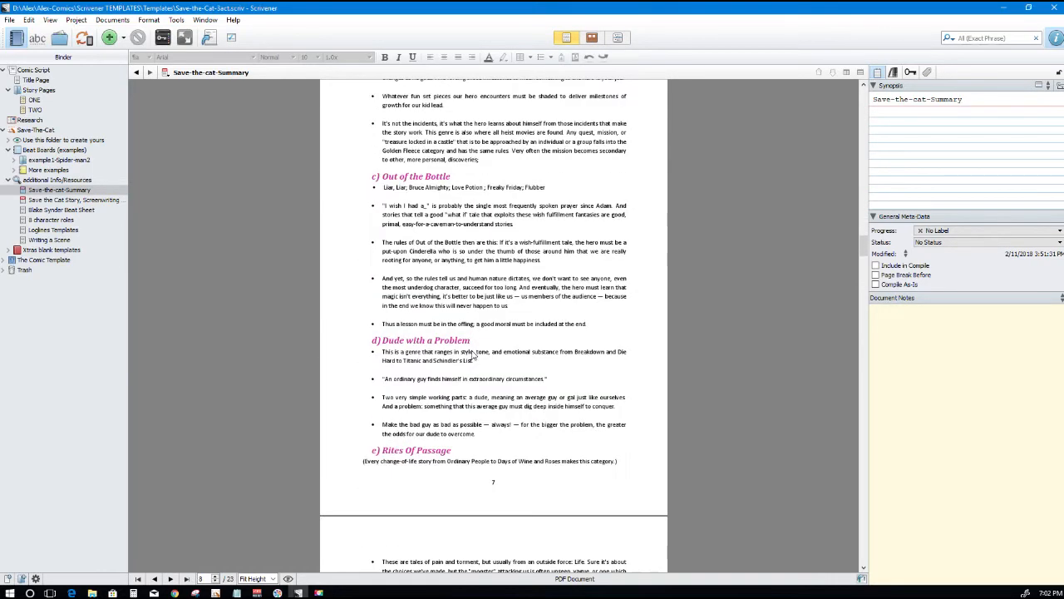
pyautogui.scroll(-3)
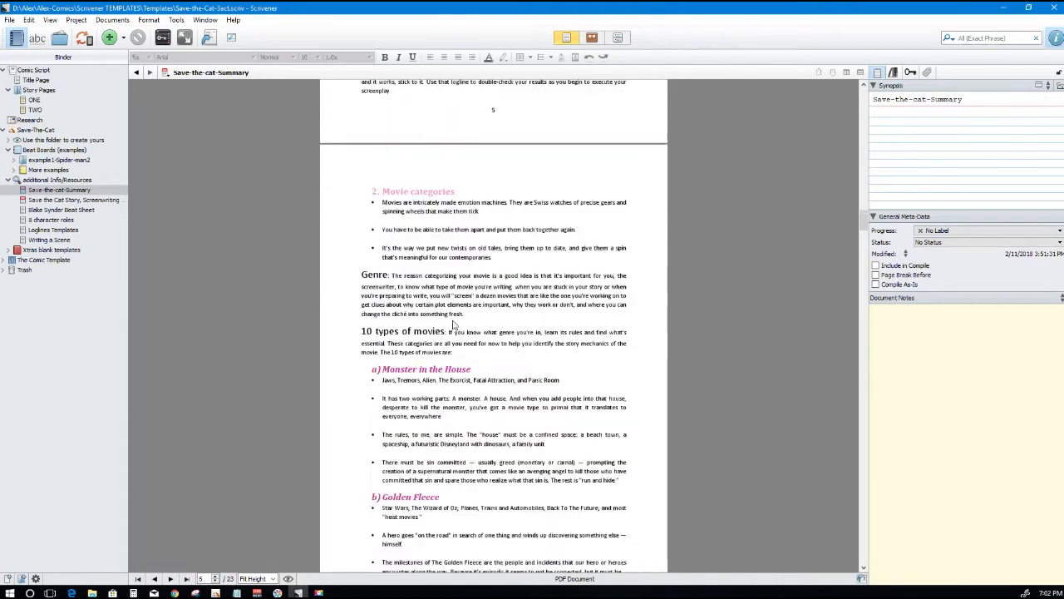
pyautogui.scroll(-3)
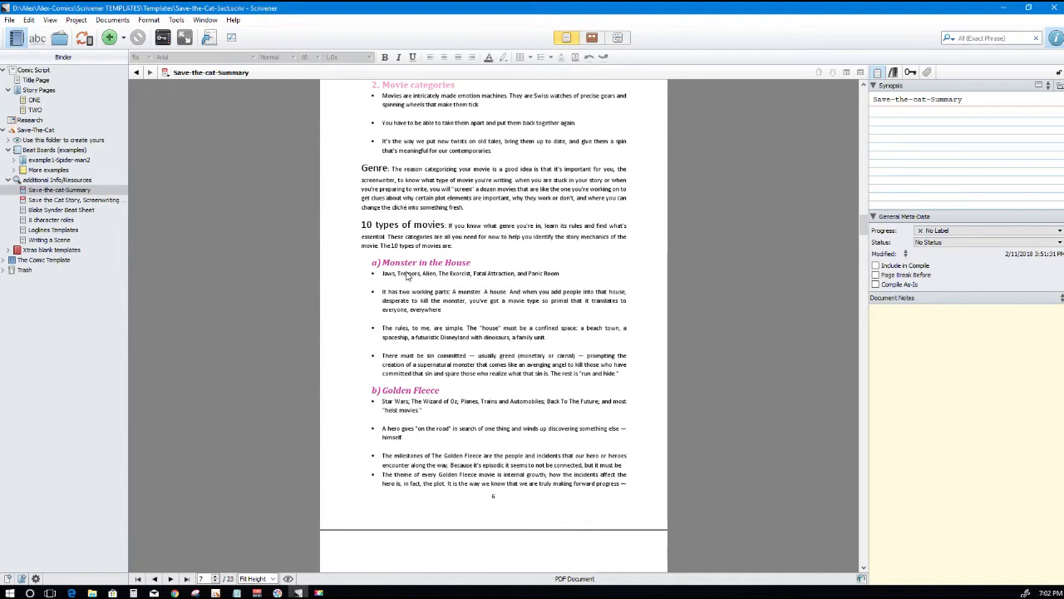
pyautogui.scroll(-3)
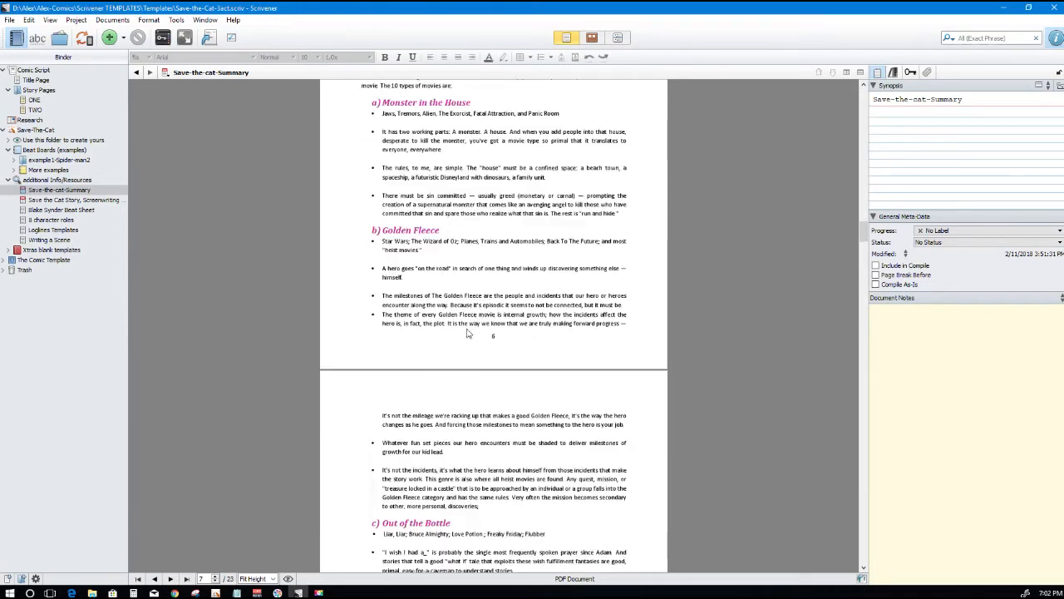
pyautogui.scroll(-3)
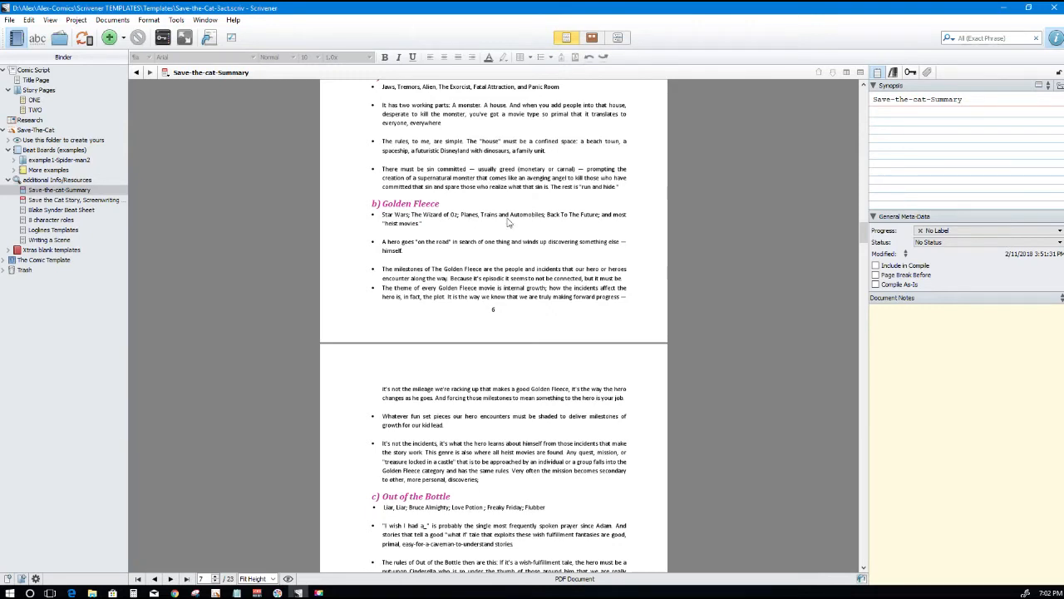
pyautogui.moveTo(399, 232)
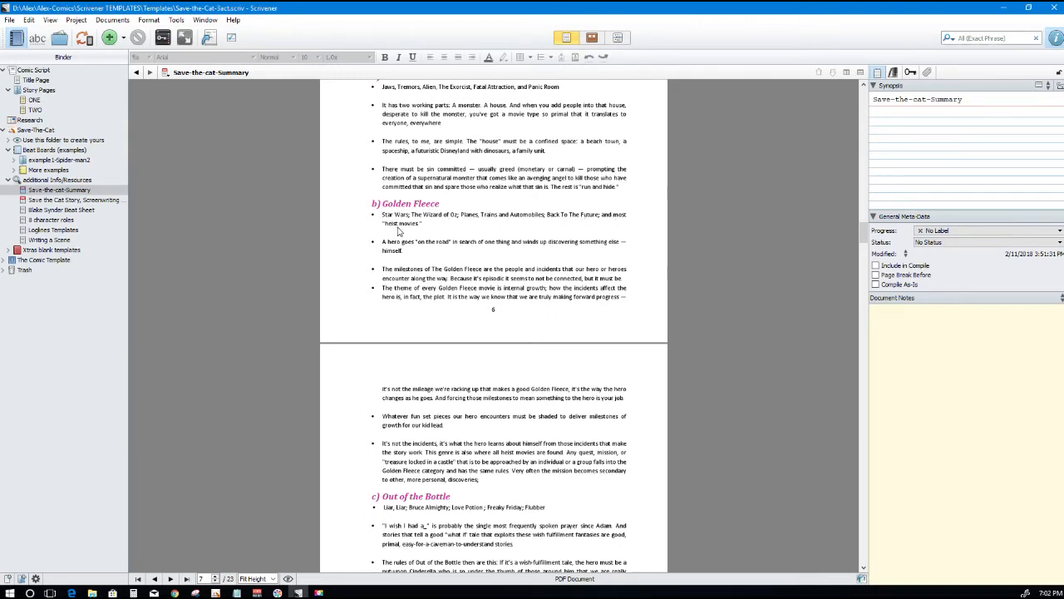
pyautogui.scroll(-3)
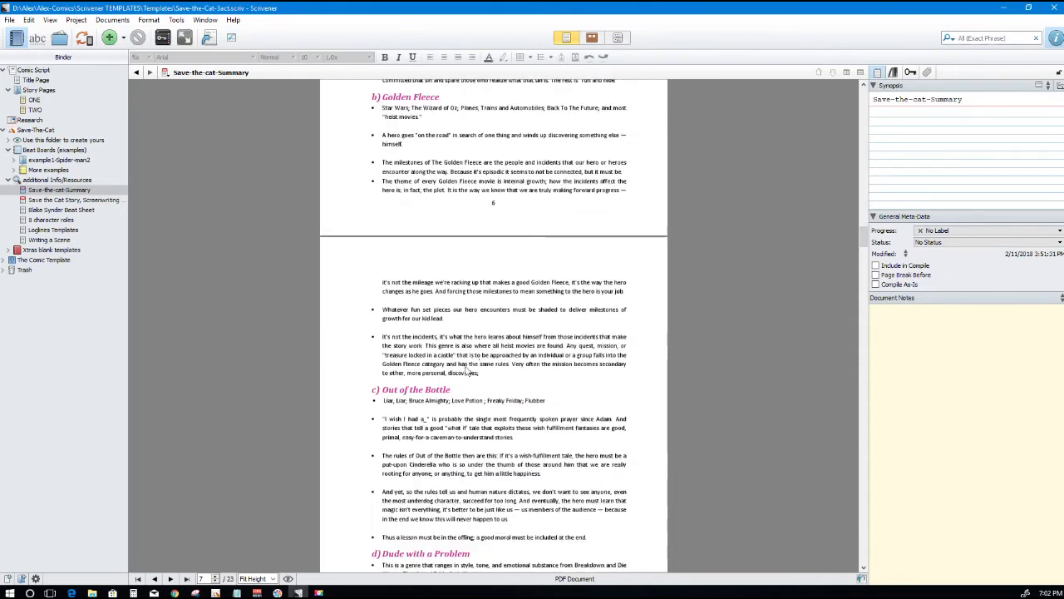
pyautogui.scroll(-3)
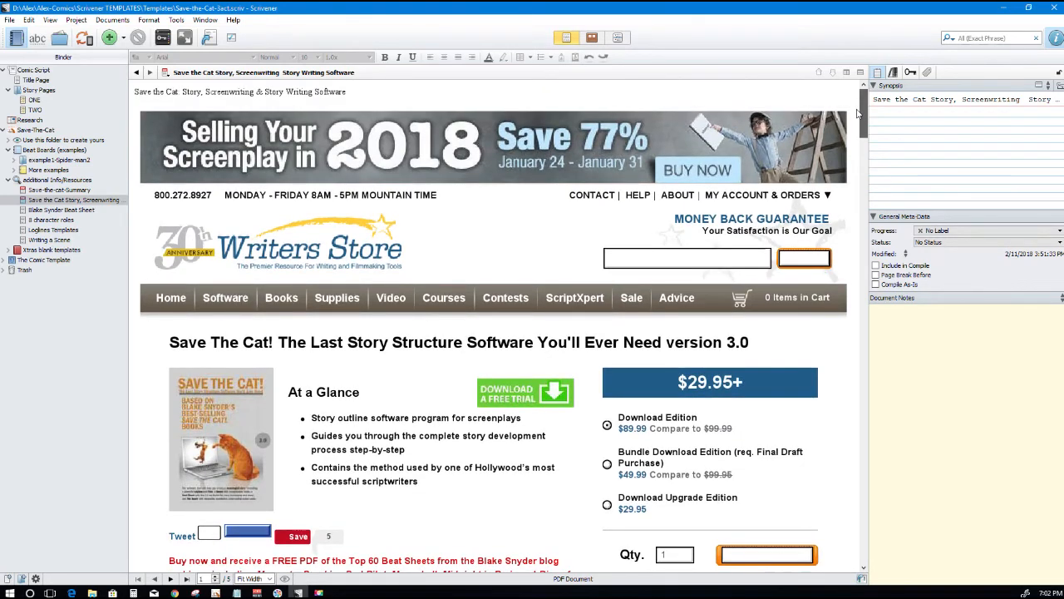
# Step: Read down the Writers Store Save The Cat! product page to its download edition prices
pyautogui.scroll(-3)
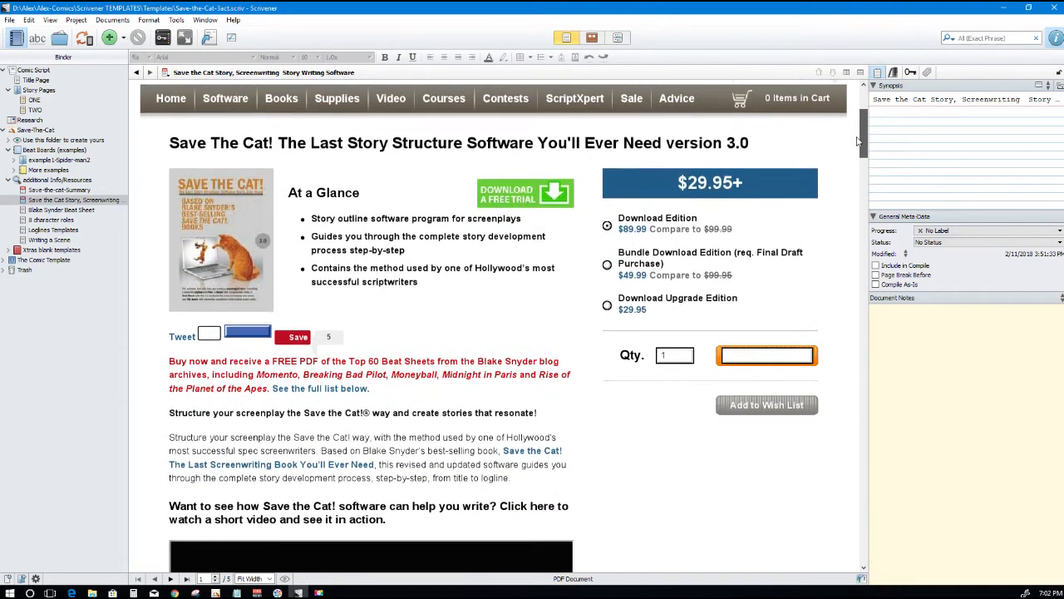
pyautogui.scroll(-3)
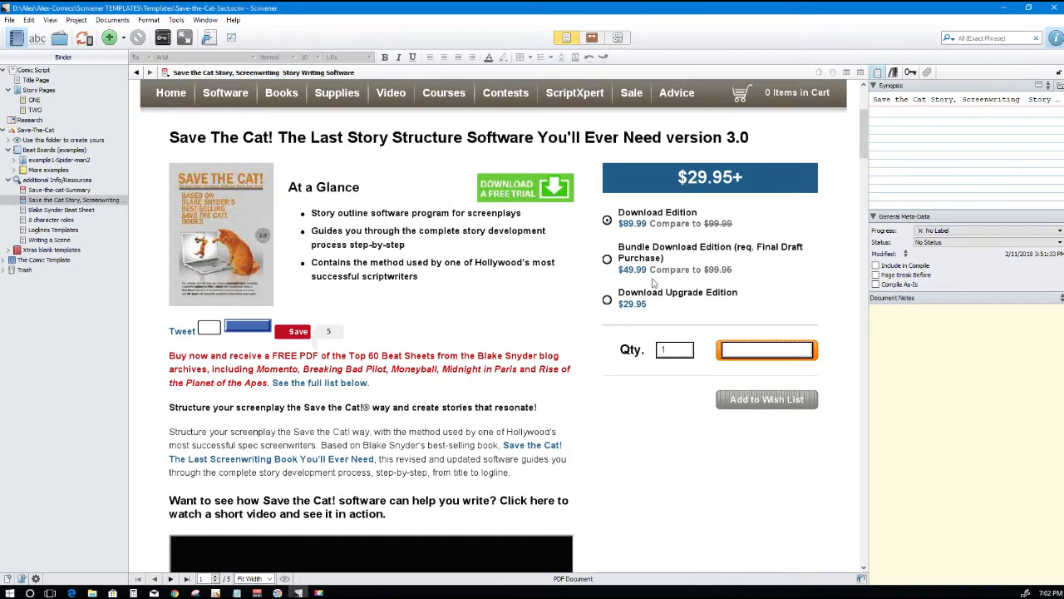
pyautogui.moveTo(654, 282)
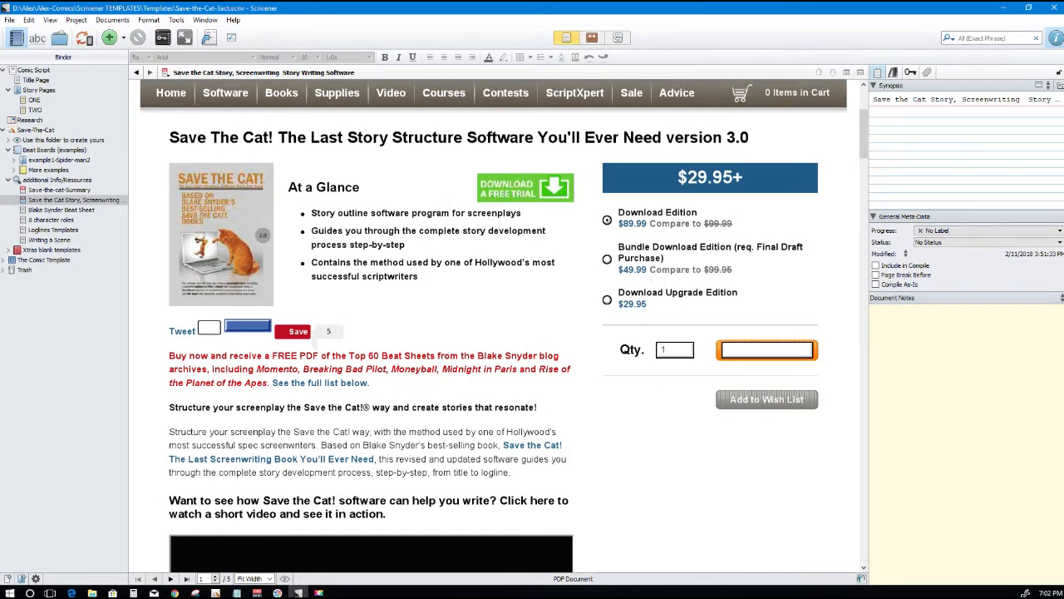
pyautogui.moveTo(814, 472)
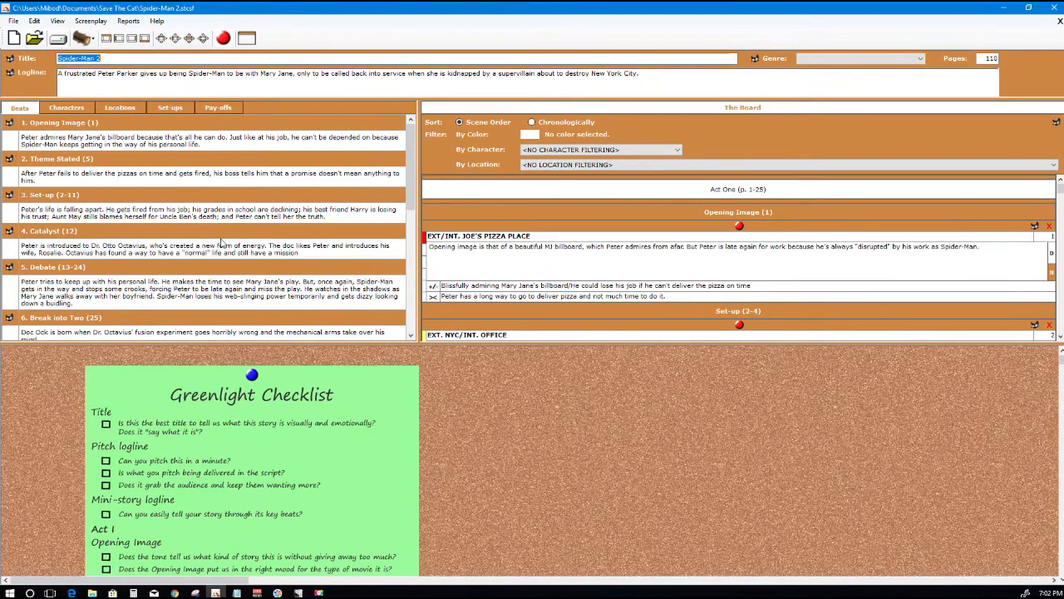
# Step: Show the Spider-Man 2 board in Save the Cat! as corkboard index cards
pyautogui.scroll(-3)
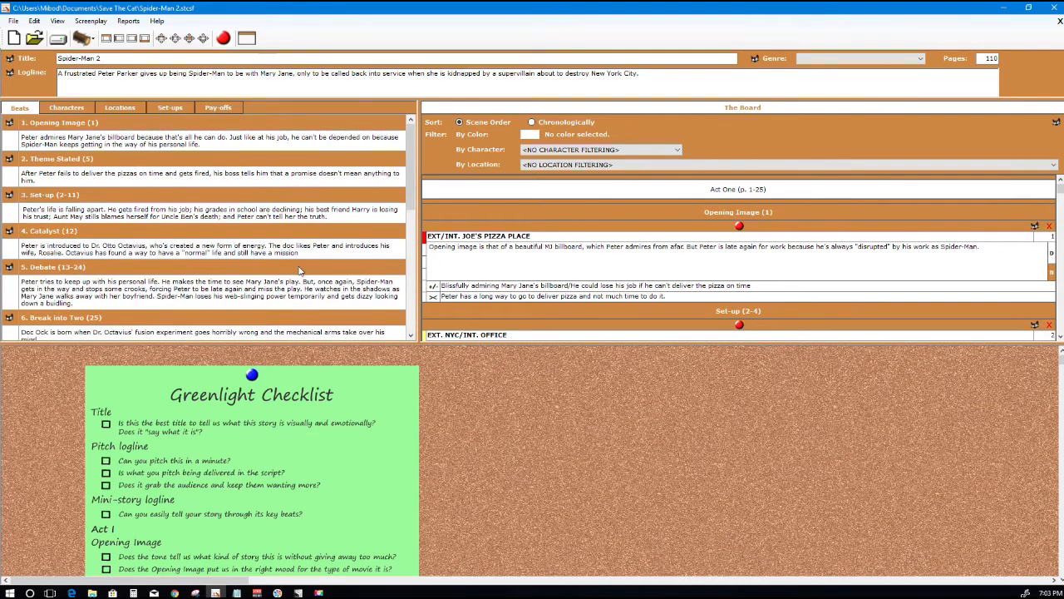
pyautogui.scroll(-3)
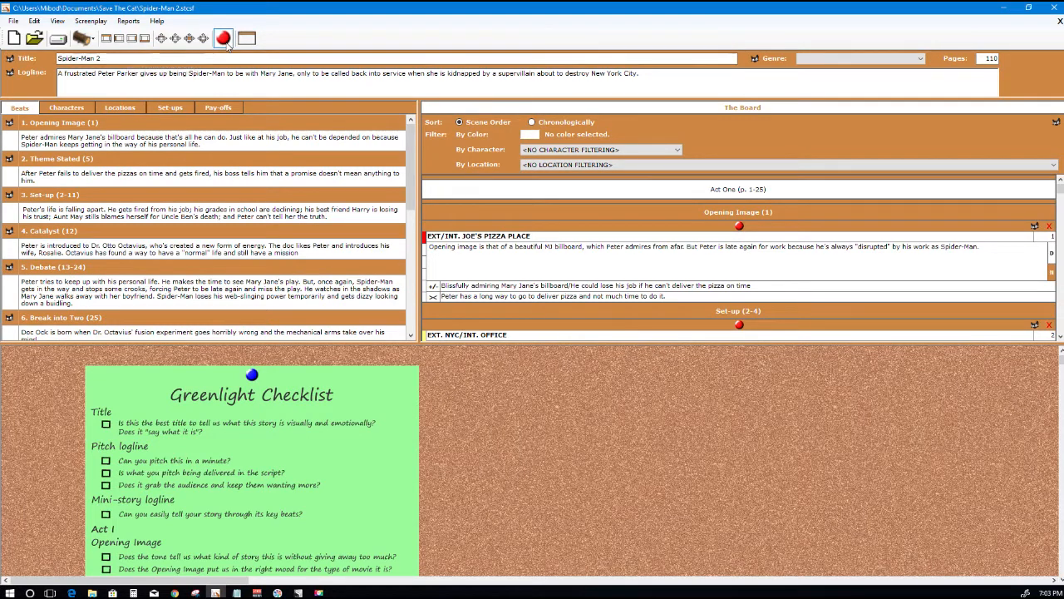
pyautogui.moveTo(223, 36)
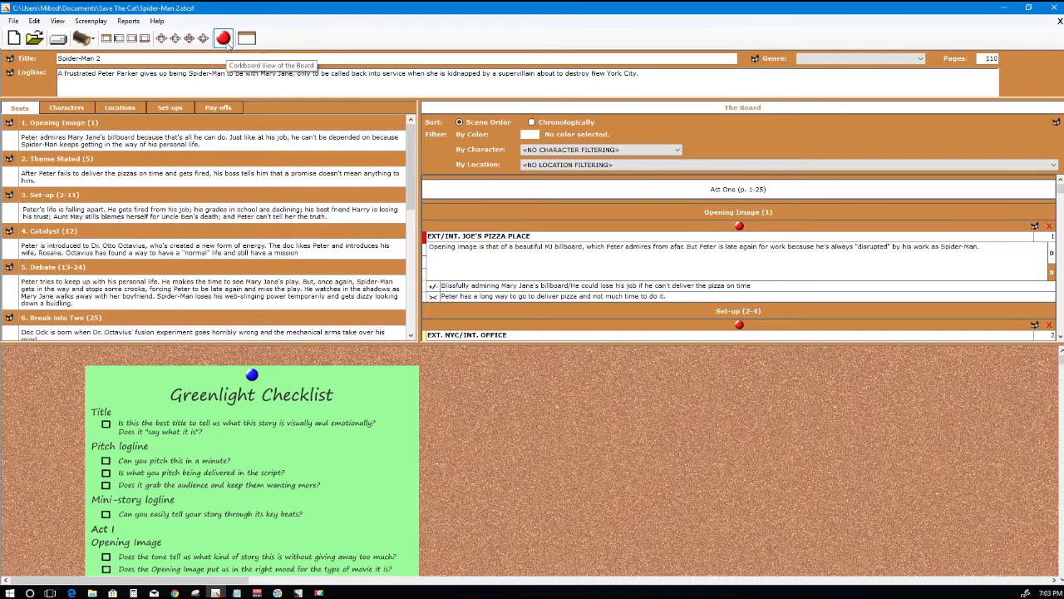
pyautogui.click(223, 36)
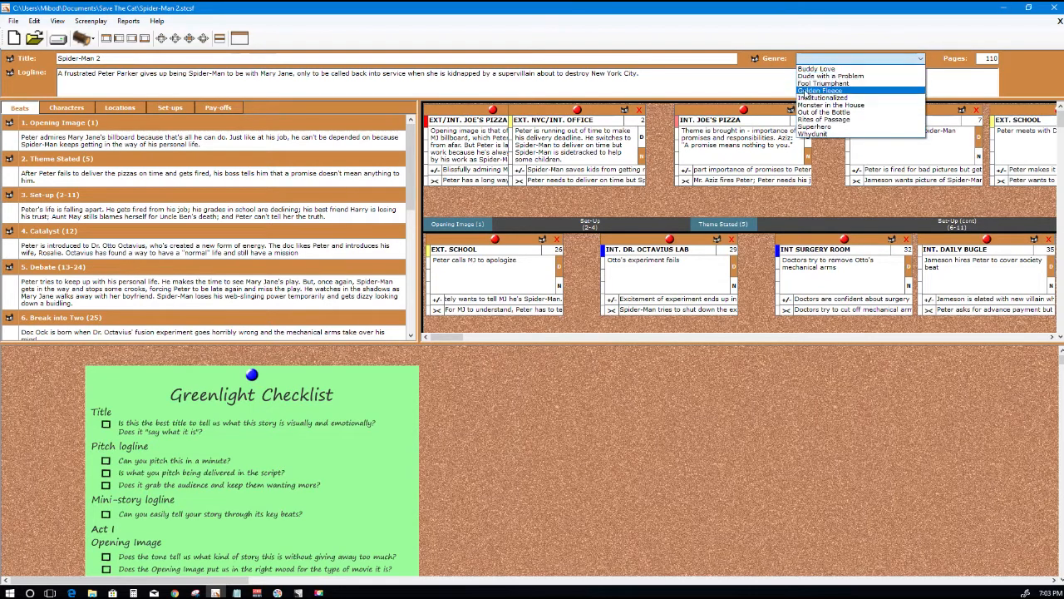
# Step: Try the story genres Golden Fleece, Dude with a Problem and another from the Genre list
pyautogui.click(821, 90)
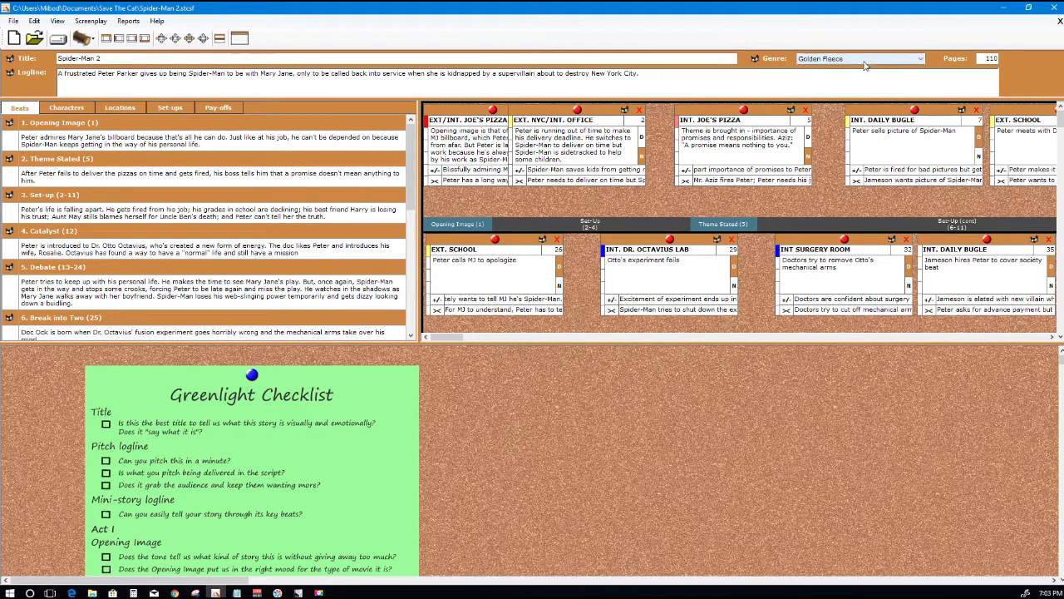
pyautogui.click(859, 58)
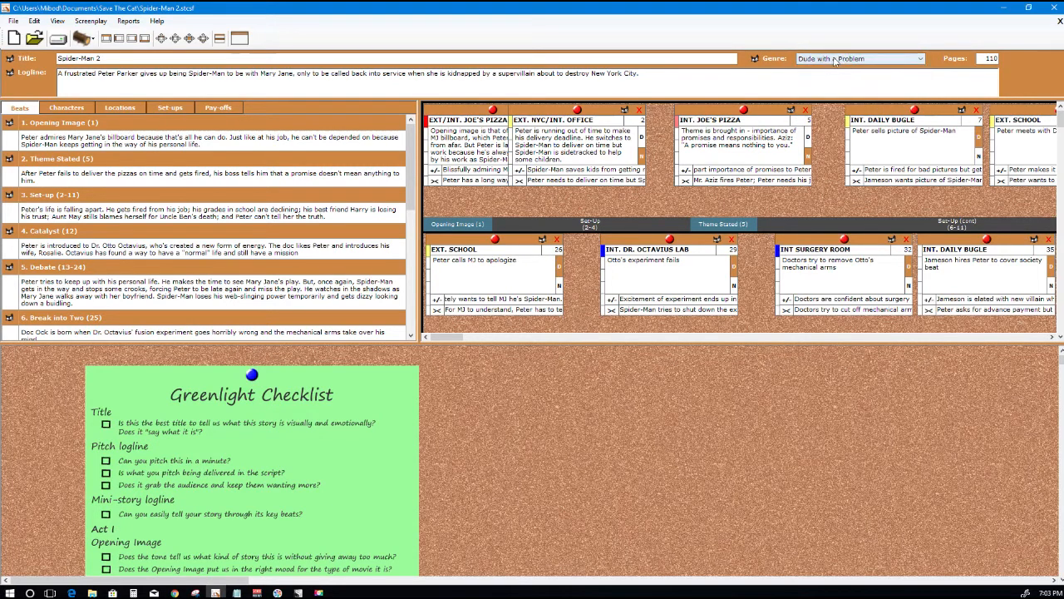
pyautogui.click(860, 58)
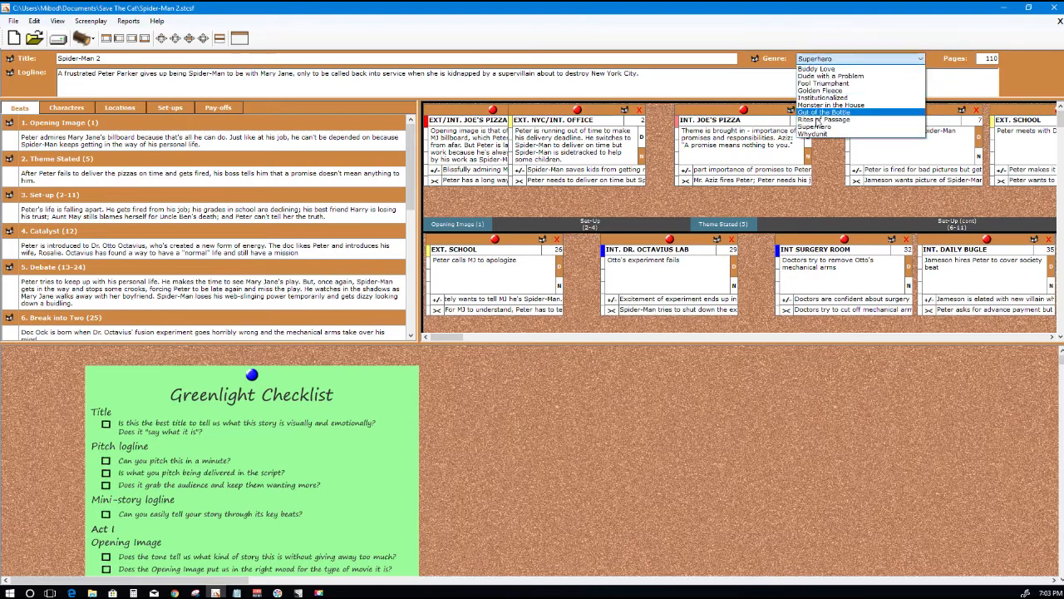
pyautogui.click(823, 114)
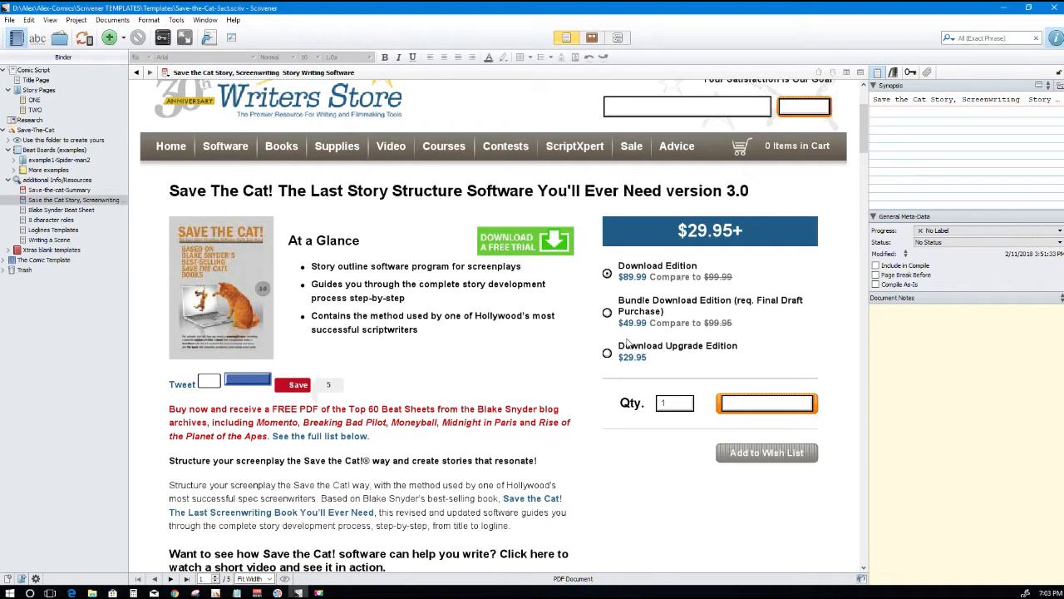
# Step: View the Blake Snyder Beat Sheet document from the additional info/resources folder
pyautogui.scroll(-3)
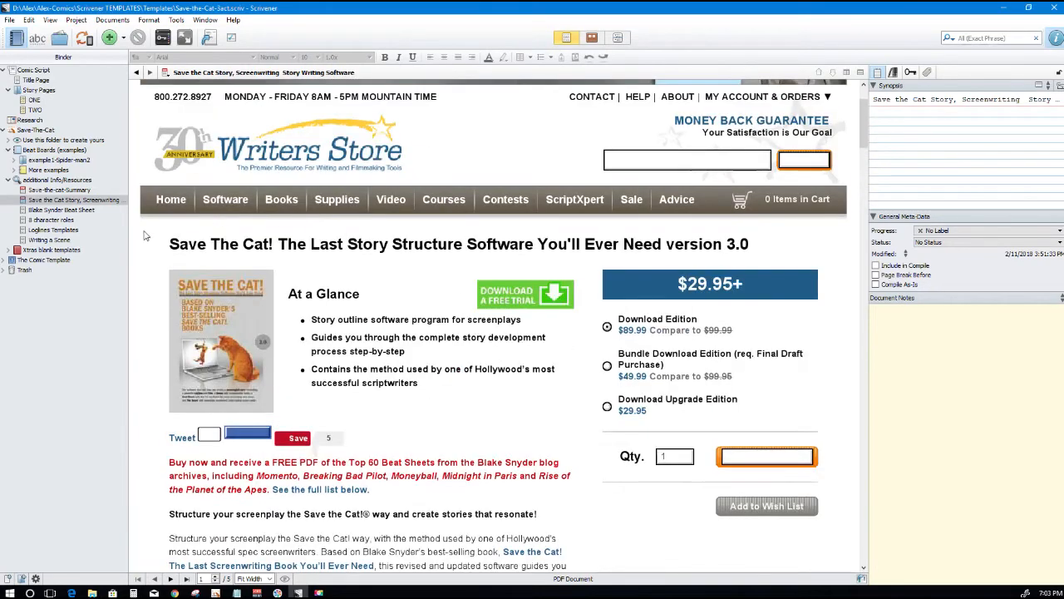
pyautogui.click(59, 209)
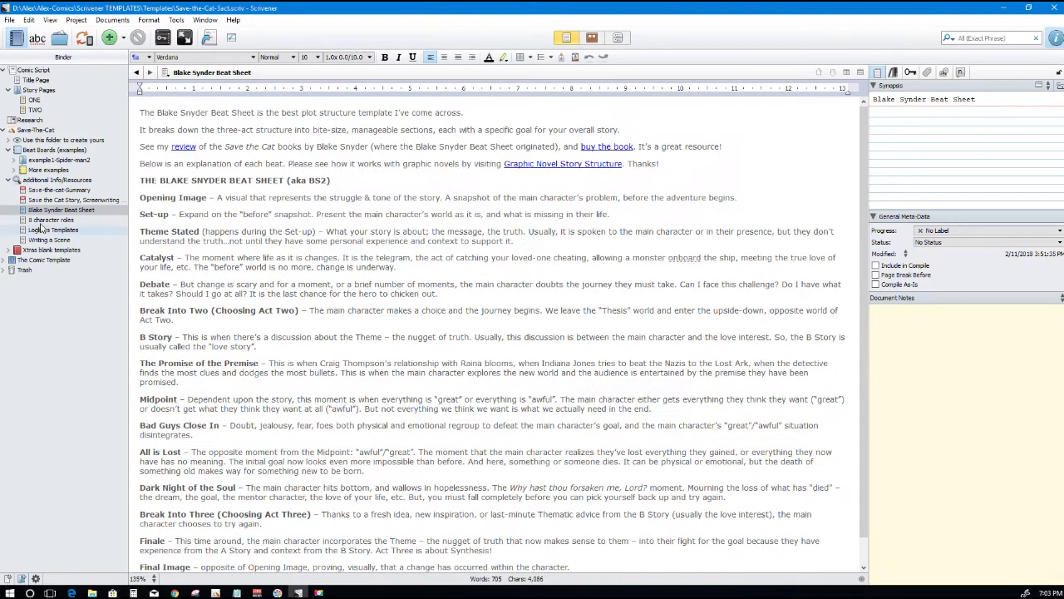
# Step: Look through 8 character roles and Loglines Templates, finishing on the Writing a Scene document
pyautogui.click(50, 220)
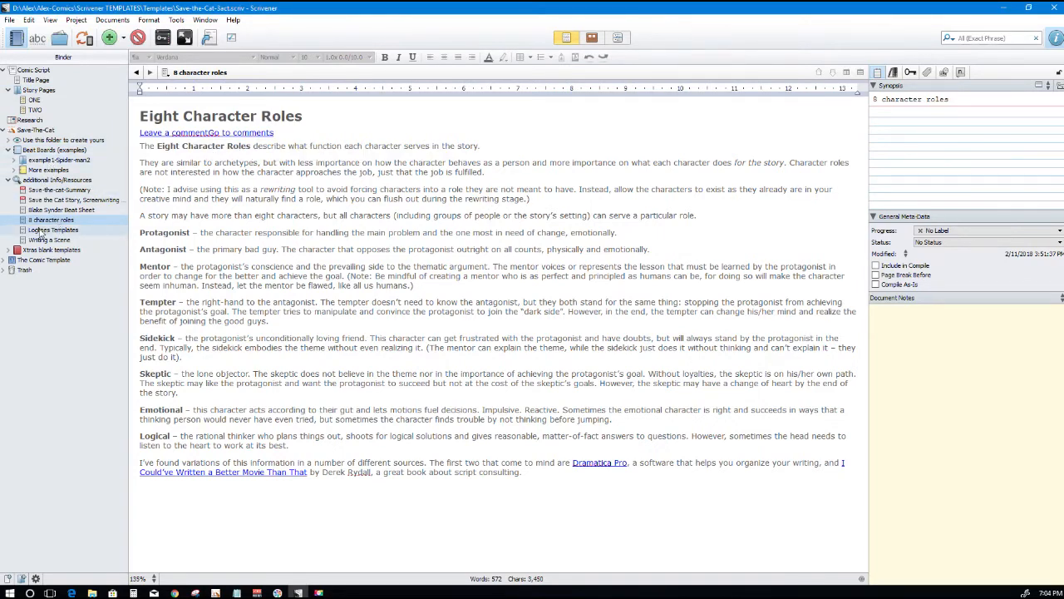
pyautogui.click(53, 230)
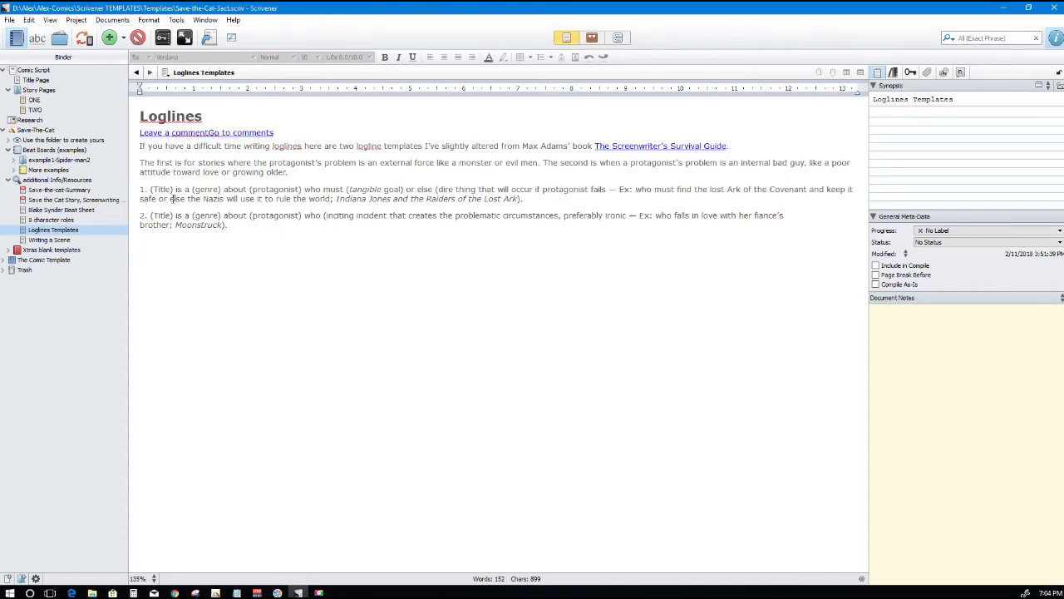
pyautogui.click(50, 240)
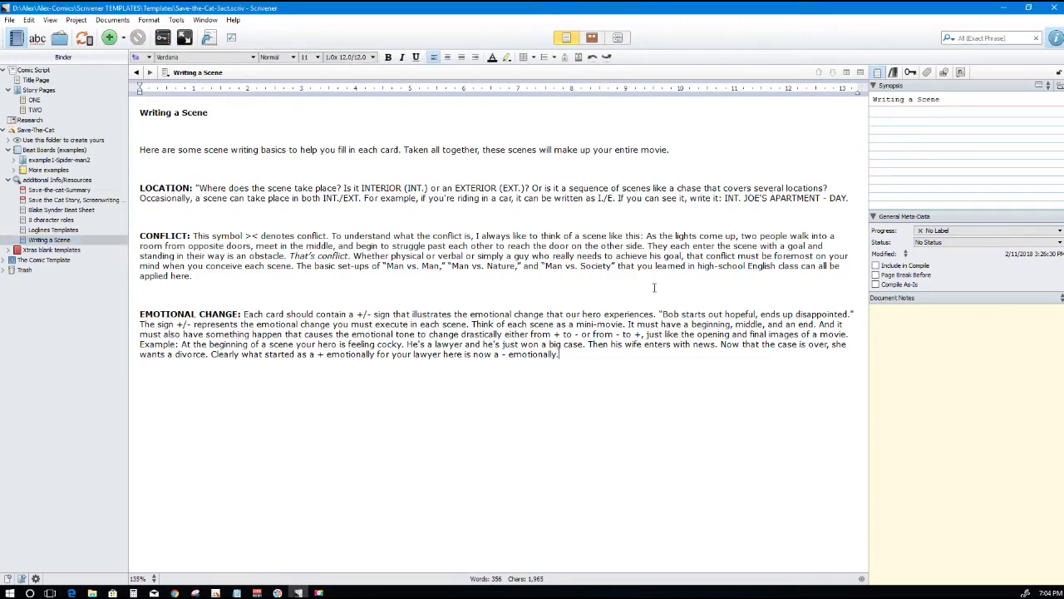
pyautogui.moveTo(562, 281)
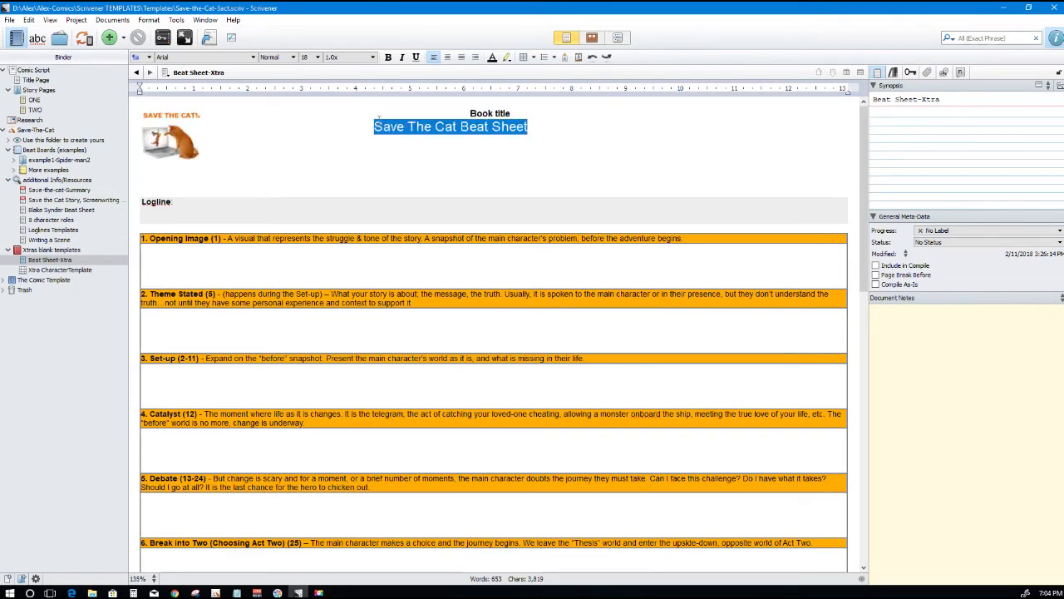
# Step: Read the Beat Sheet-Xtra to THE END and view the Xtra Character Template profile card
pyautogui.click(463, 57)
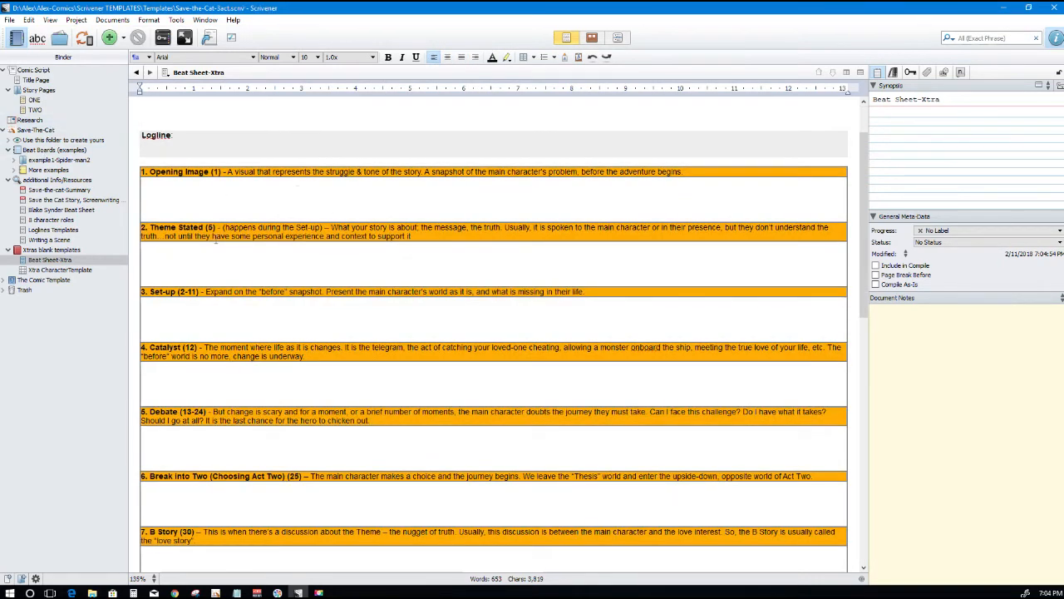
pyautogui.rightClick(60, 269)
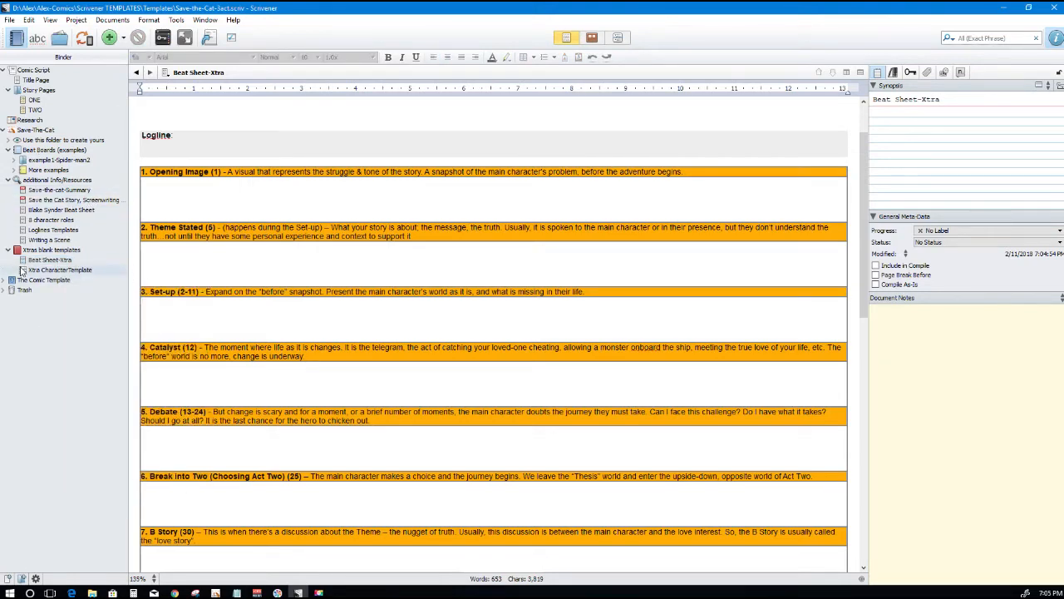
pyautogui.scroll(-3)
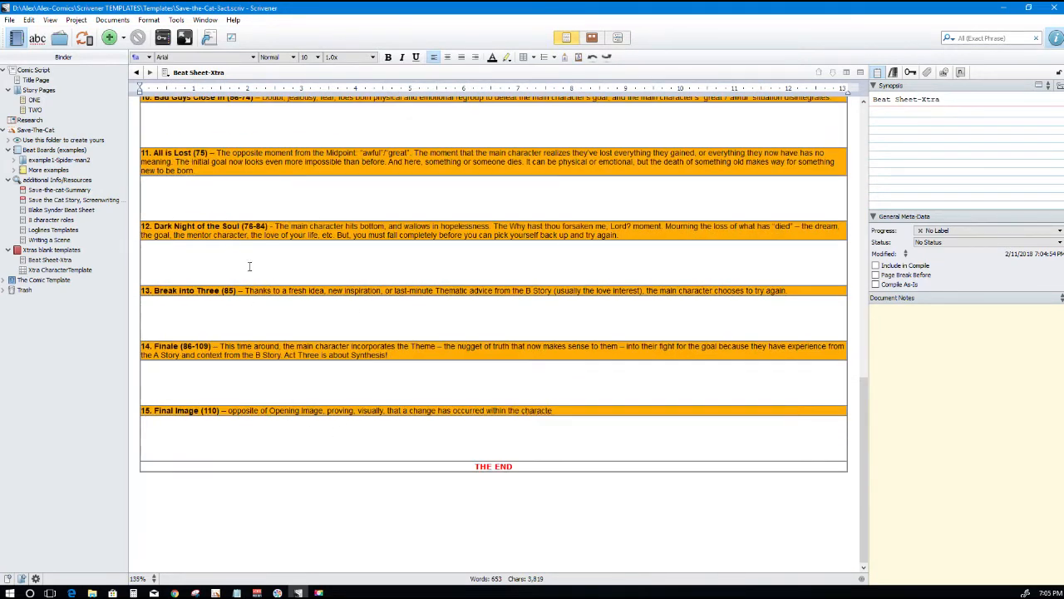
pyautogui.click(60, 270)
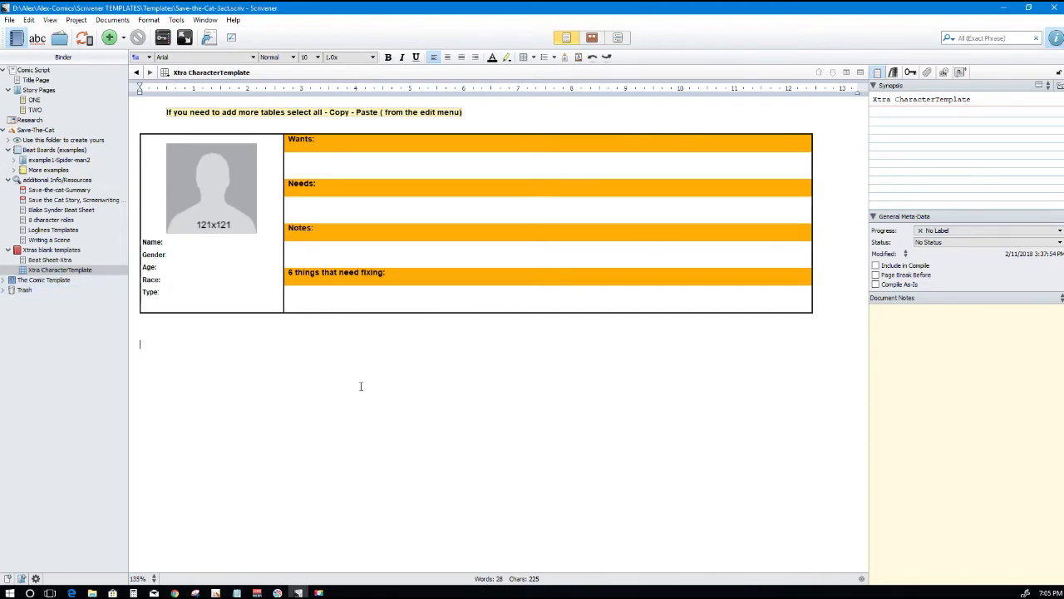
pyautogui.moveTo(542, 376)
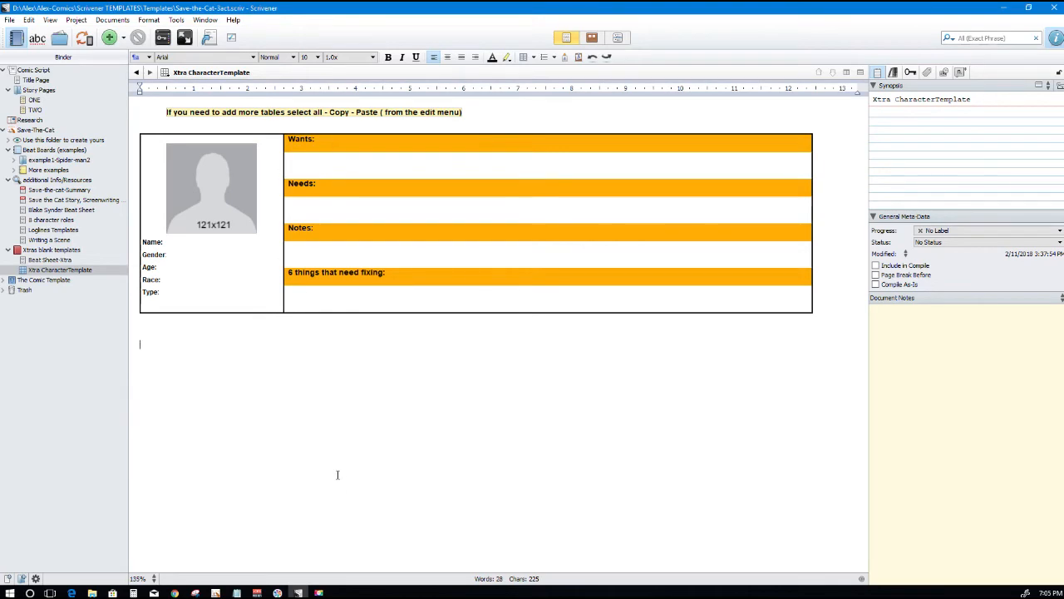
# Step: Select all of the character template, then view The Comic Template folder's two cards on the corkboard
pyautogui.press('ctrl+a')
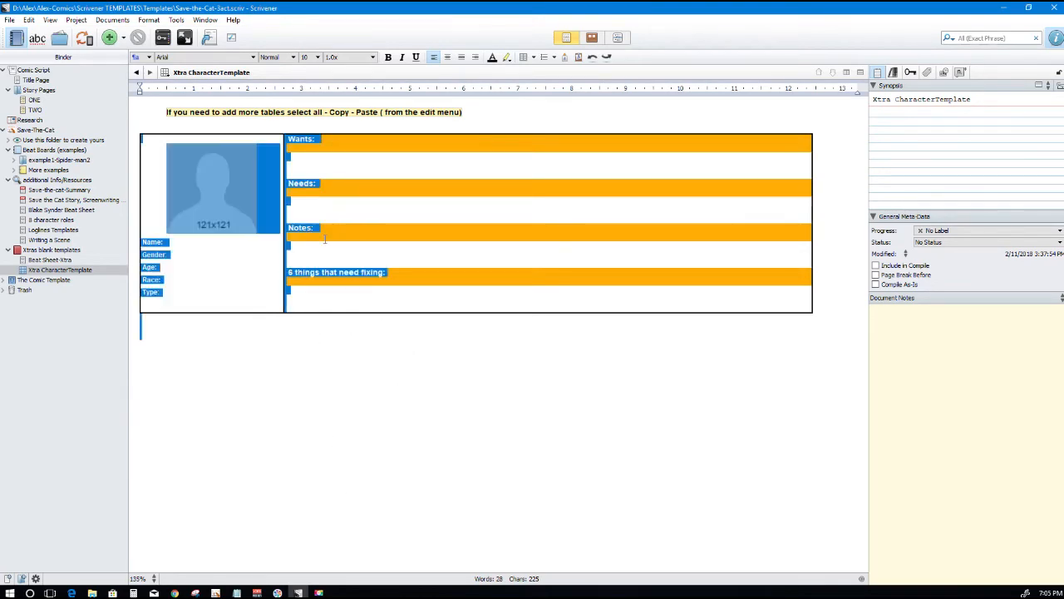
pyautogui.click(44, 279)
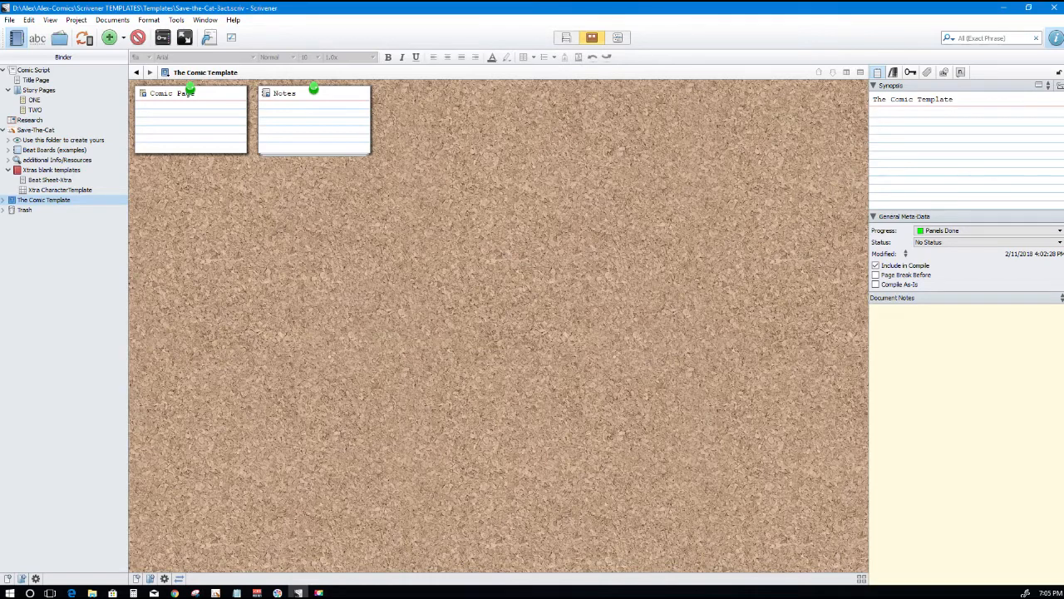
pyautogui.moveTo(730, 224)
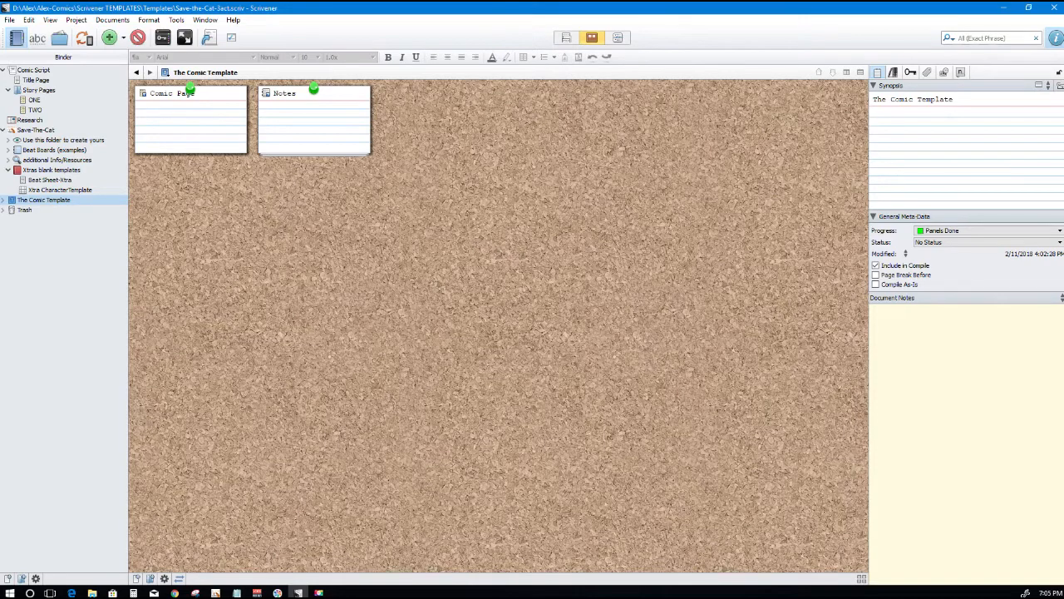
pyautogui.moveTo(267, 477)
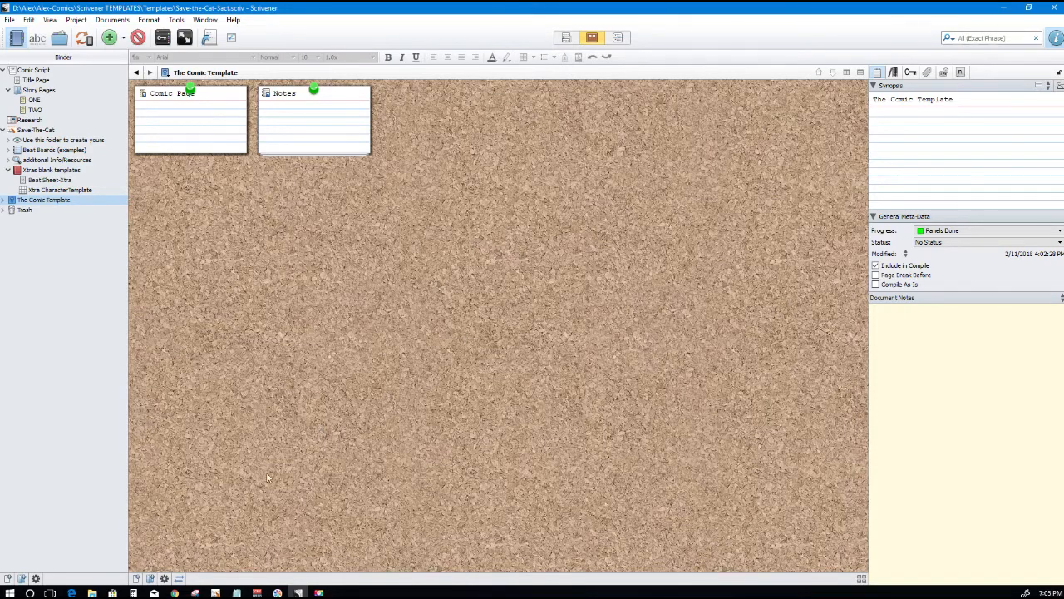
pyautogui.moveTo(815, 475)
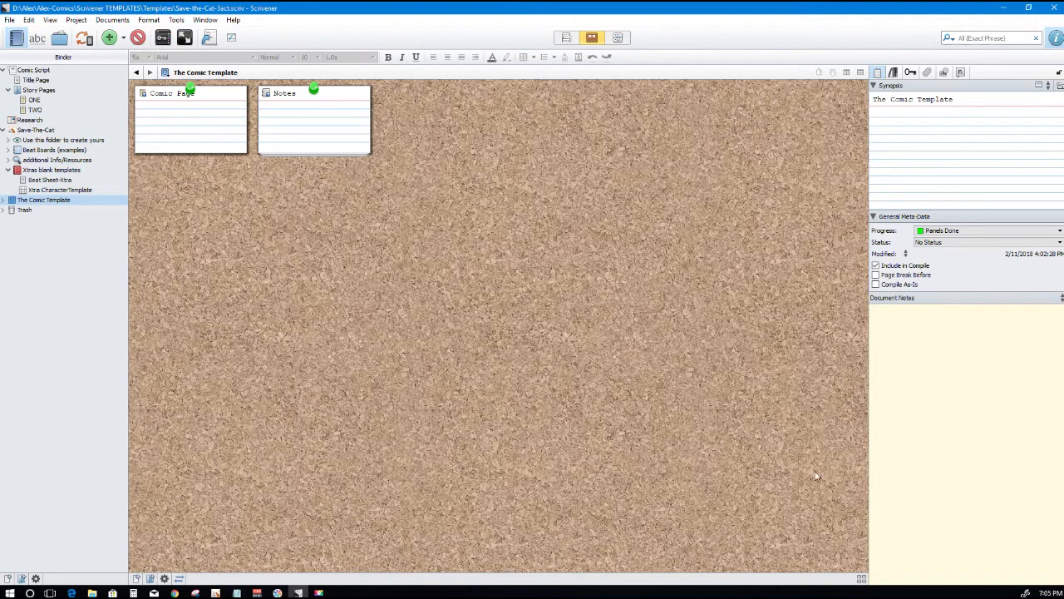
pyautogui.moveTo(512, 279)
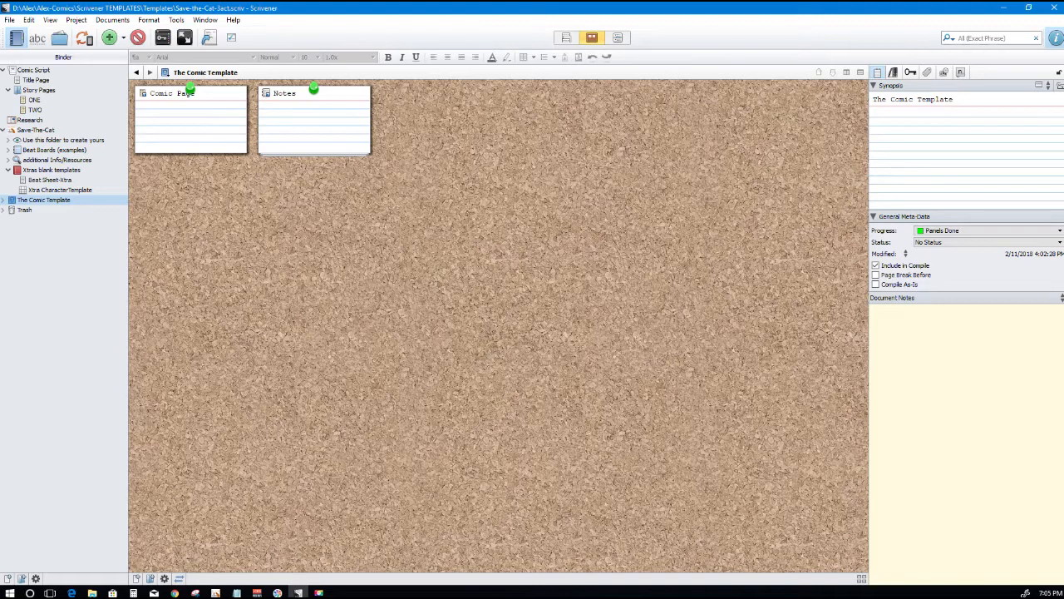
# Step: Start a new project via File > New Project, showing the template chooser
pyautogui.click(10, 20)
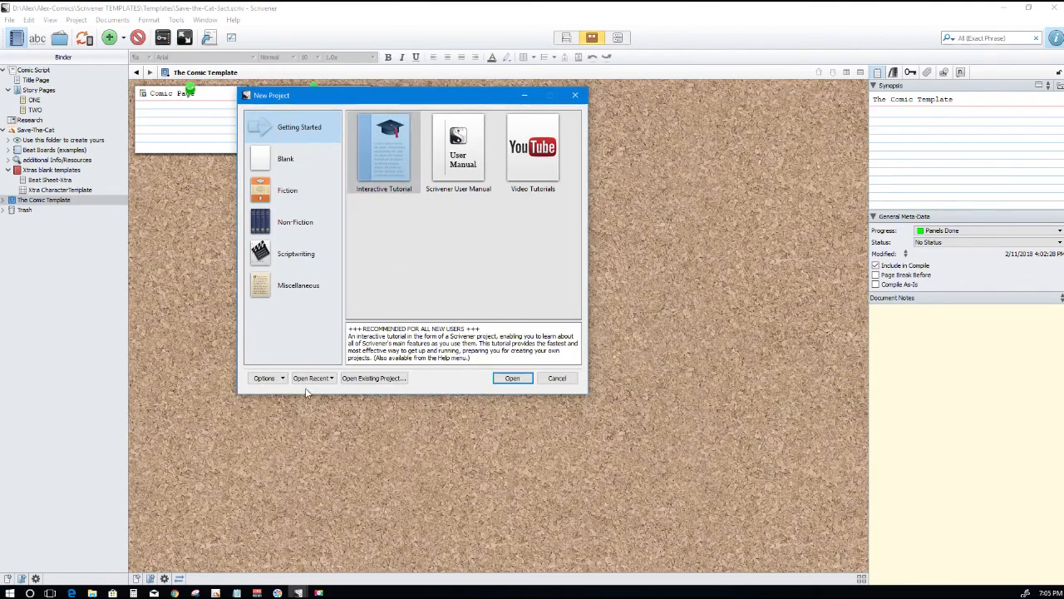
# Step: Import Comic-Template-Save-The-Cat-version-1.0.scrivtemplate through Options > Import Templates in New Project
pyautogui.click(266, 377)
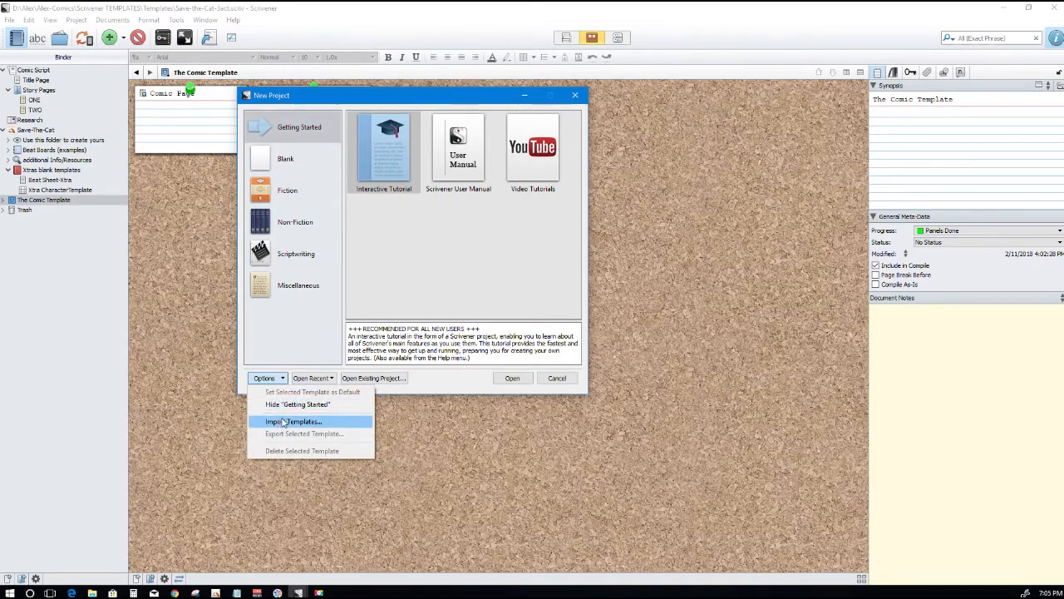
pyautogui.click(293, 422)
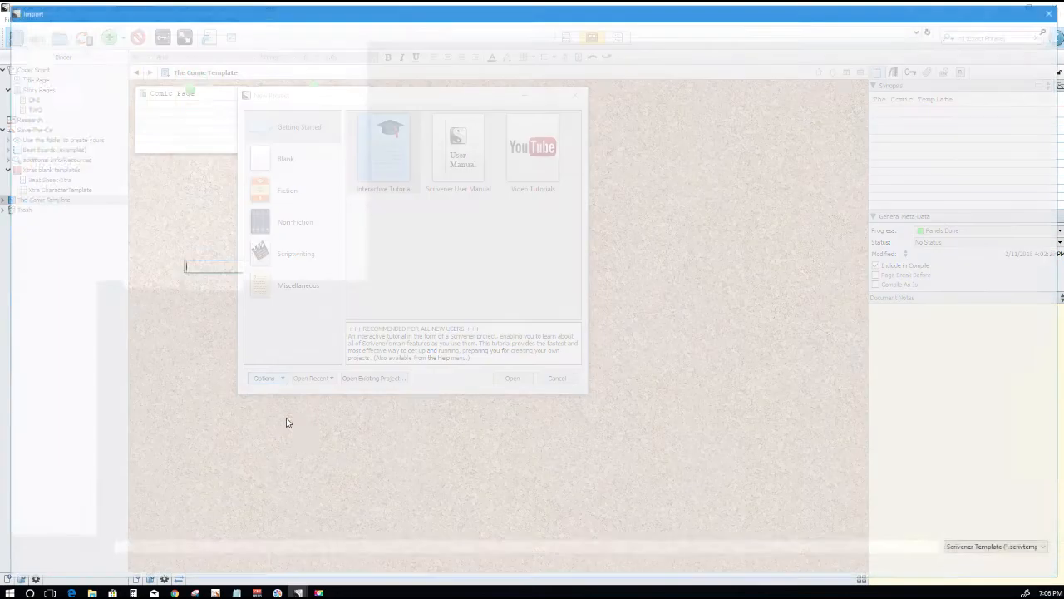
pyautogui.click(373, 378)
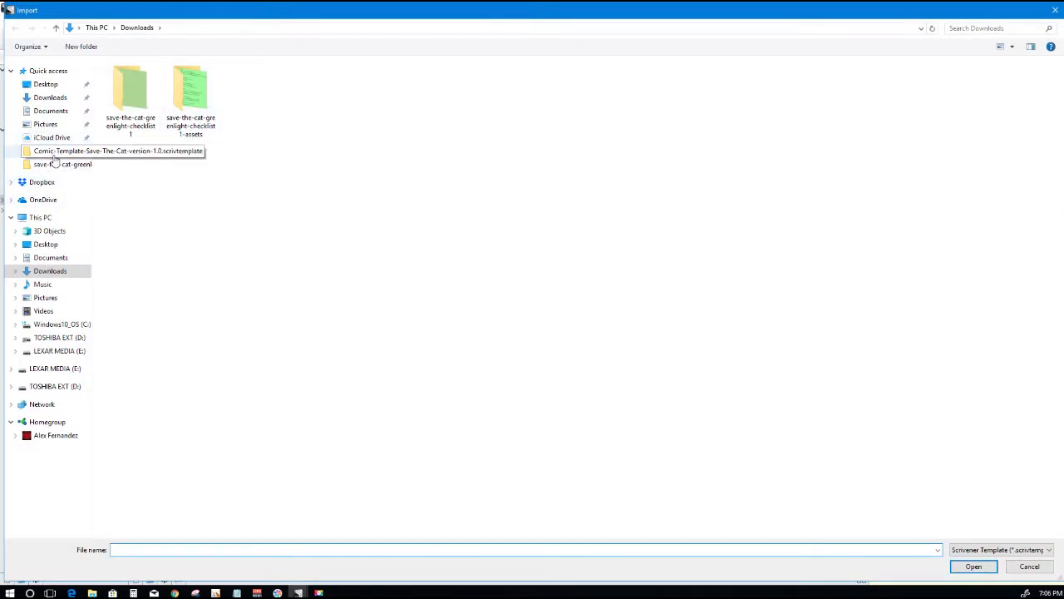
pyautogui.doubleClick(114, 149)
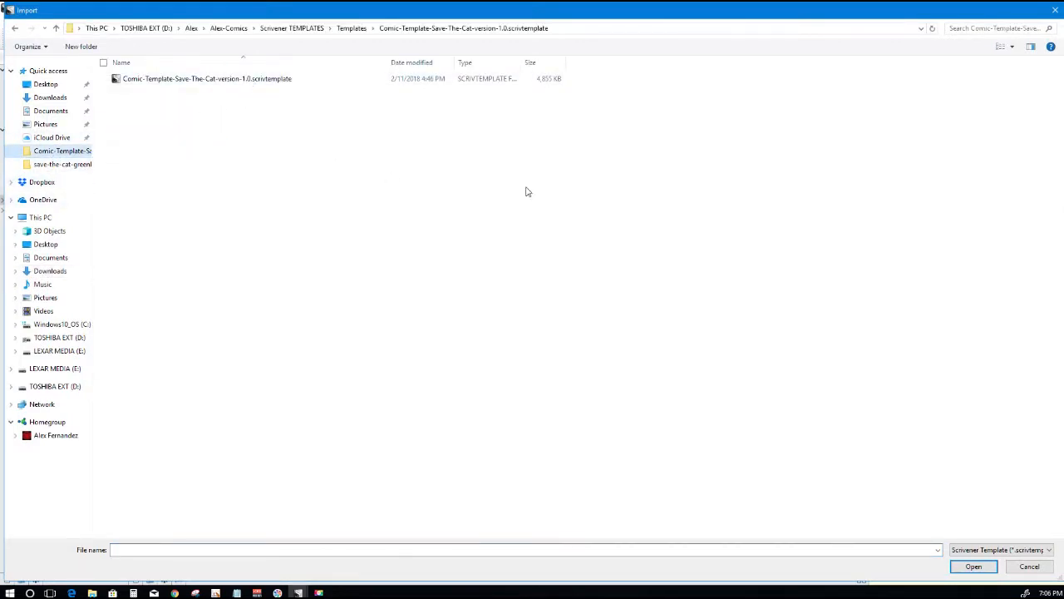
pyautogui.click(971, 565)
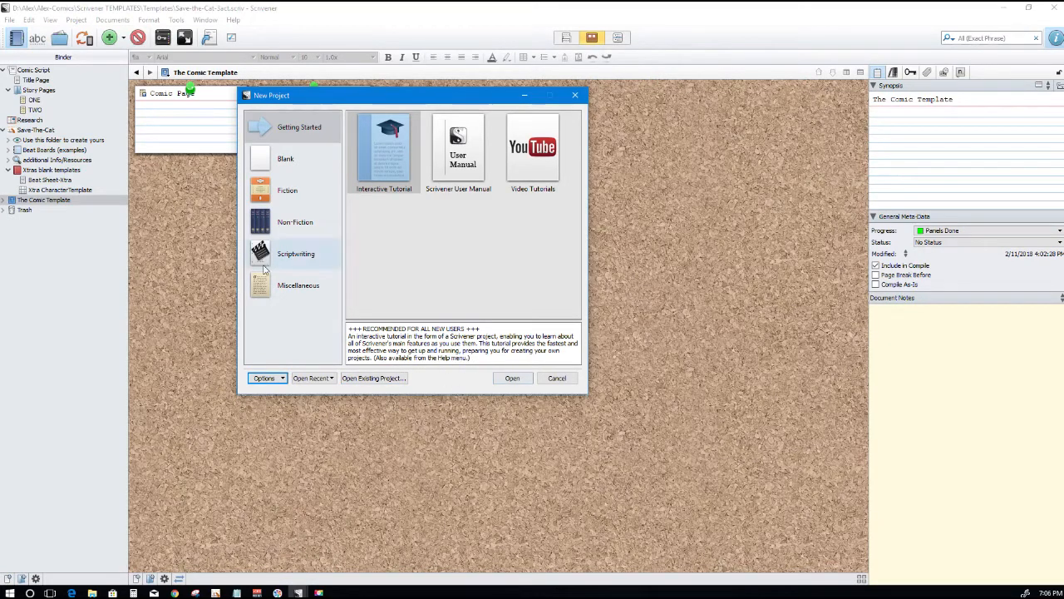
# Step: Locate the imported Save The Cat comic template in the Scriptwriting templates list
pyautogui.click(296, 252)
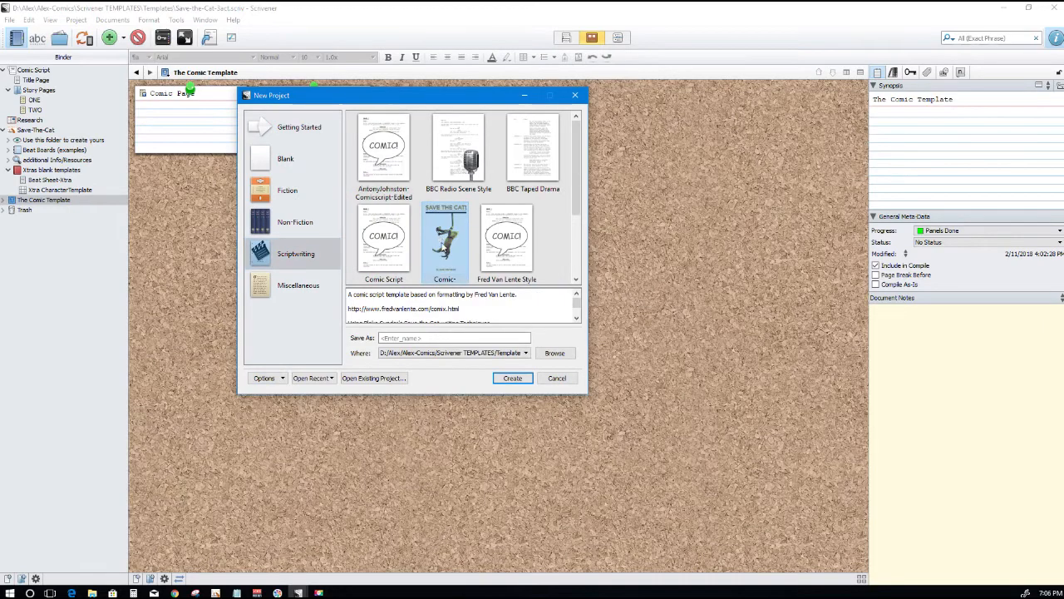
pyautogui.scroll(-3)
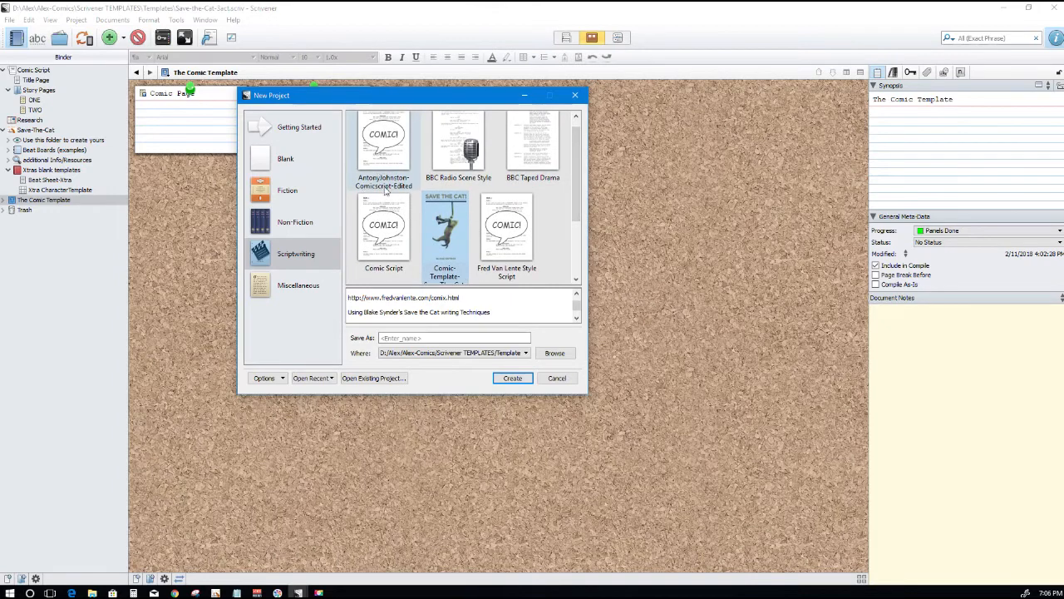
pyautogui.scroll(-3)
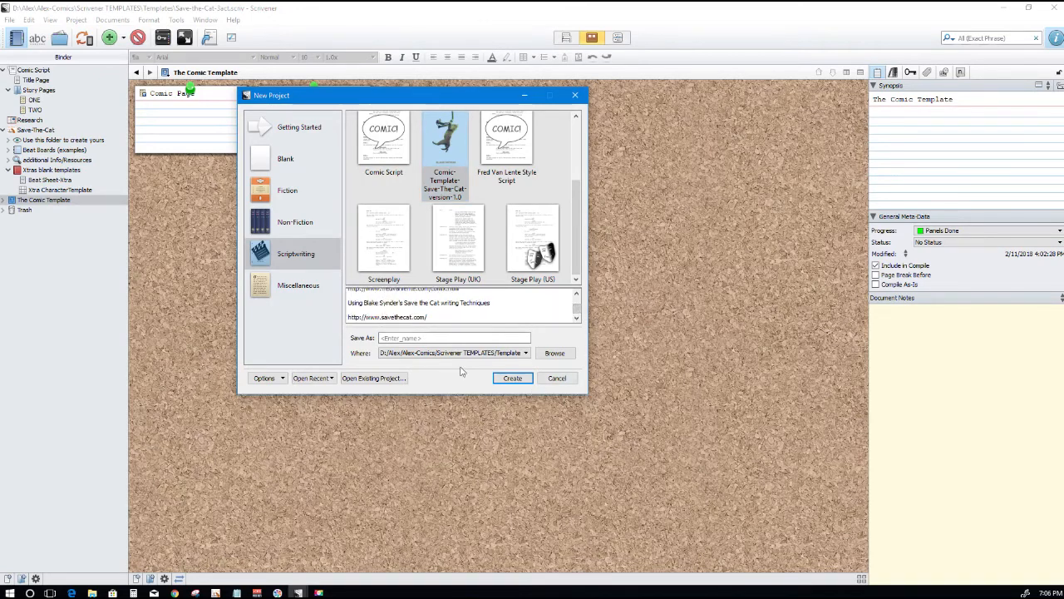
# Step: Cancel out of the new-project window and return to the Comic Script folder in the Binder
pyautogui.click(452, 338)
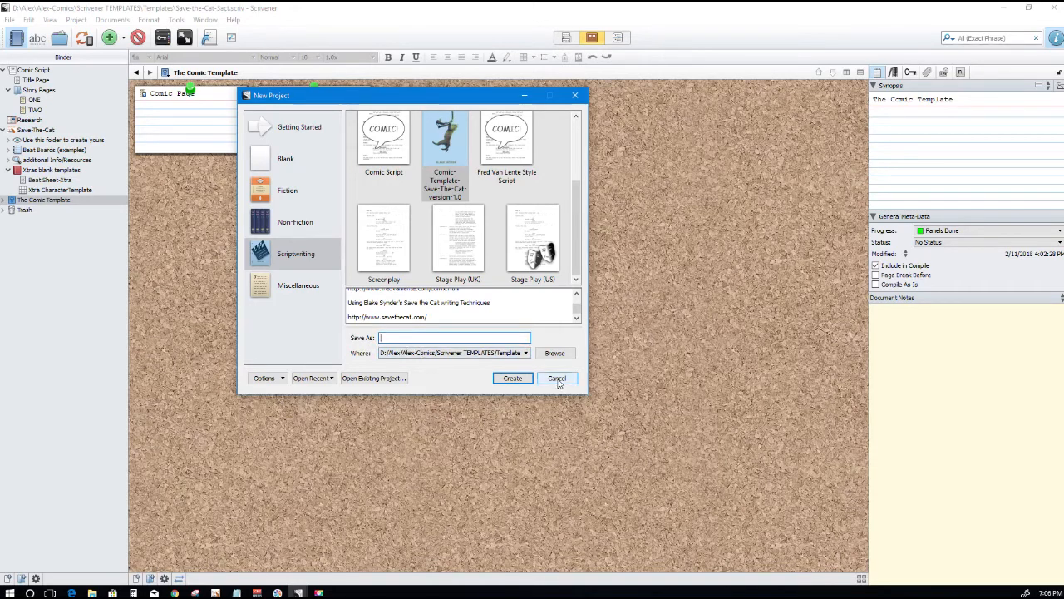
pyautogui.click(556, 379)
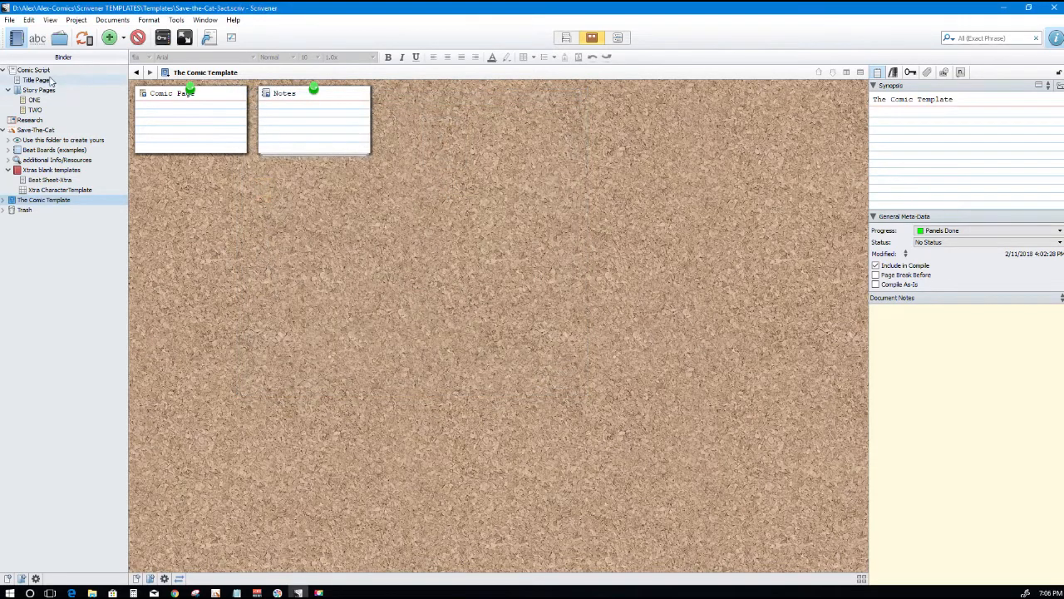
pyautogui.click(34, 69)
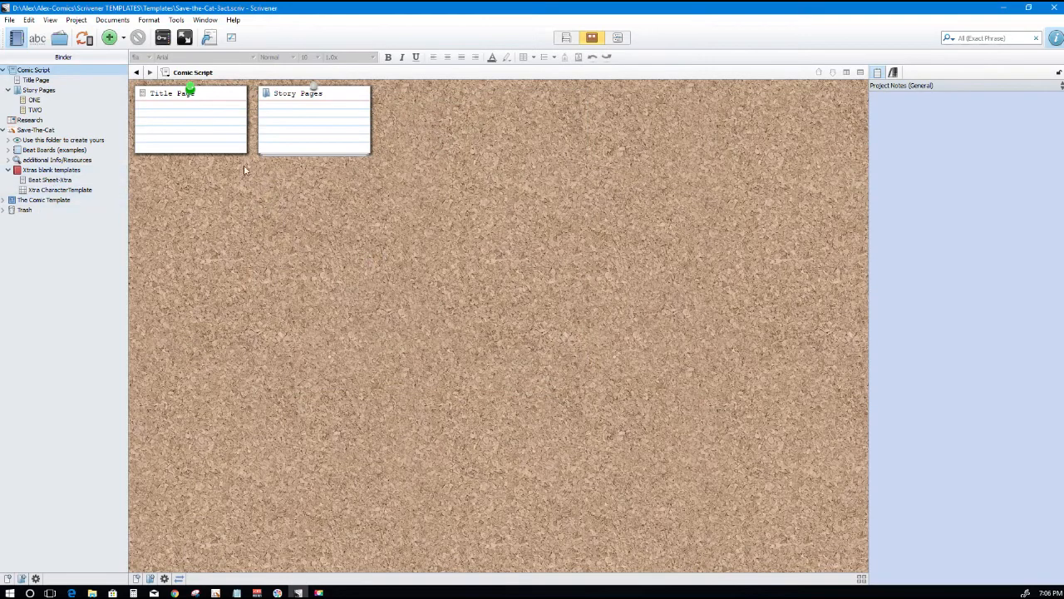